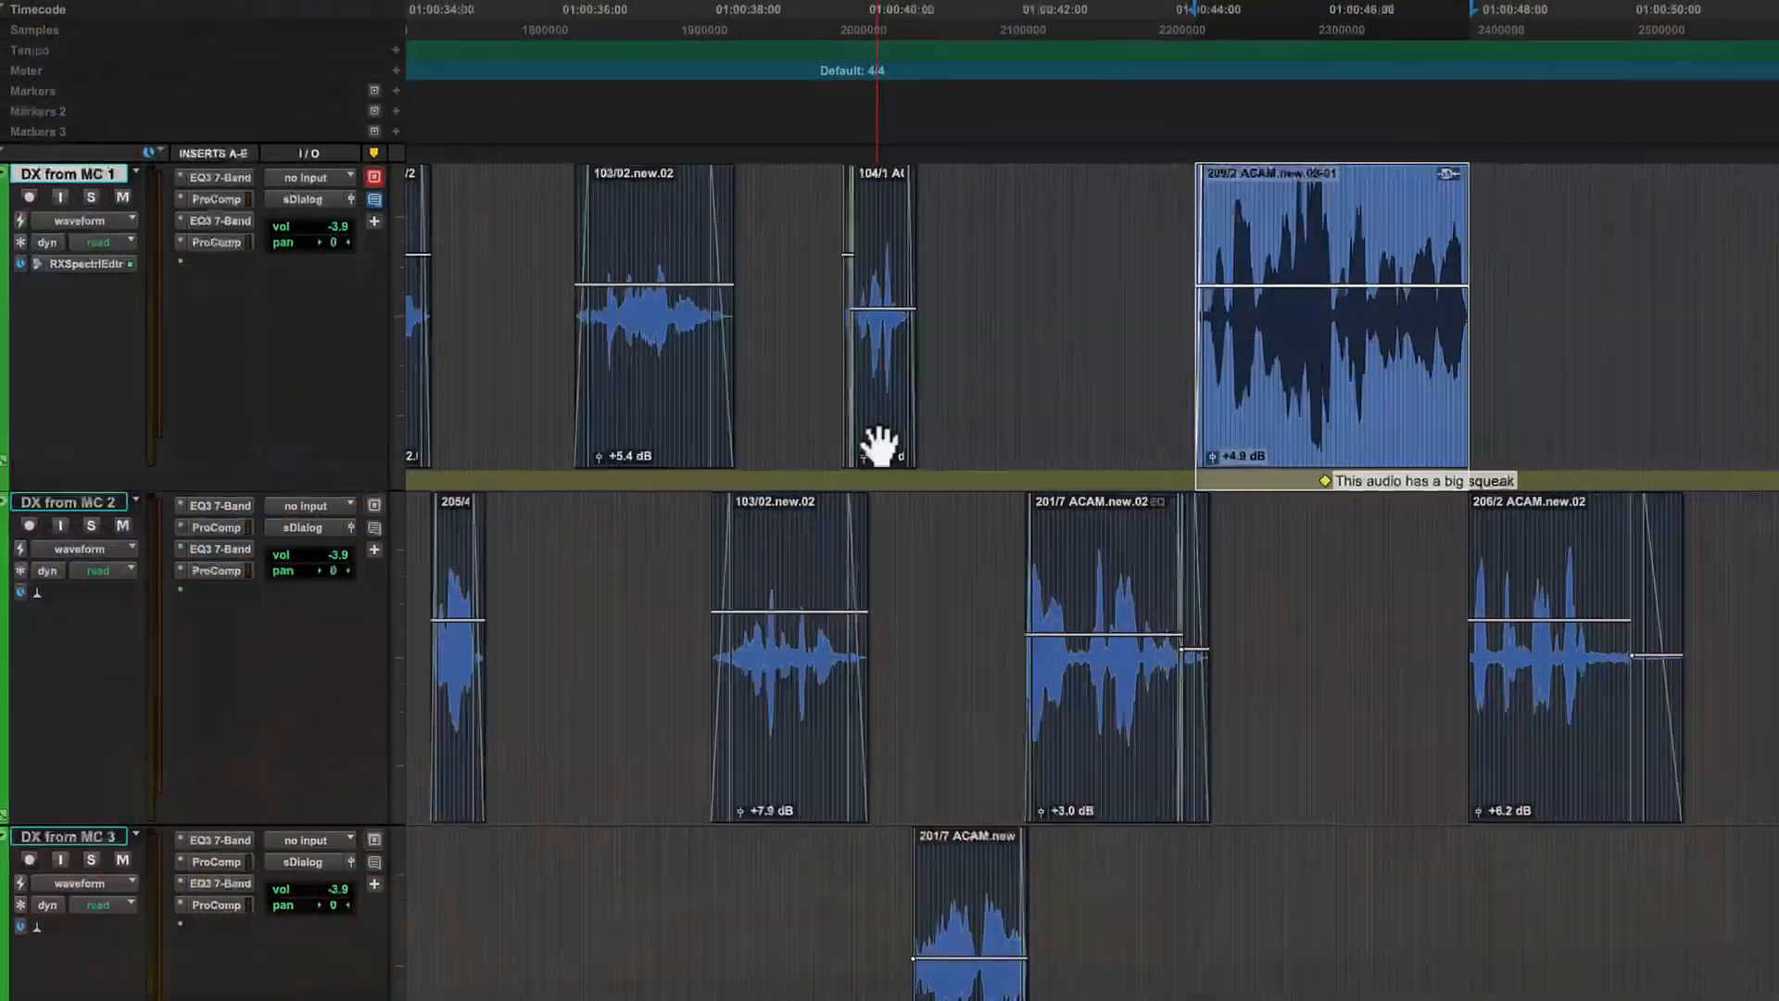
Step: Open squeaky clip 209/2 ACAM.new.09-01 in RX Spectral Editor, after first trying a short dialogue clip
right_click(879, 443)
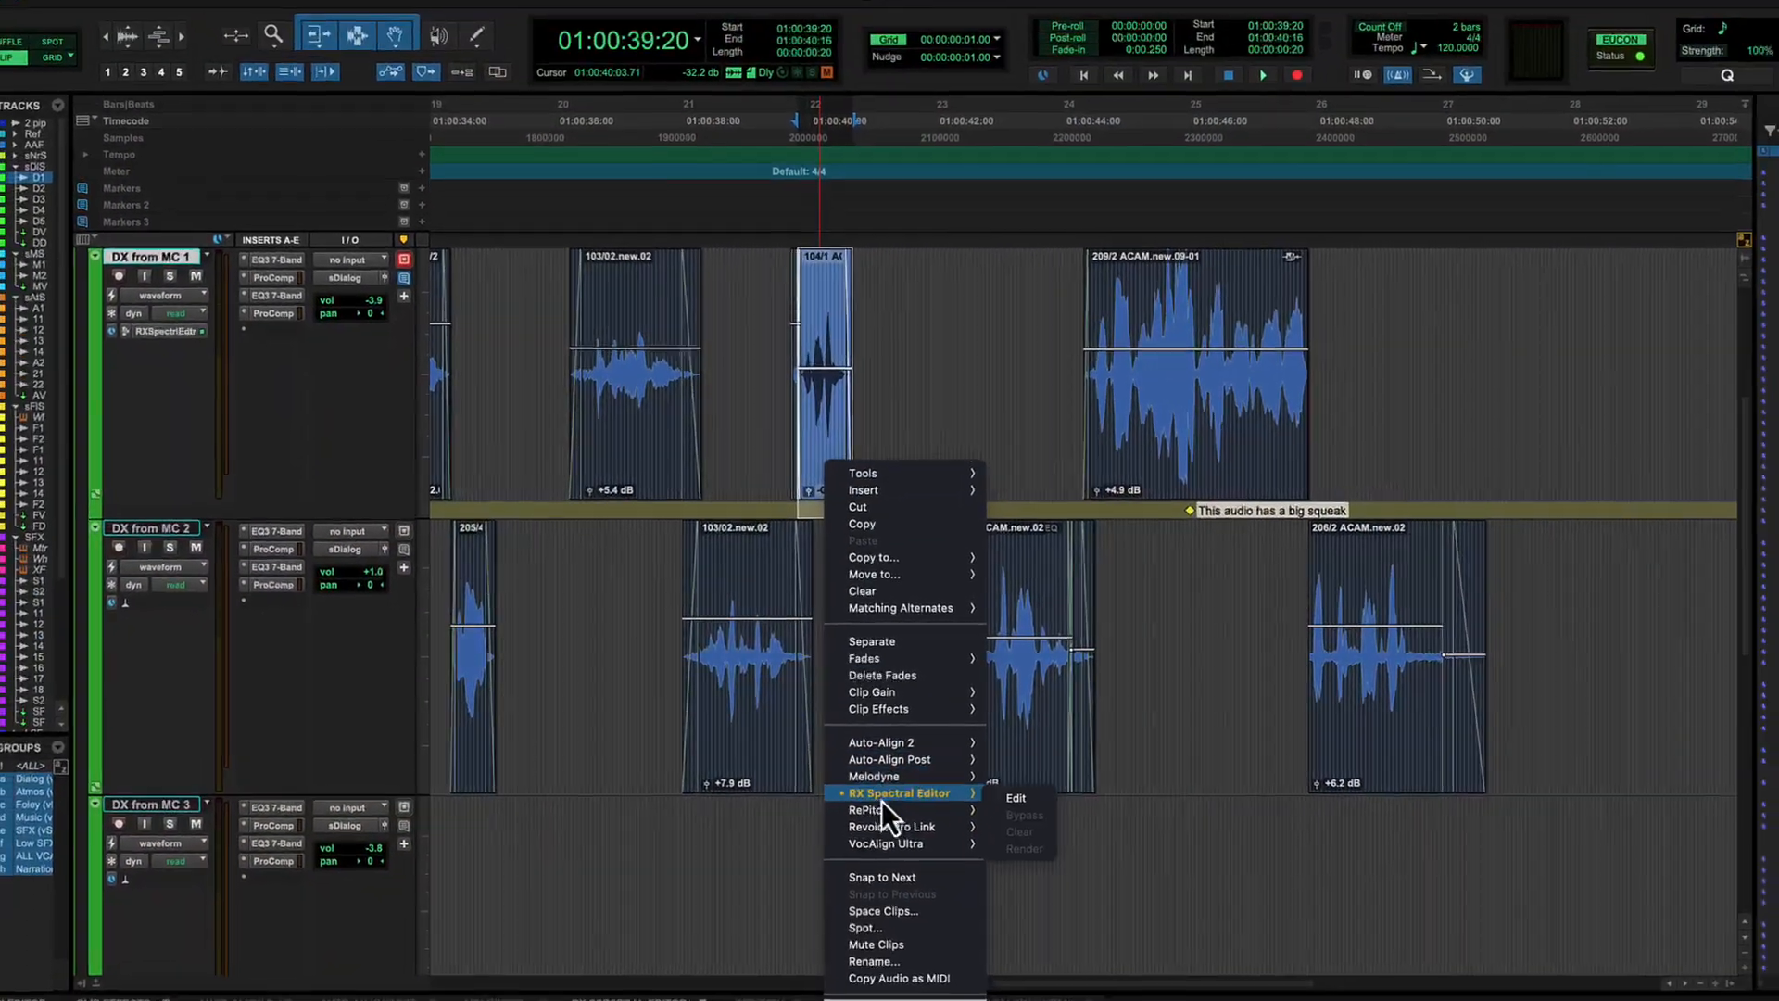
click(1015, 798)
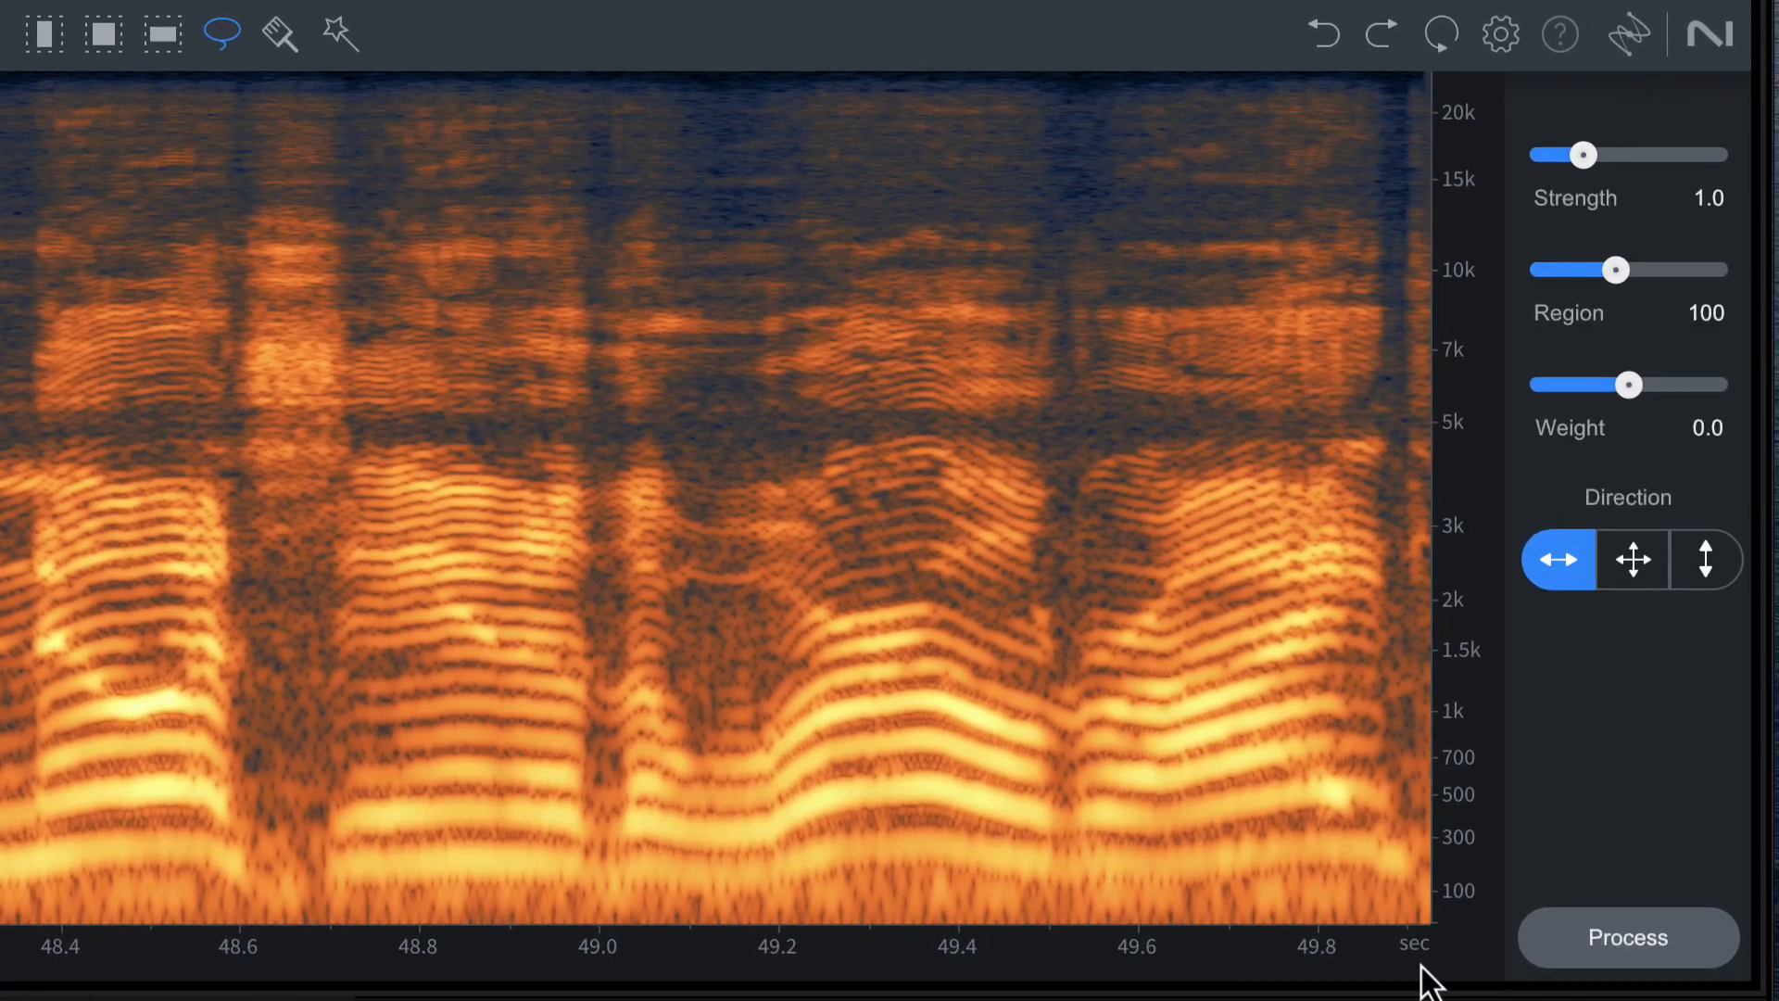
mouse_move(1456, 95)
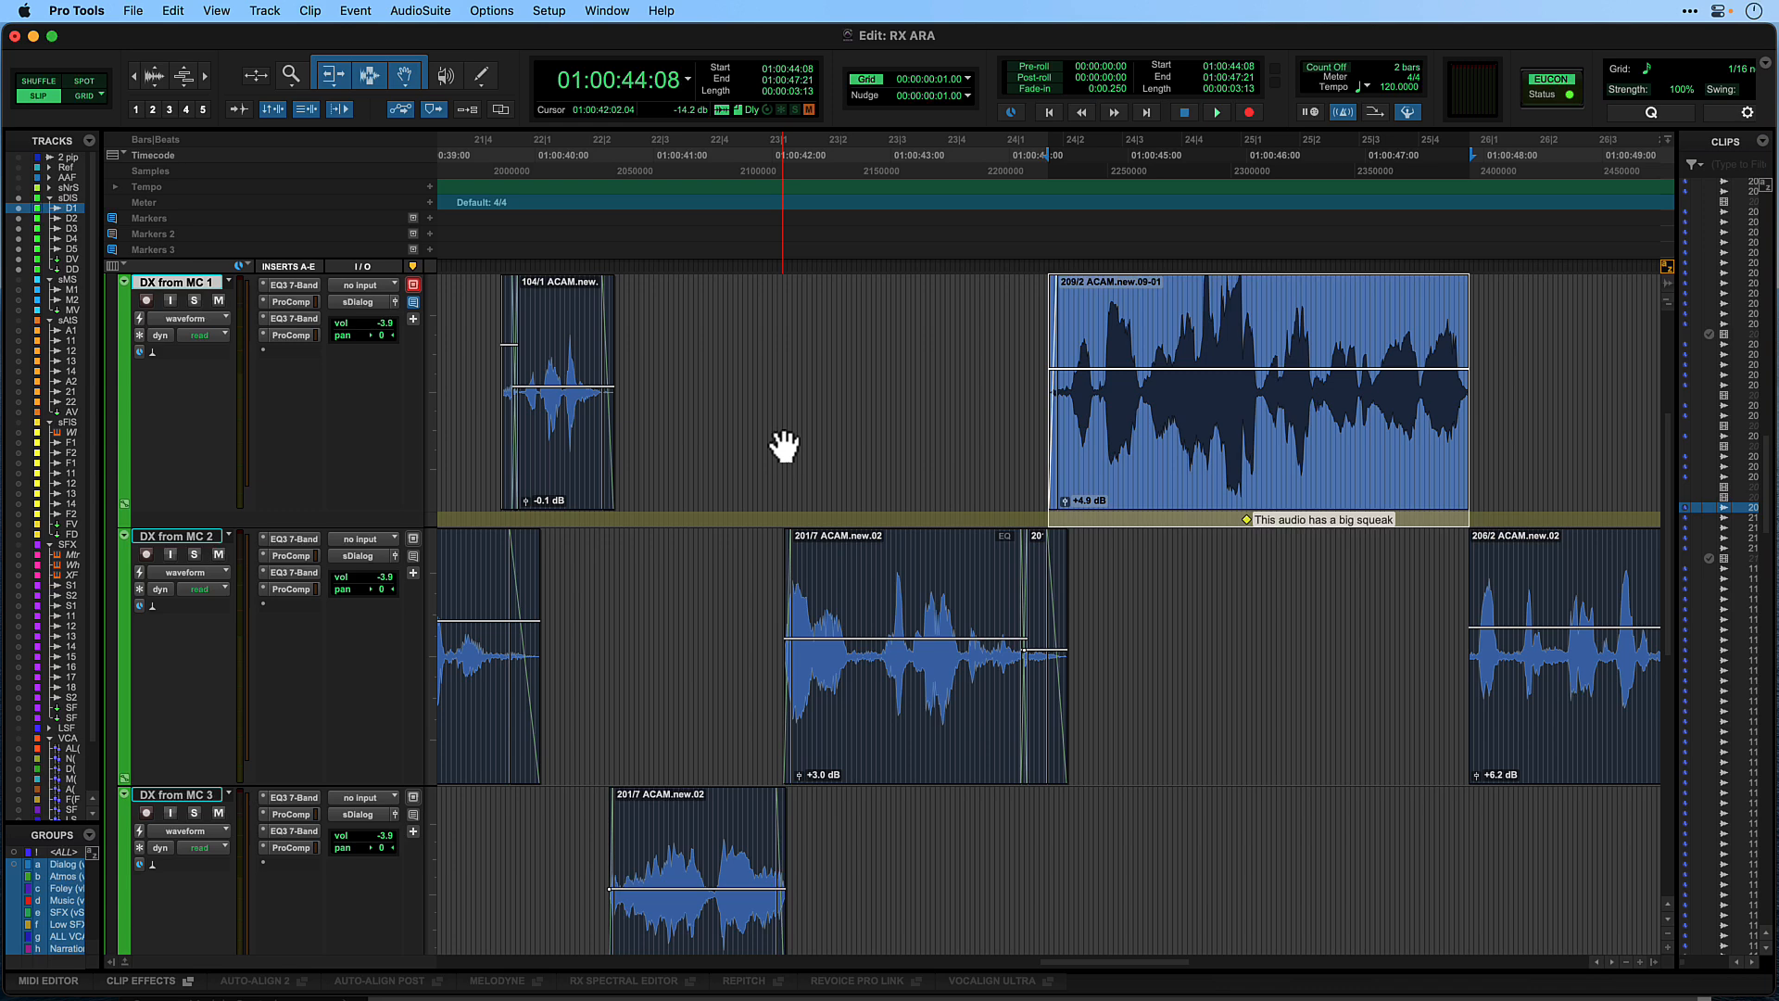
click(1217, 112)
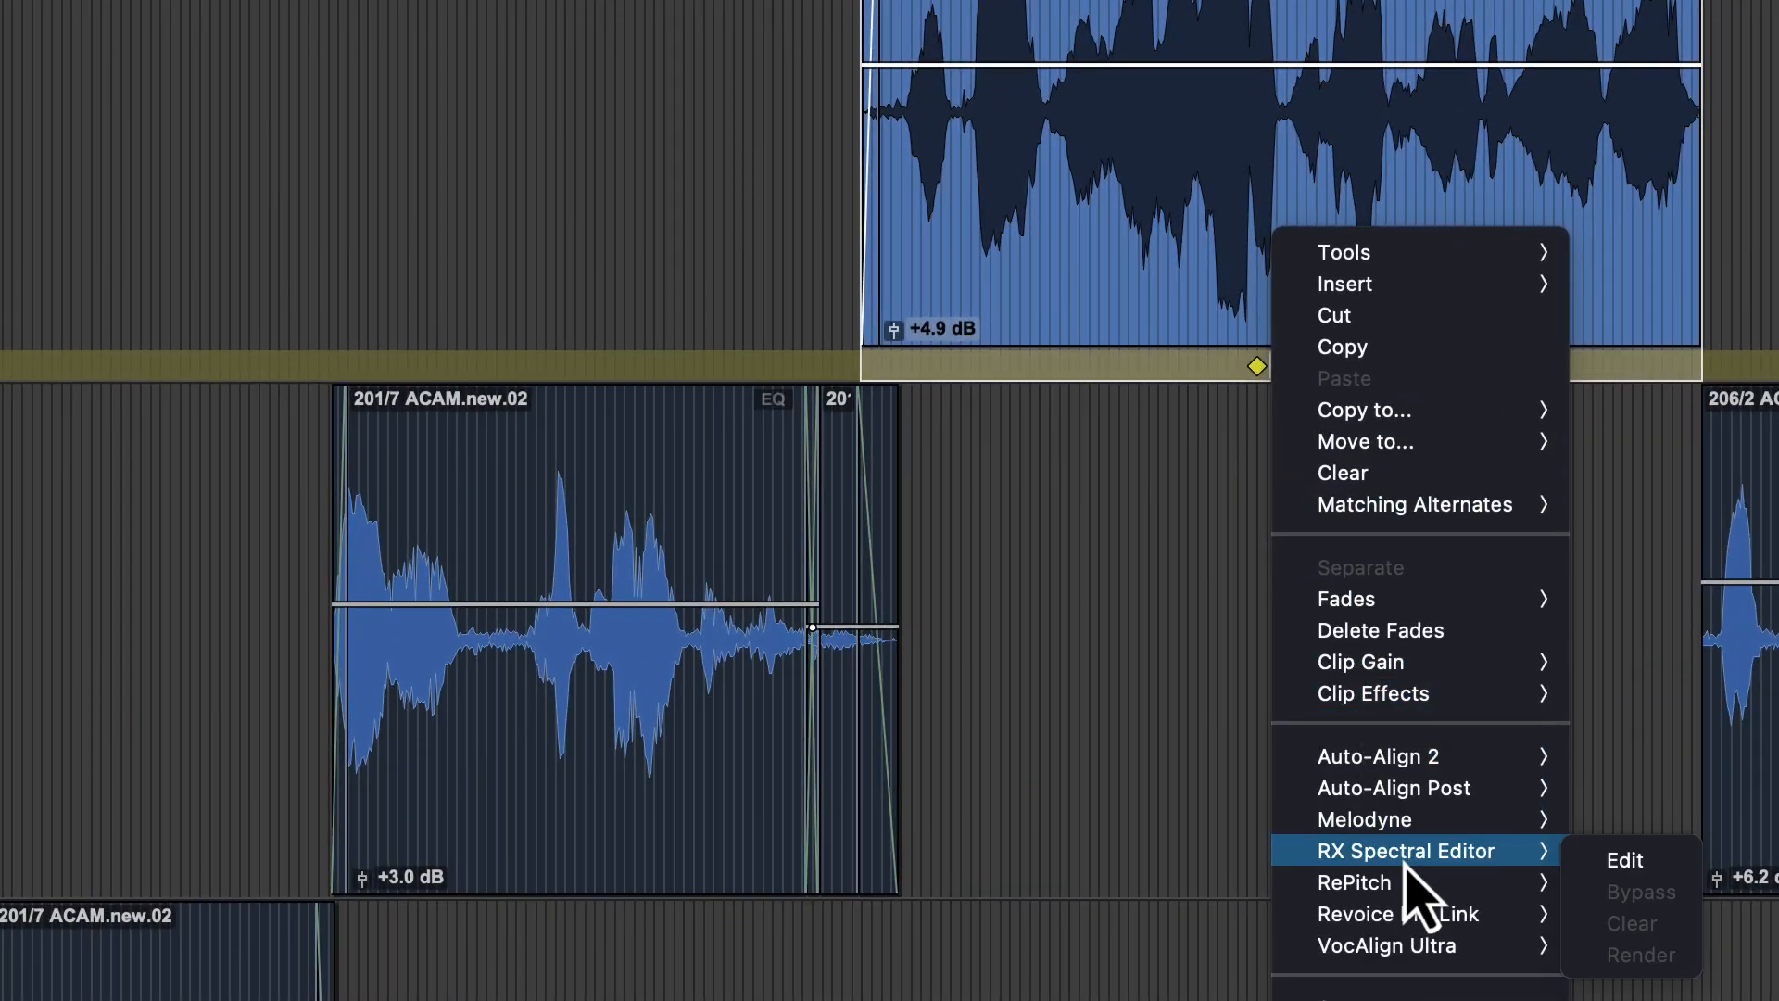
mouse_move(1624, 859)
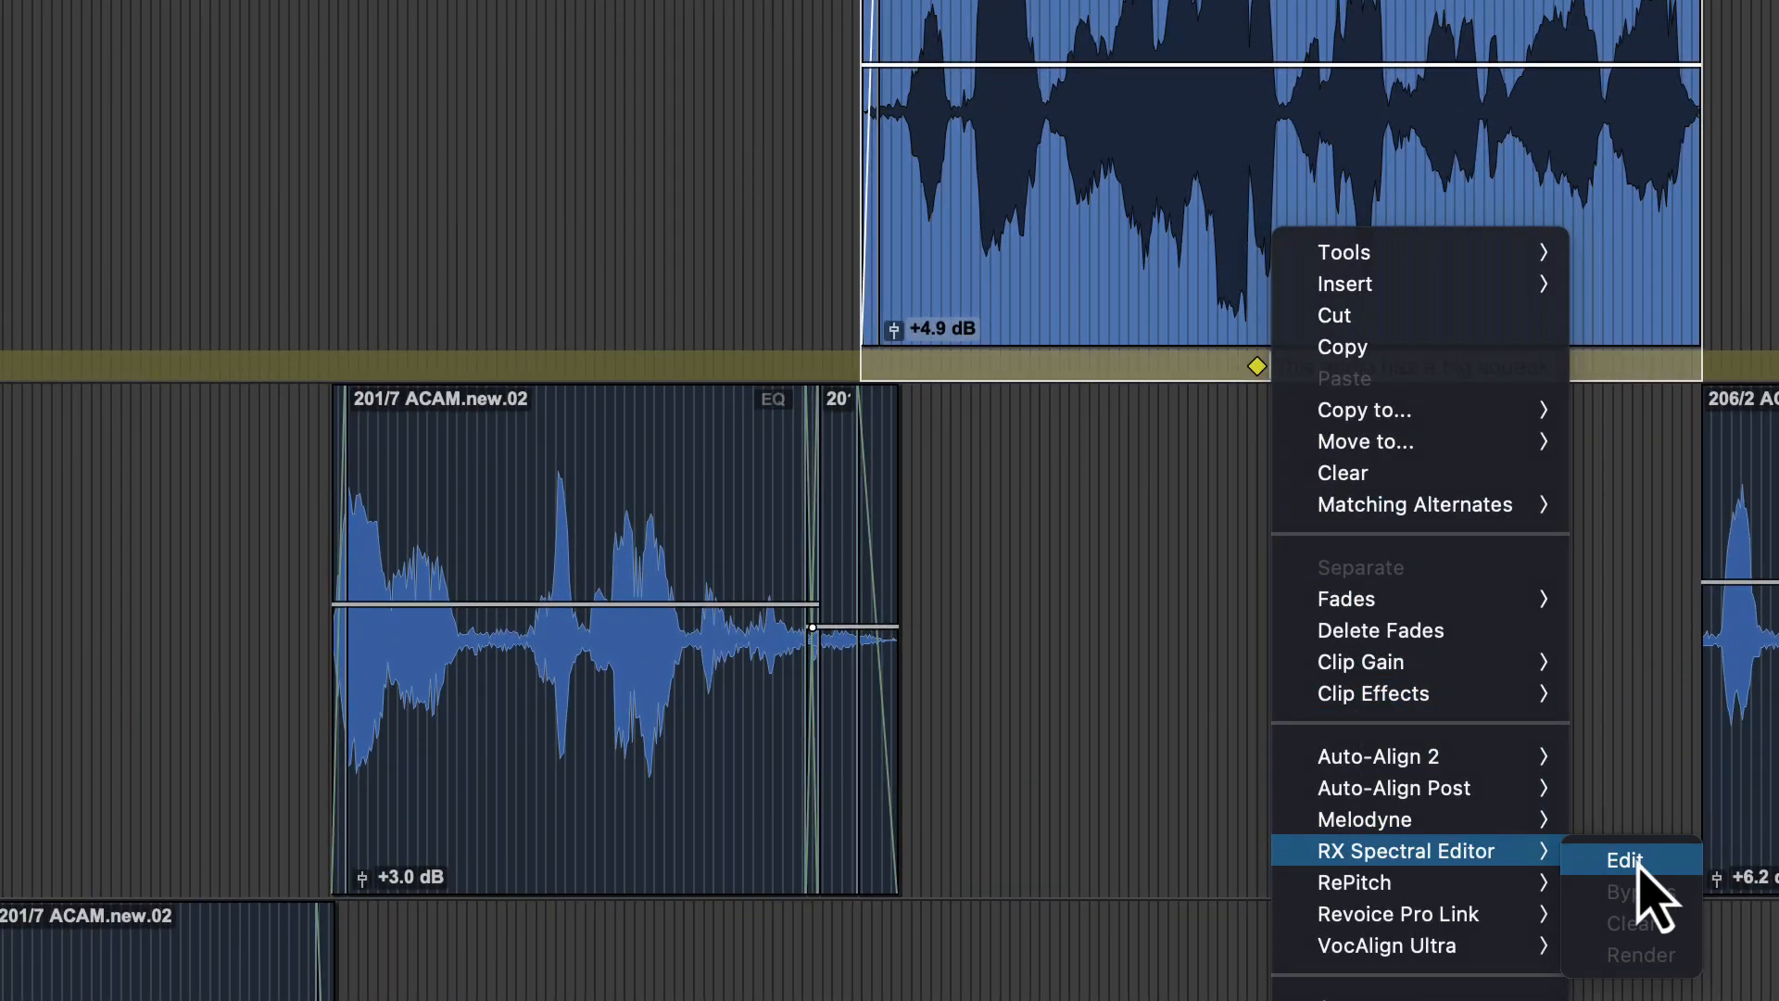
click(1624, 859)
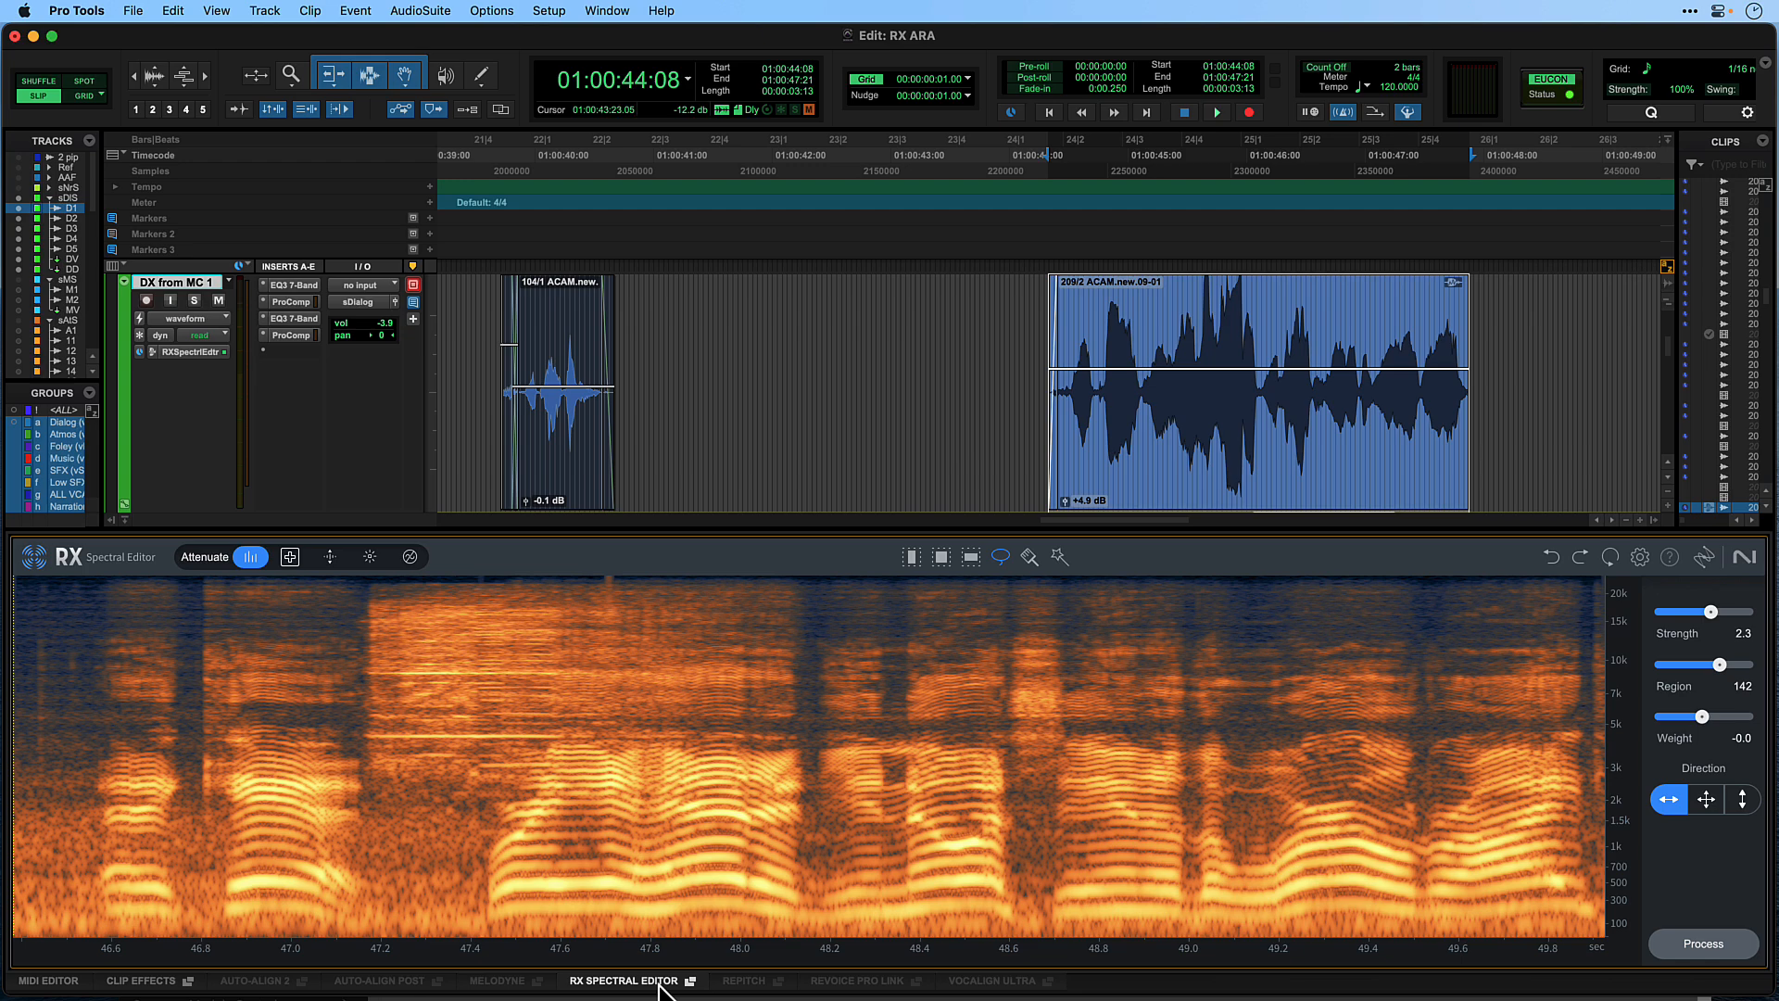
Step: Zoom in, then lasso the squeak's high-frequency patch near 47.2–47.6 s in Replace mode
drag(354, 638, 586, 780)
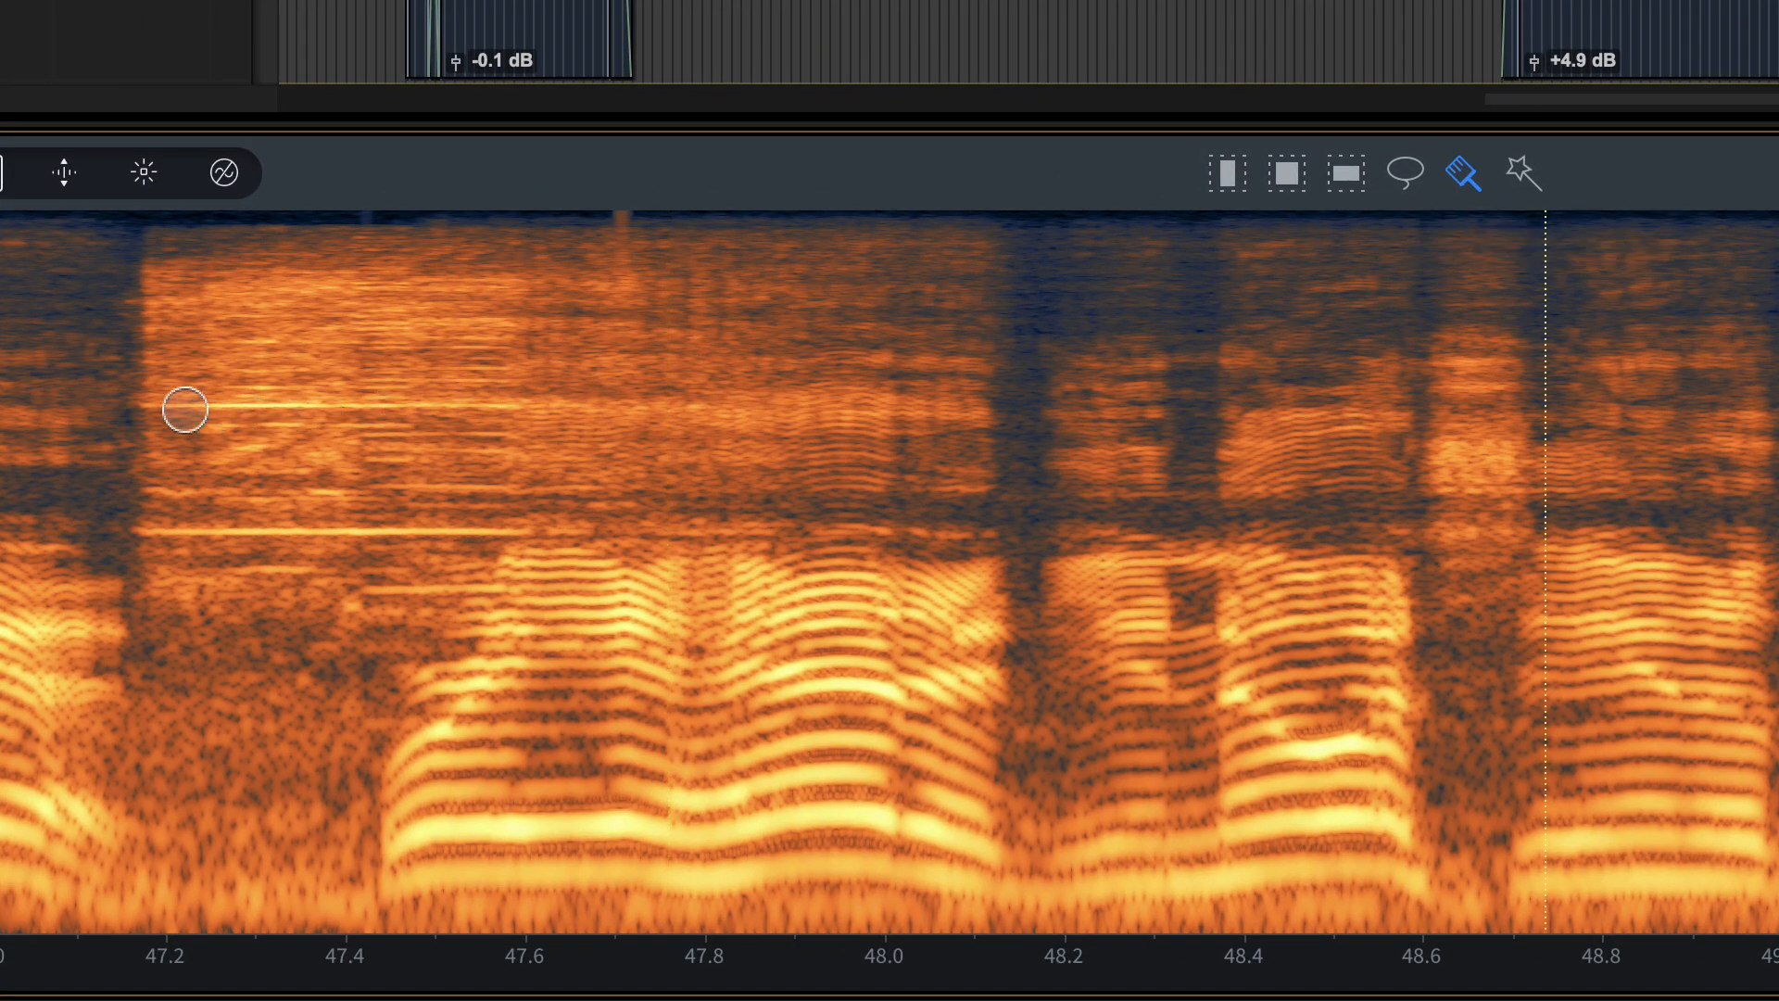
drag(187, 409, 443, 408)
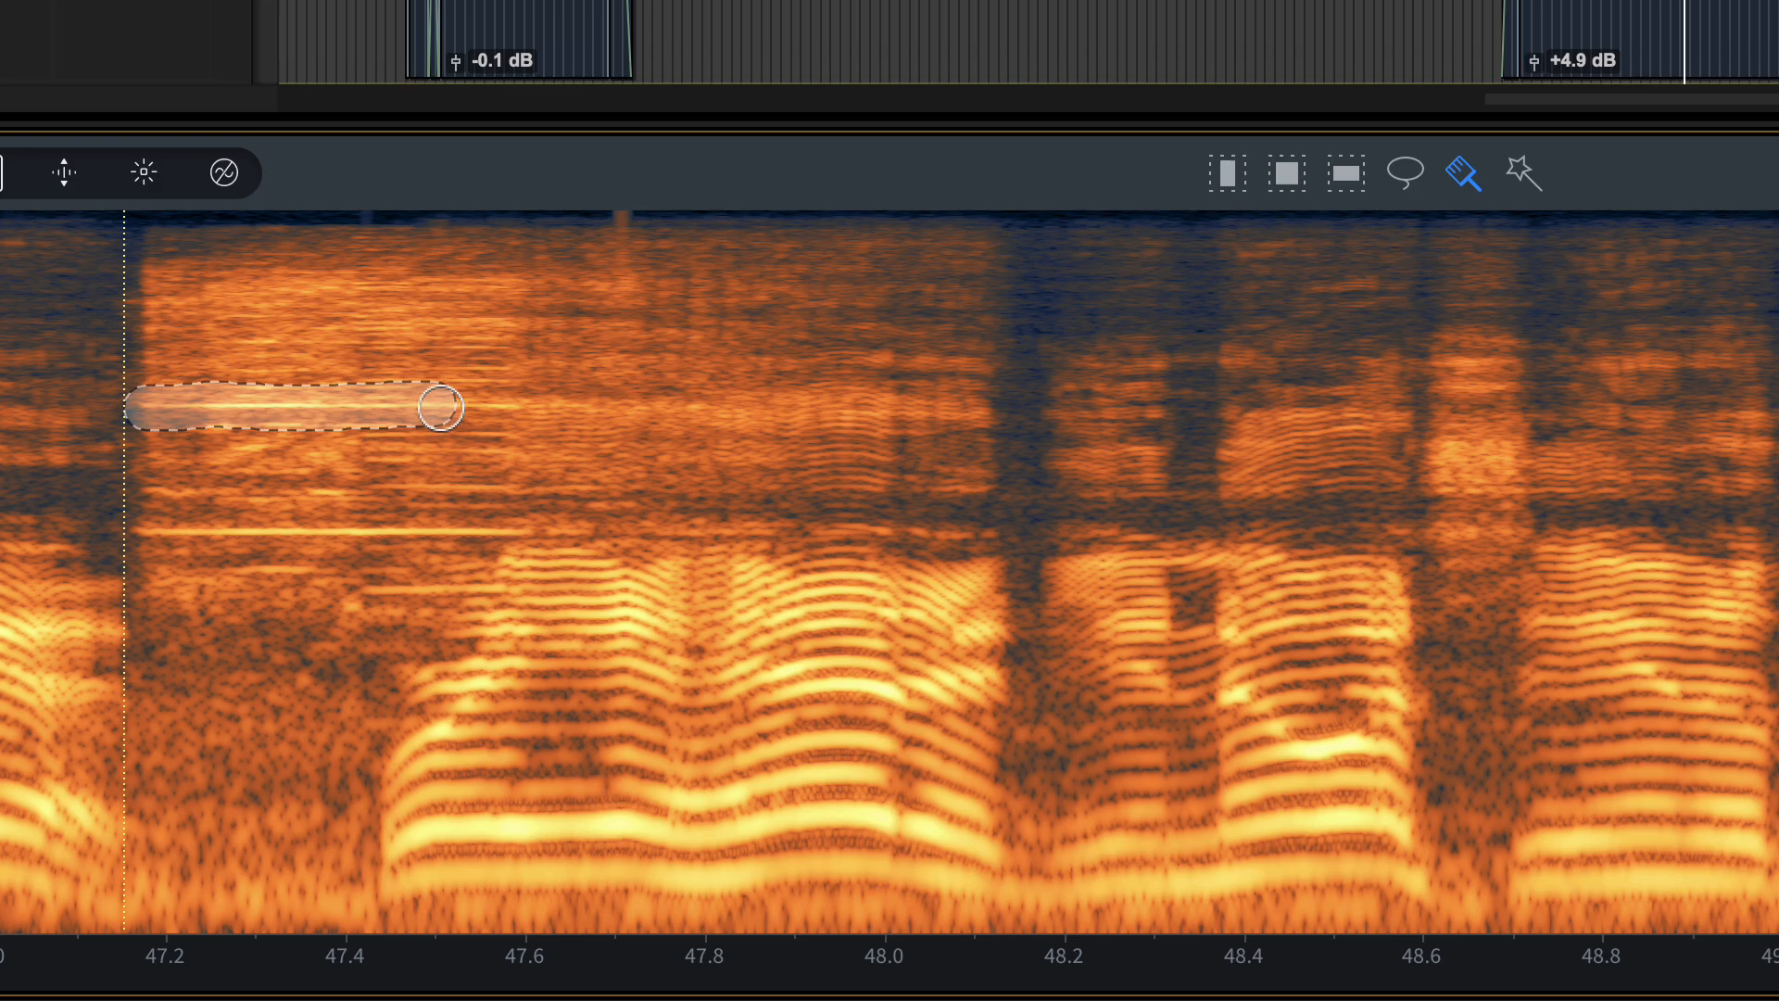
click(1406, 173)
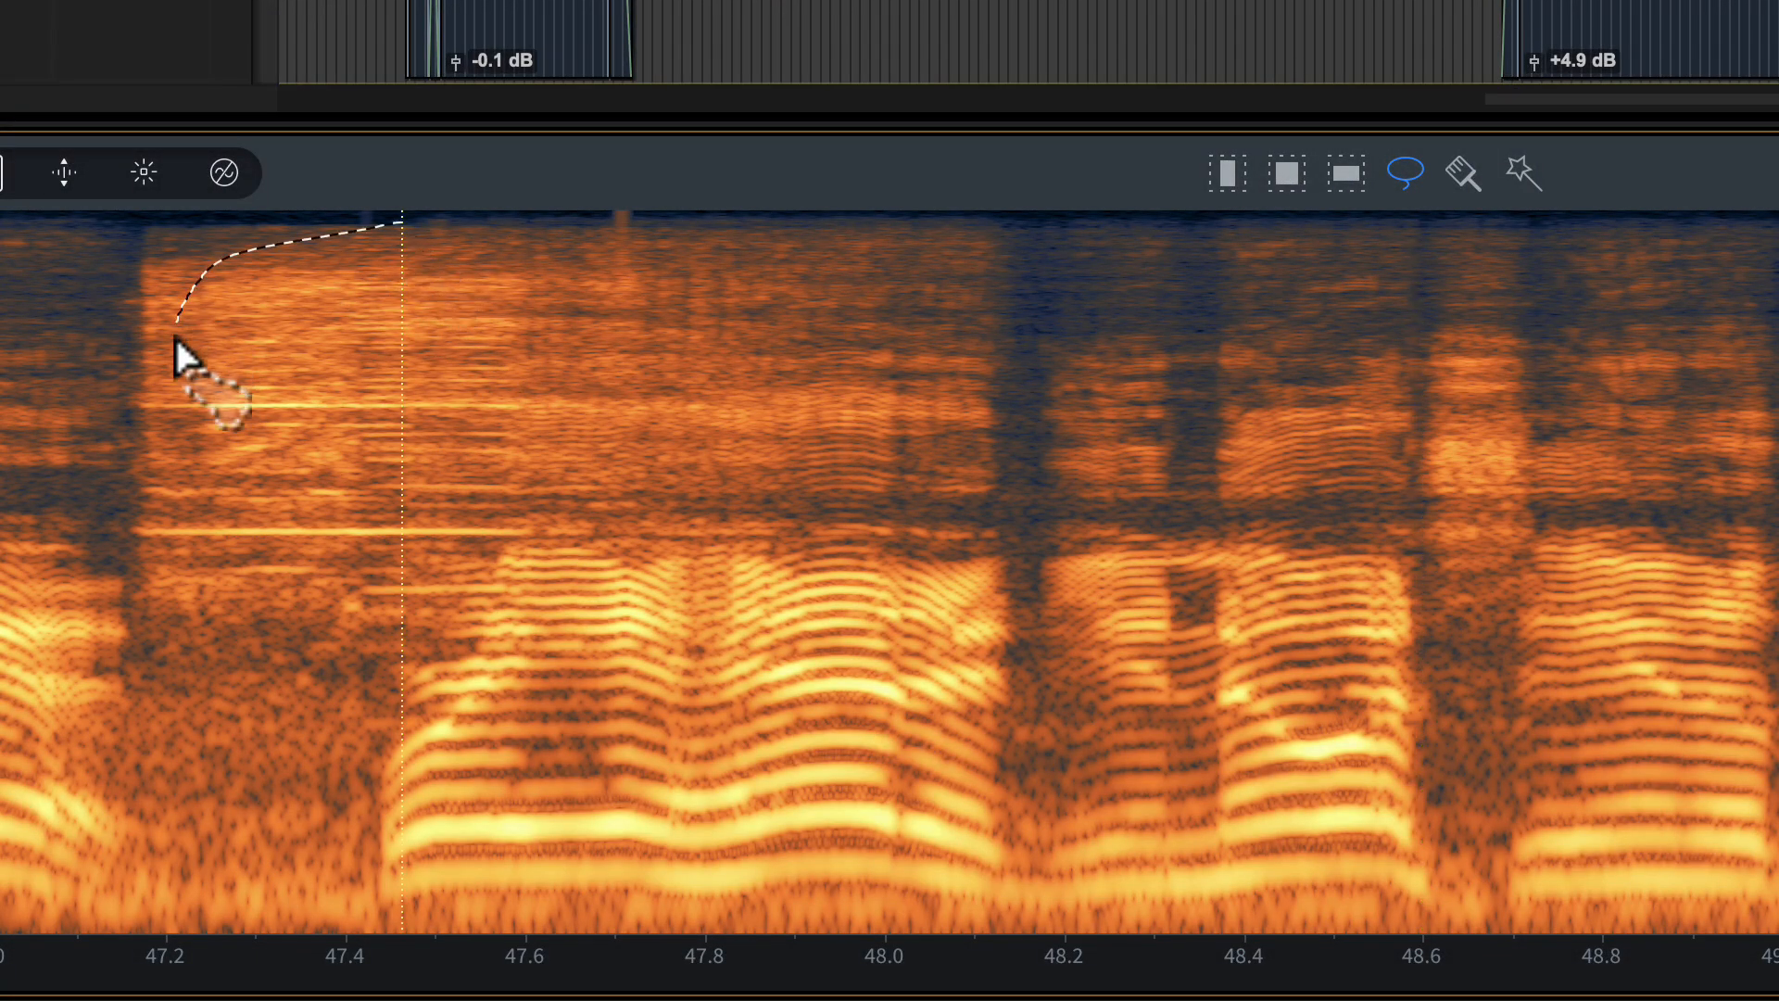
drag(187, 358, 408, 244)
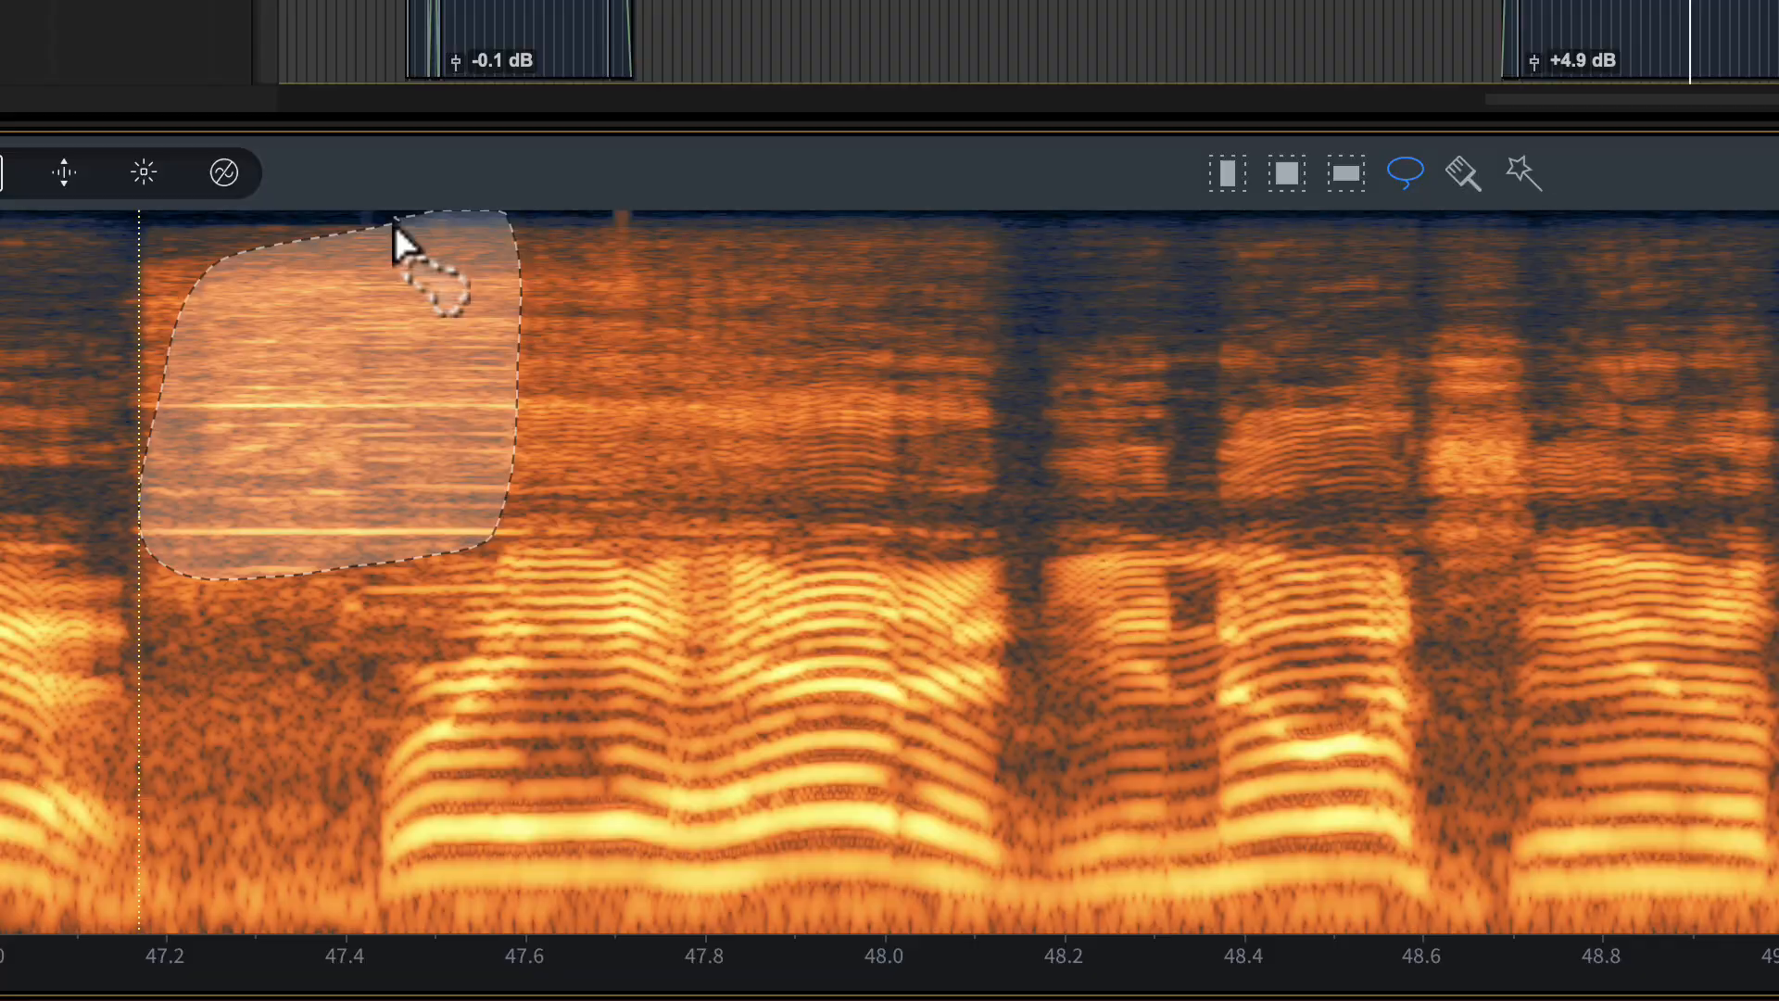
click(1525, 172)
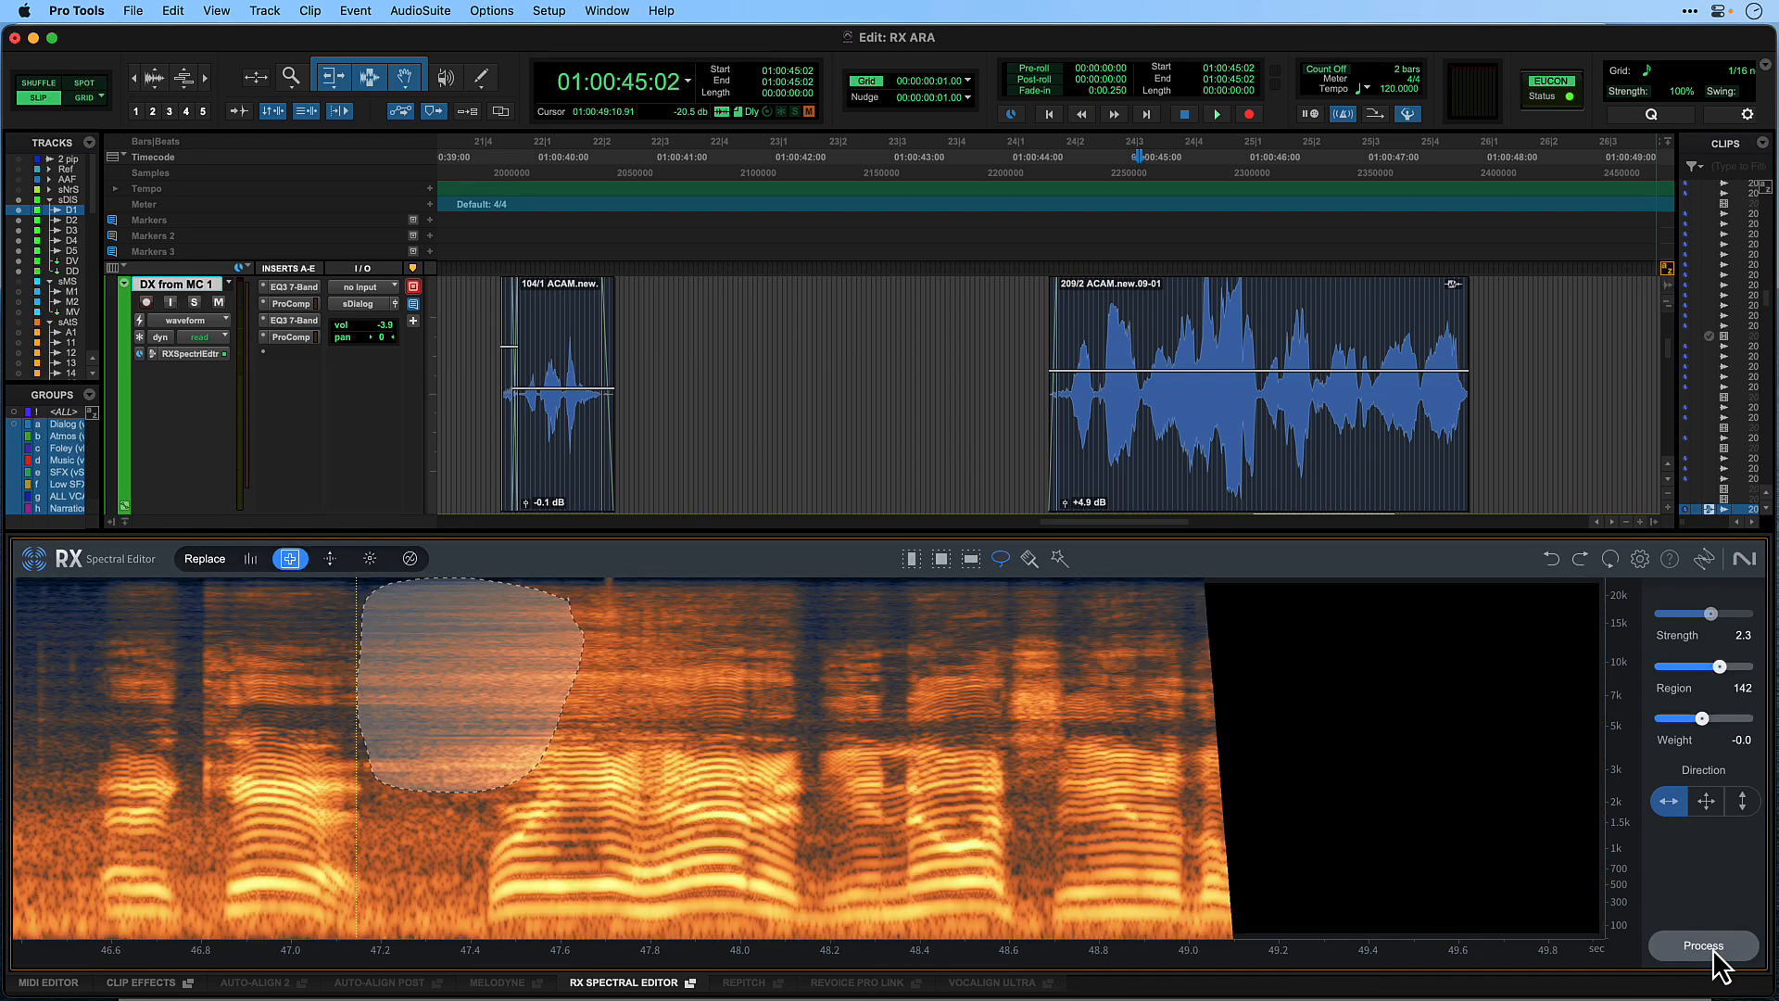
Step: Process the lassoed squeak with Replace, then switch the repair mode to Attenuate
click(1702, 945)
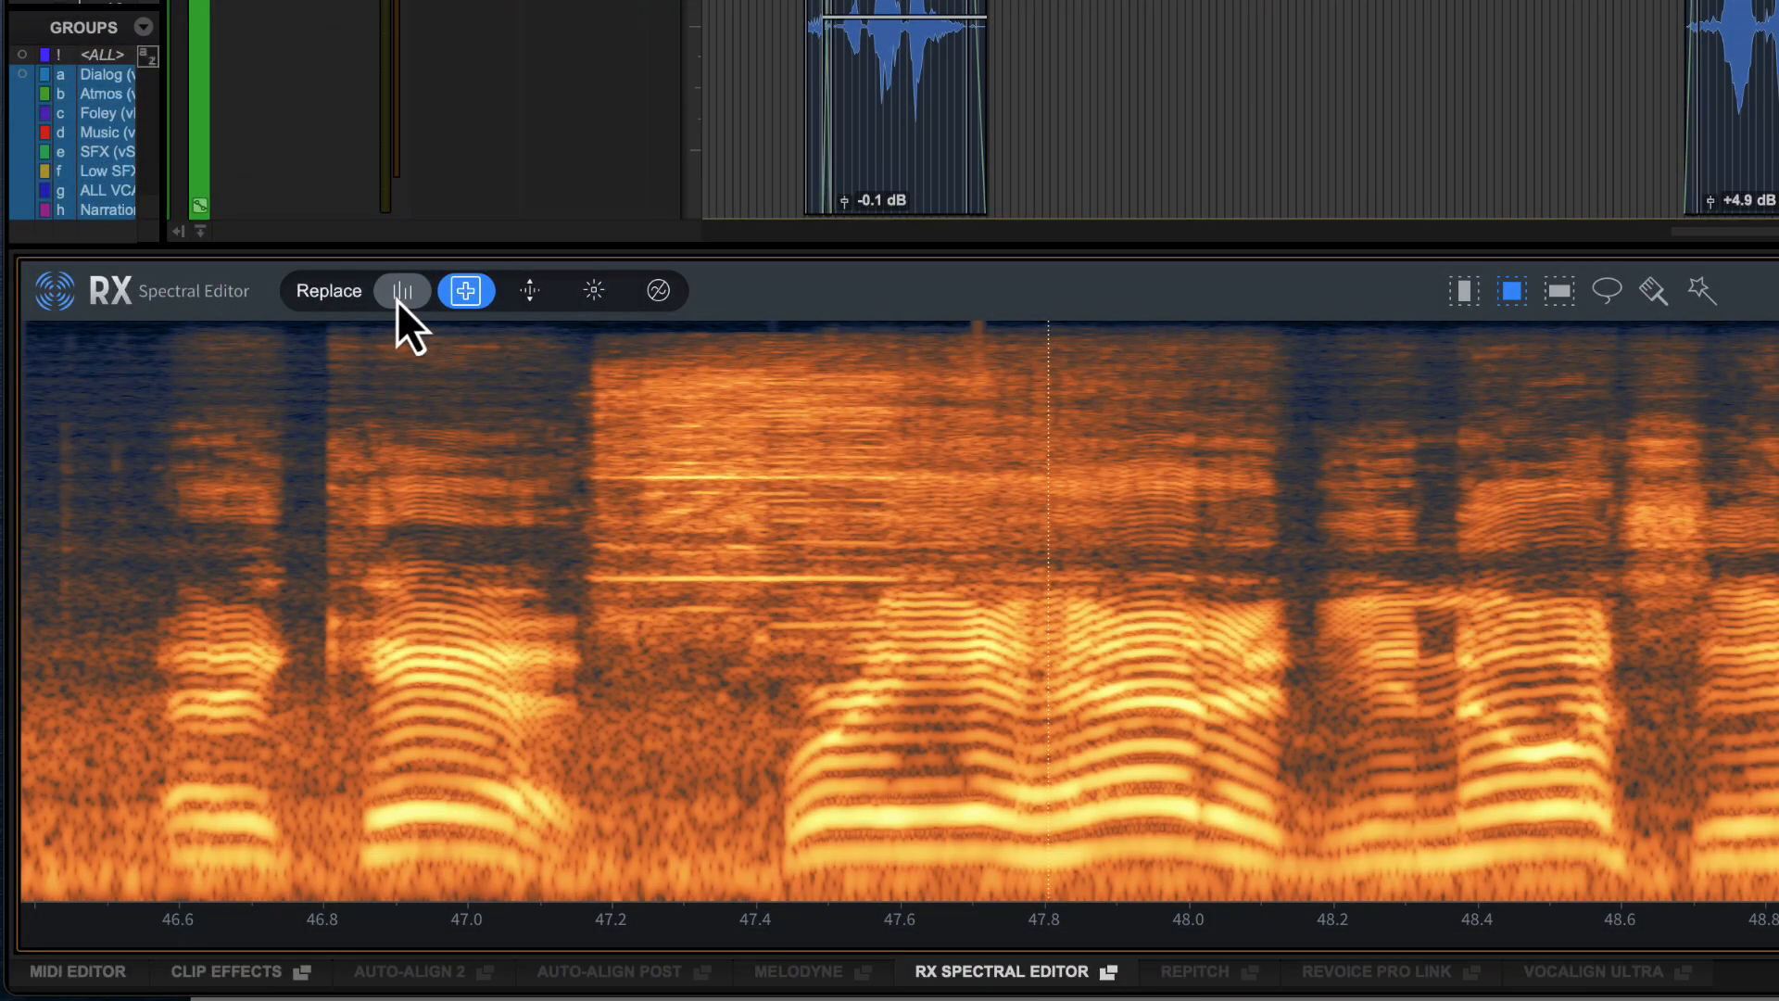
click(404, 290)
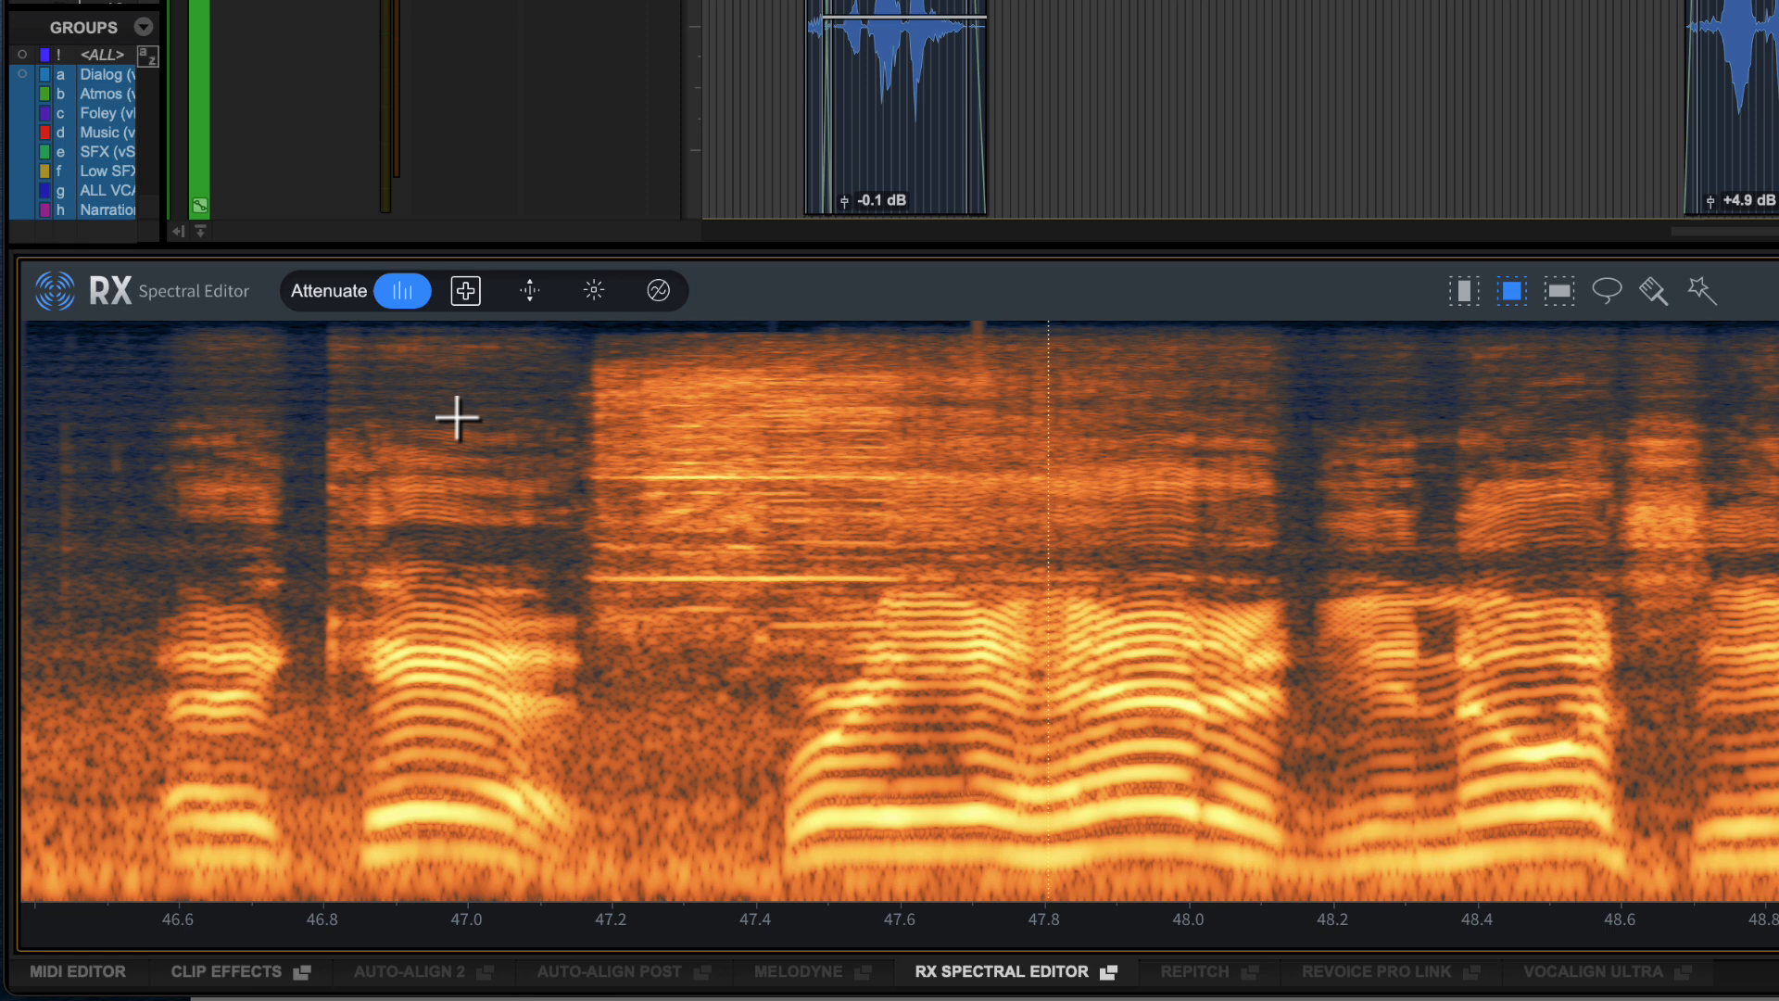
click(1606, 290)
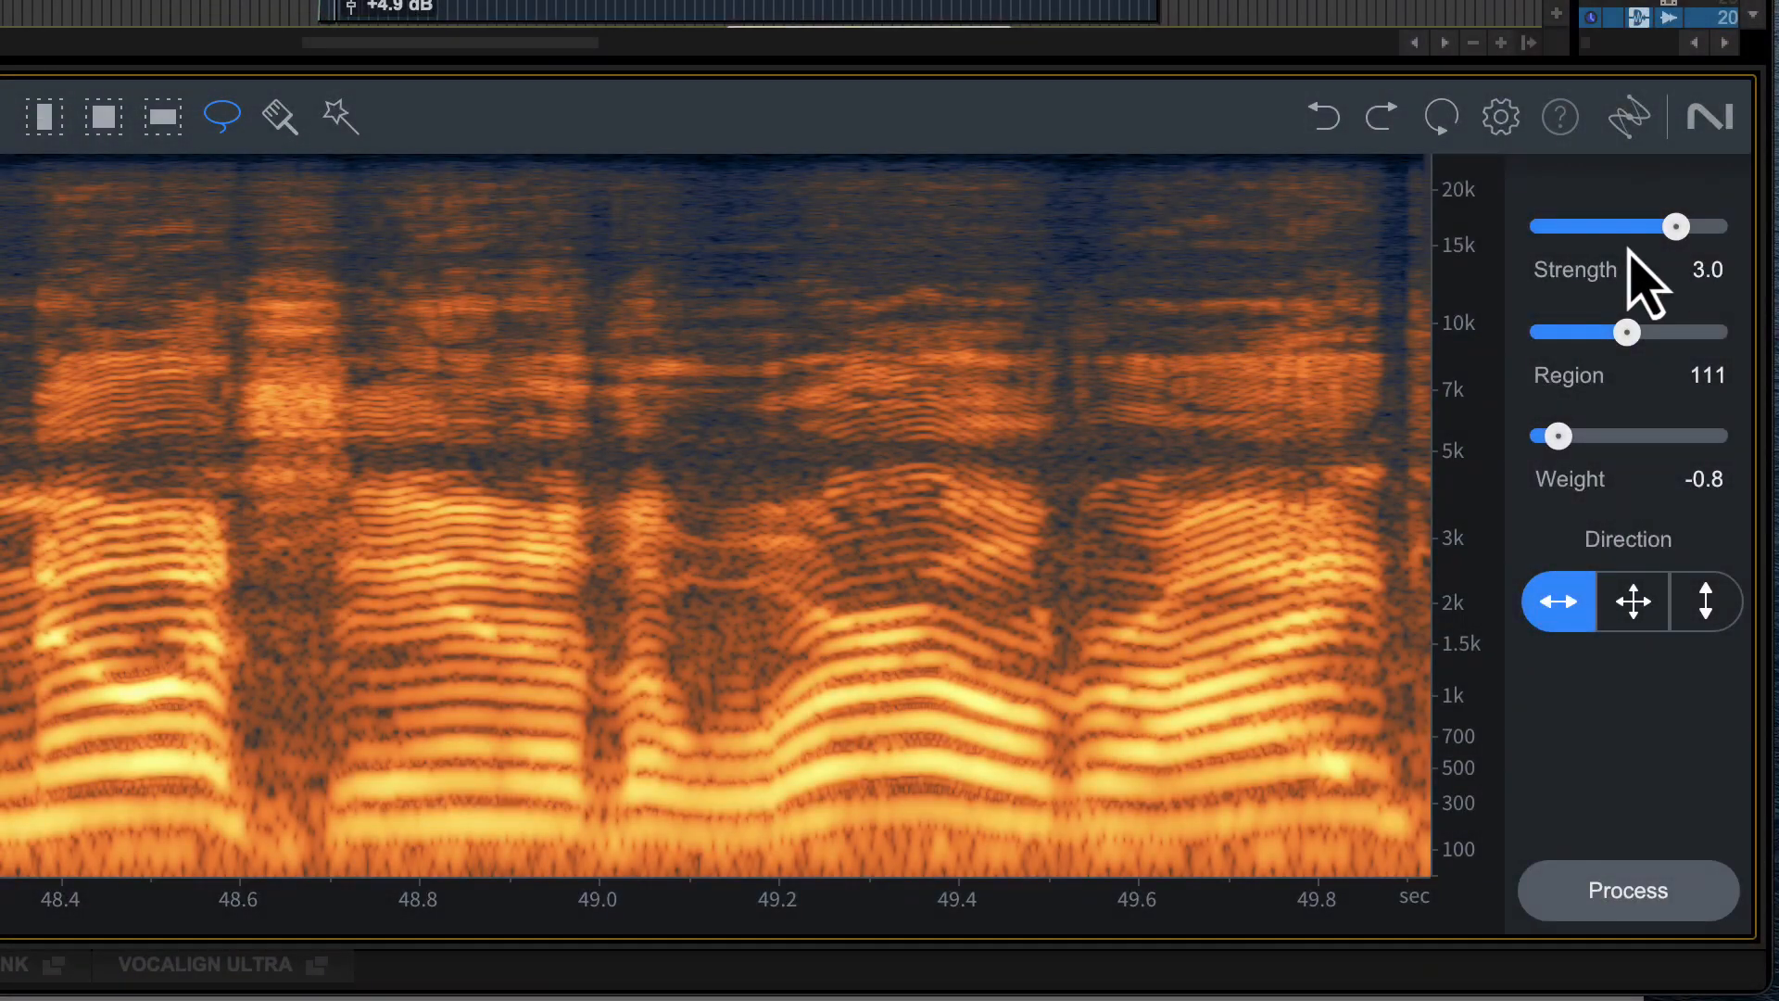
mouse_move(1676, 227)
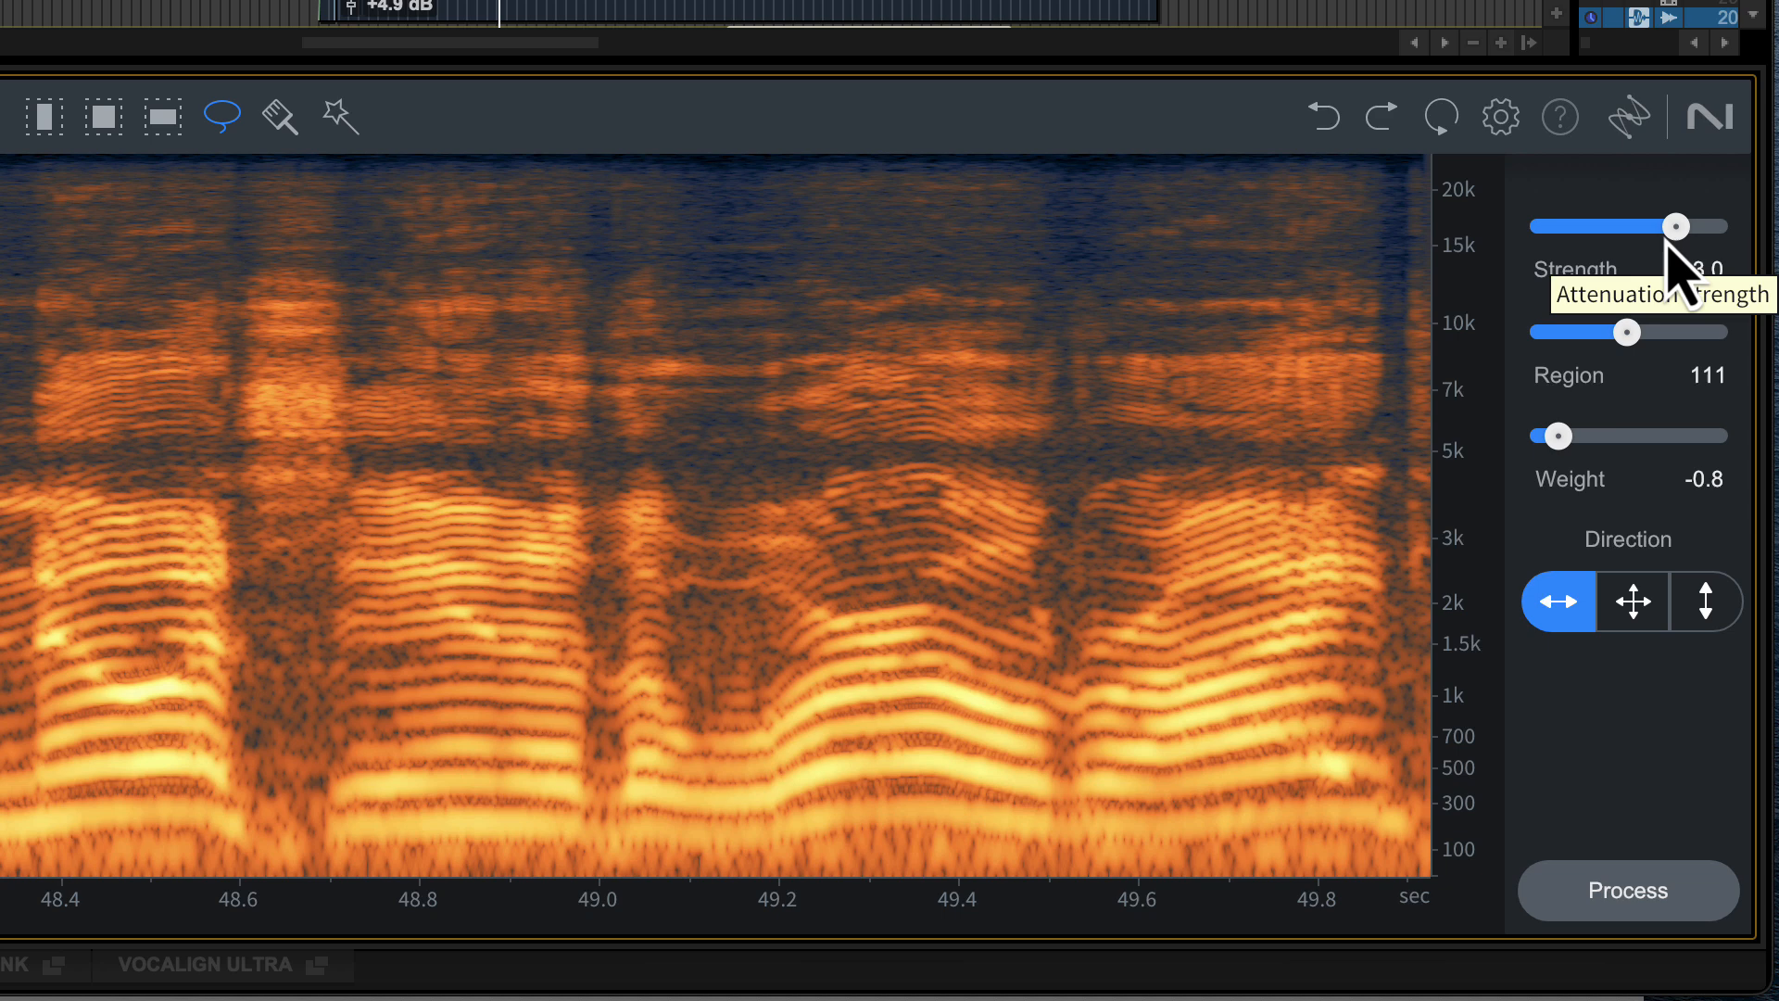
drag(1677, 227, 1612, 226)
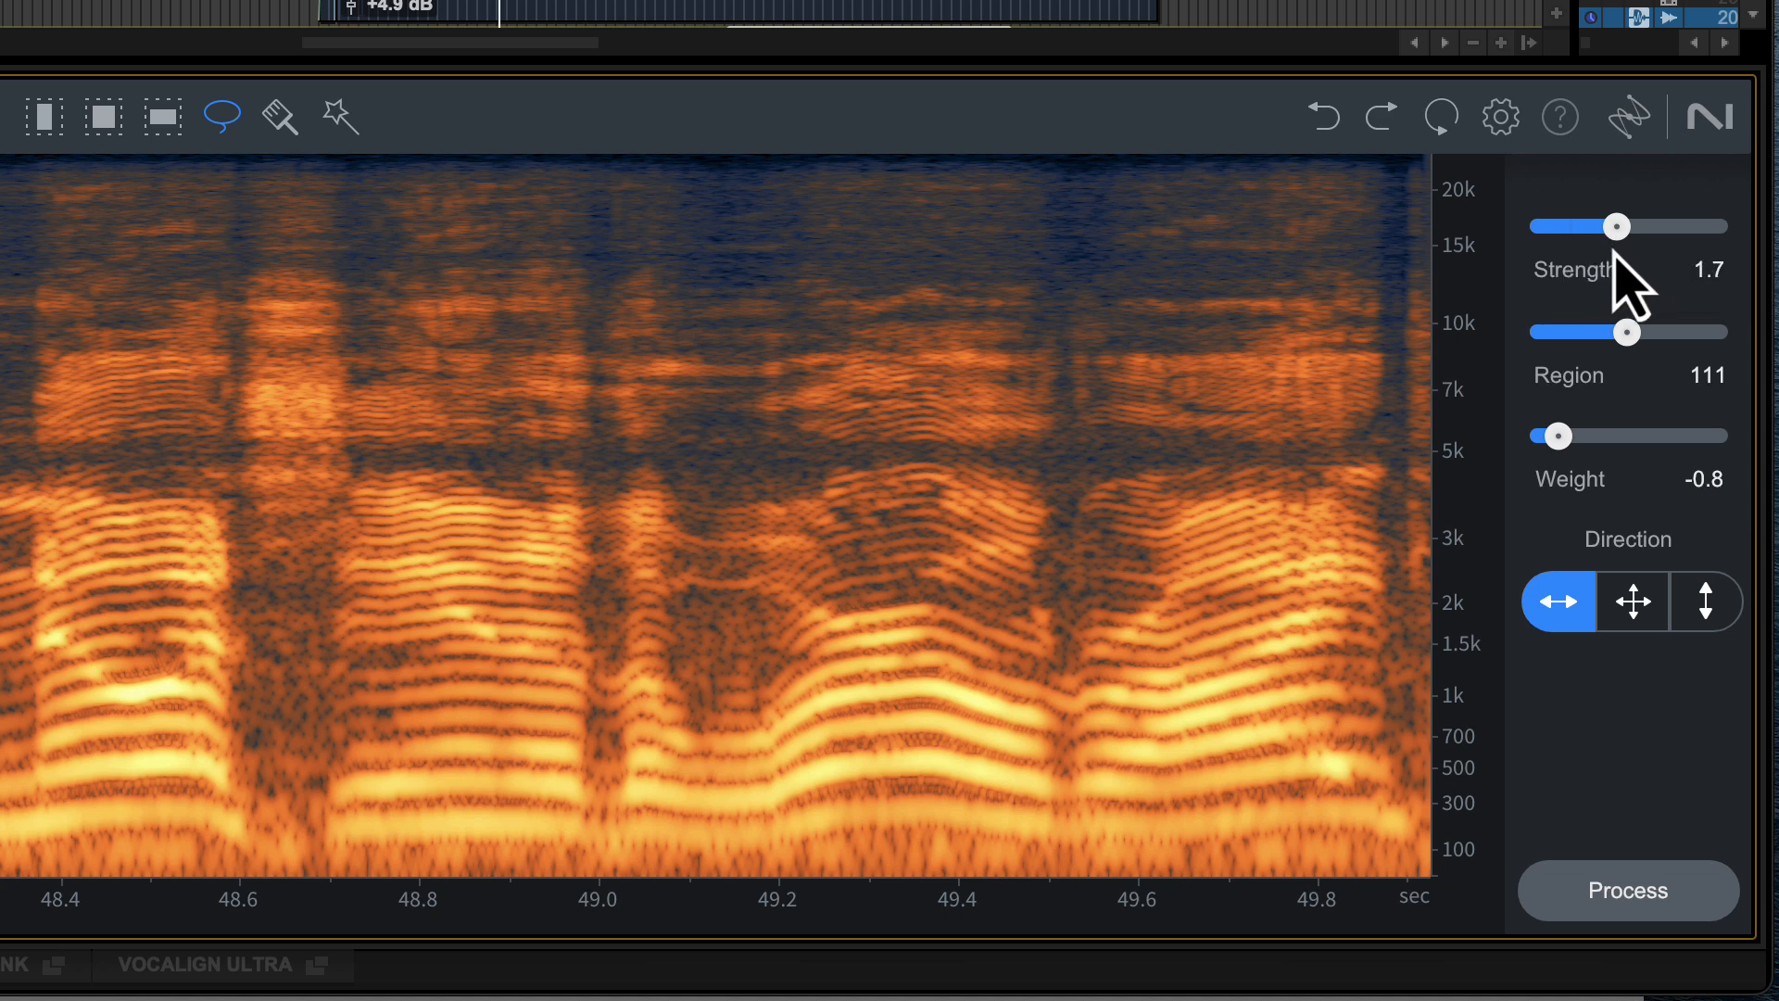
drag(1617, 226, 1667, 227)
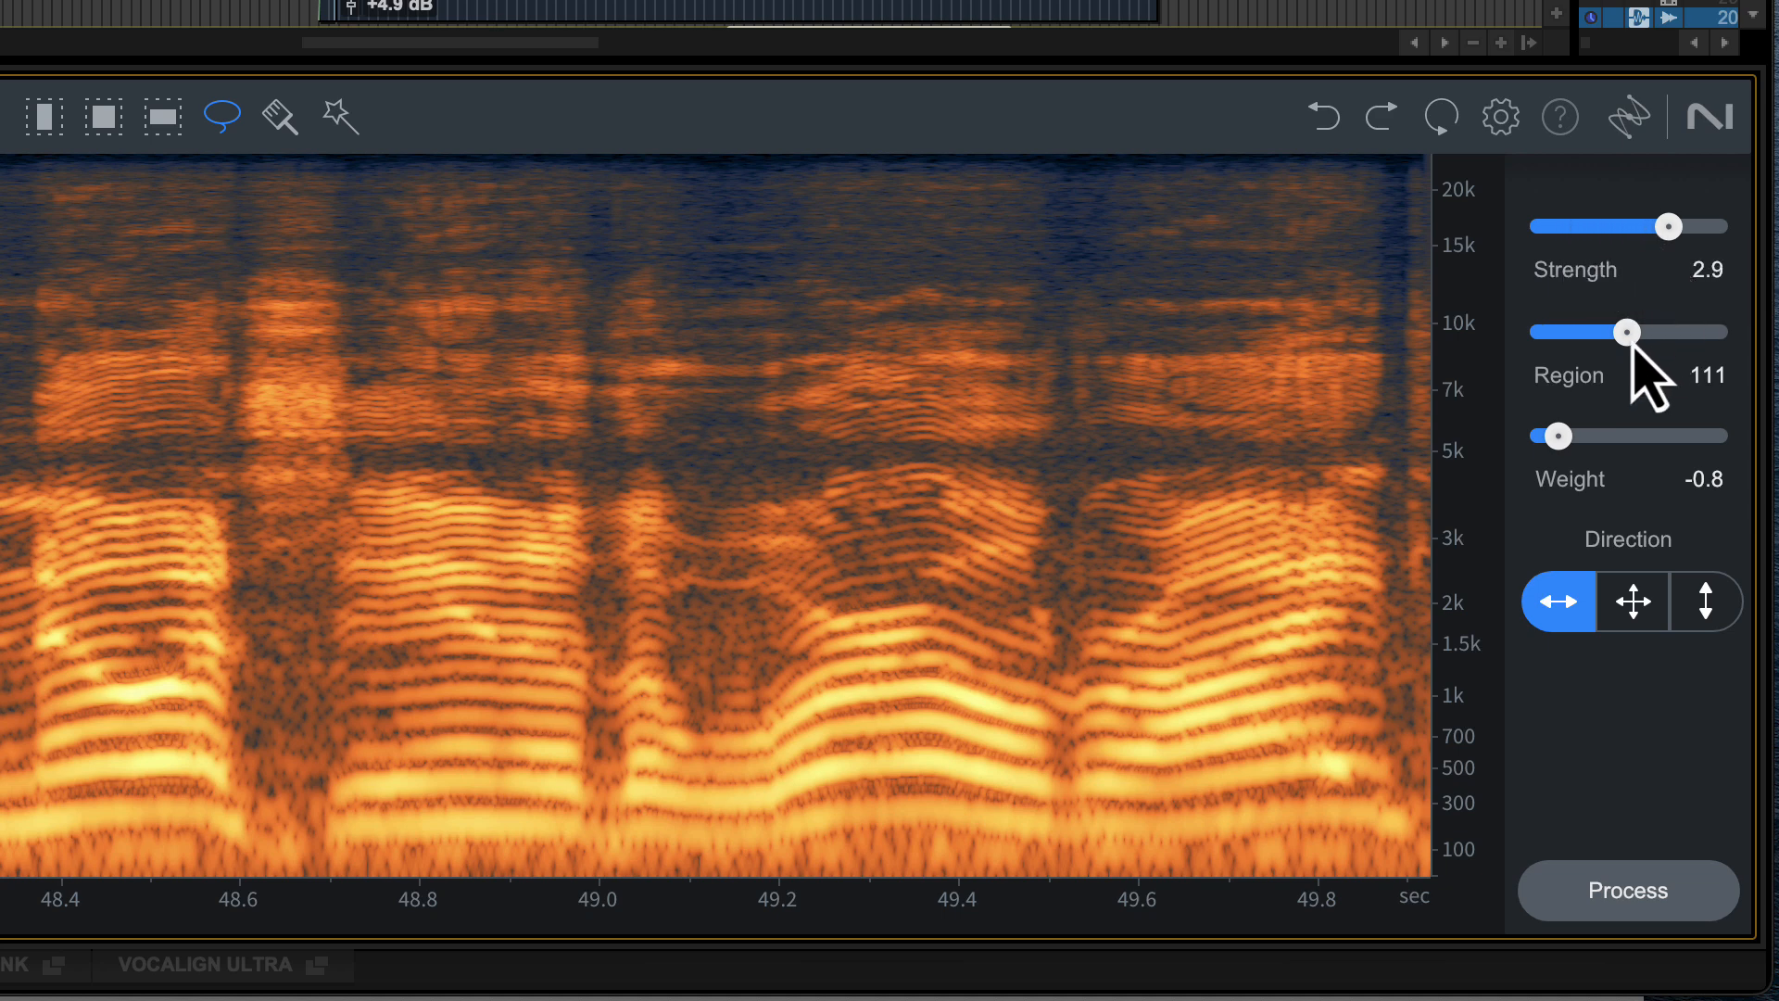
drag(1600, 331, 1594, 332)
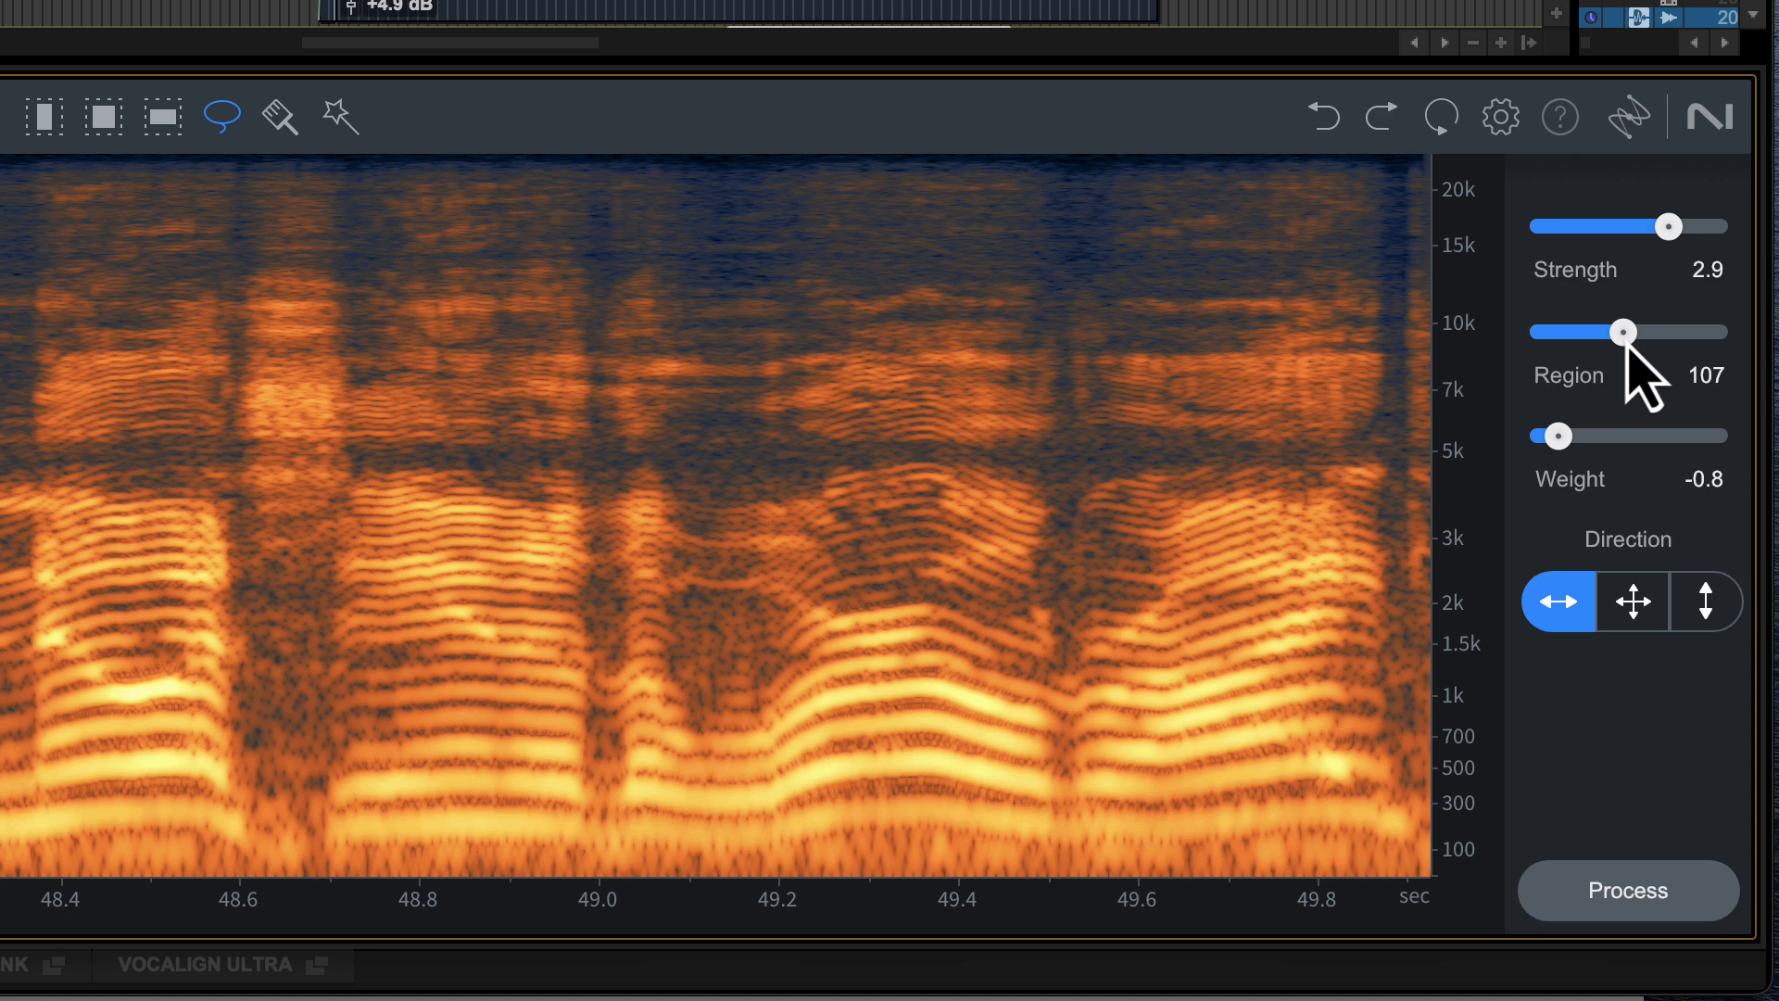
mouse_move(1640, 403)
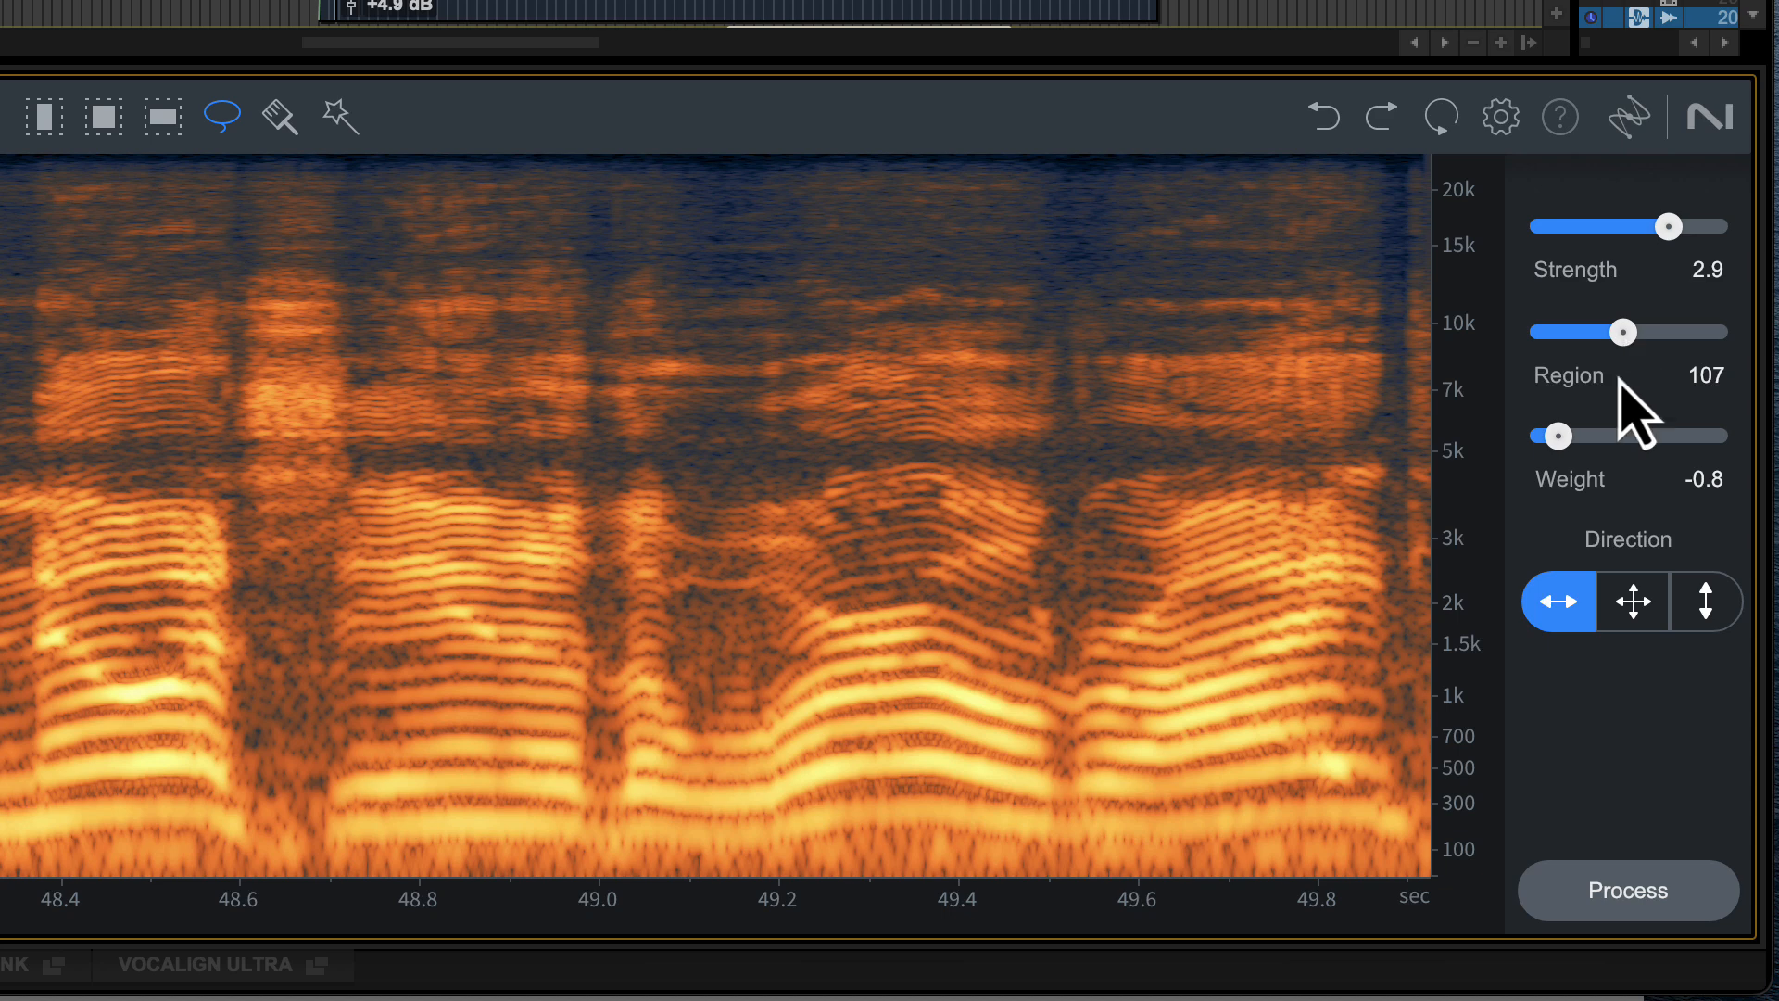
mouse_move(1571, 476)
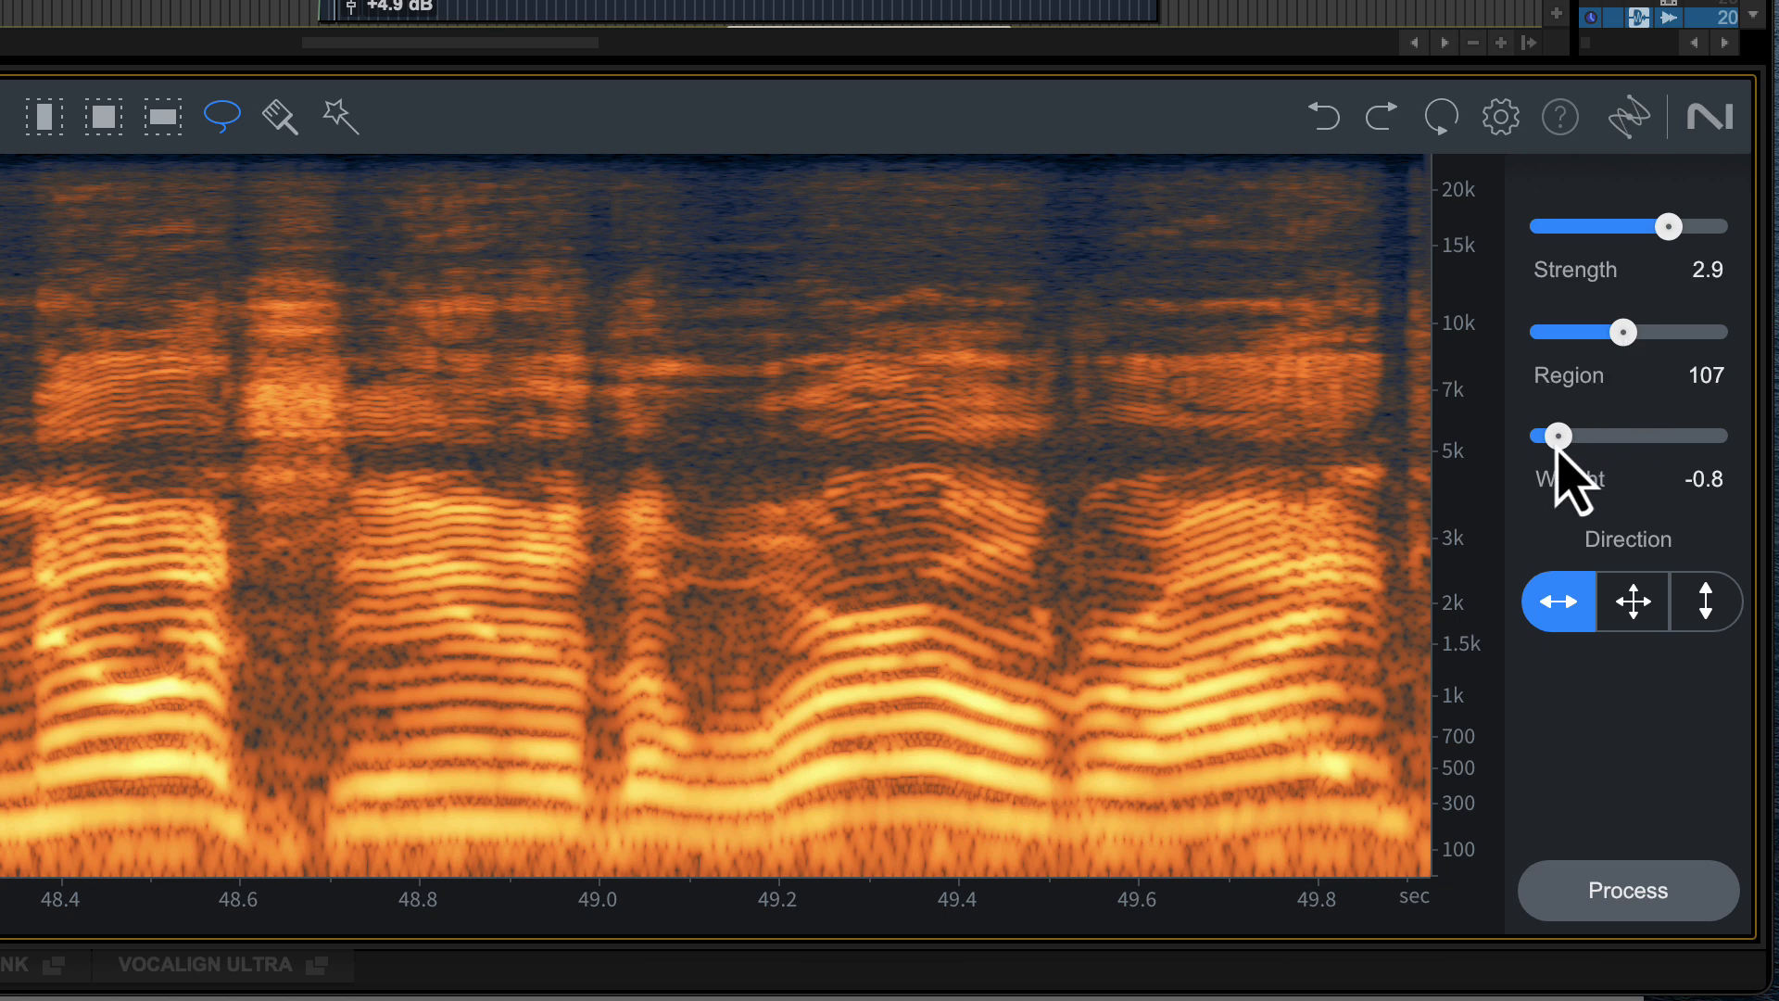
drag(1556, 435, 1572, 435)
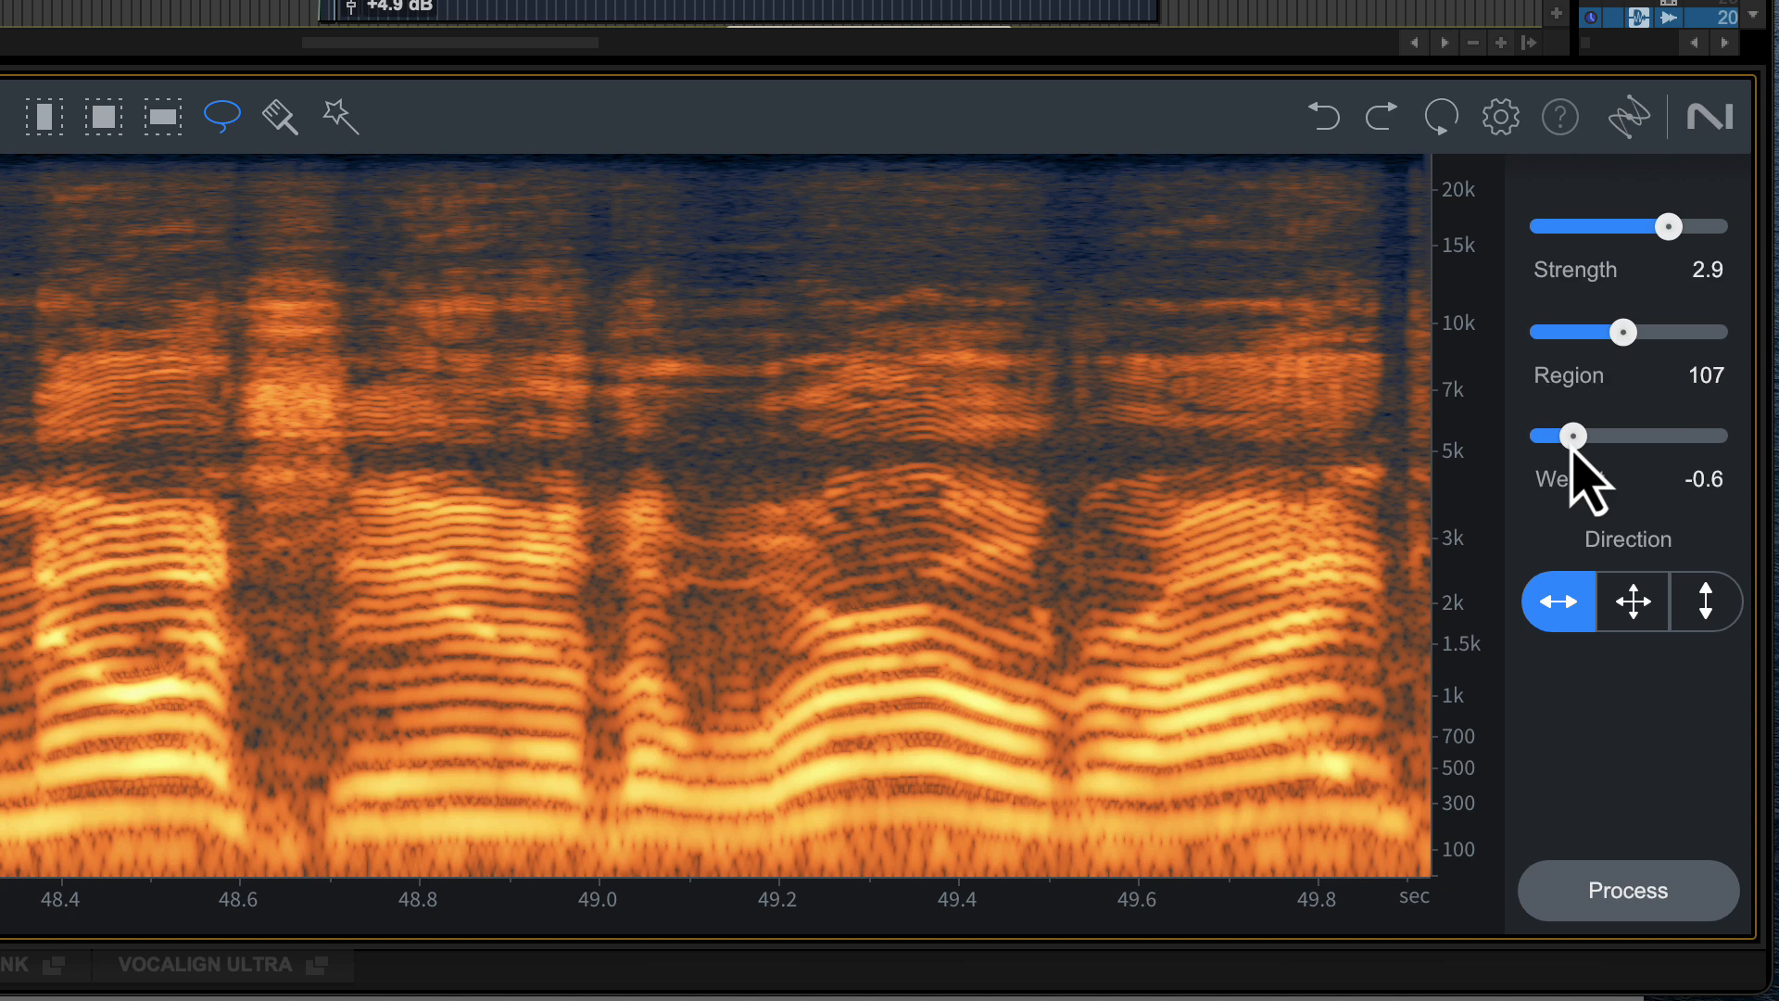
drag(1576, 436, 1567, 435)
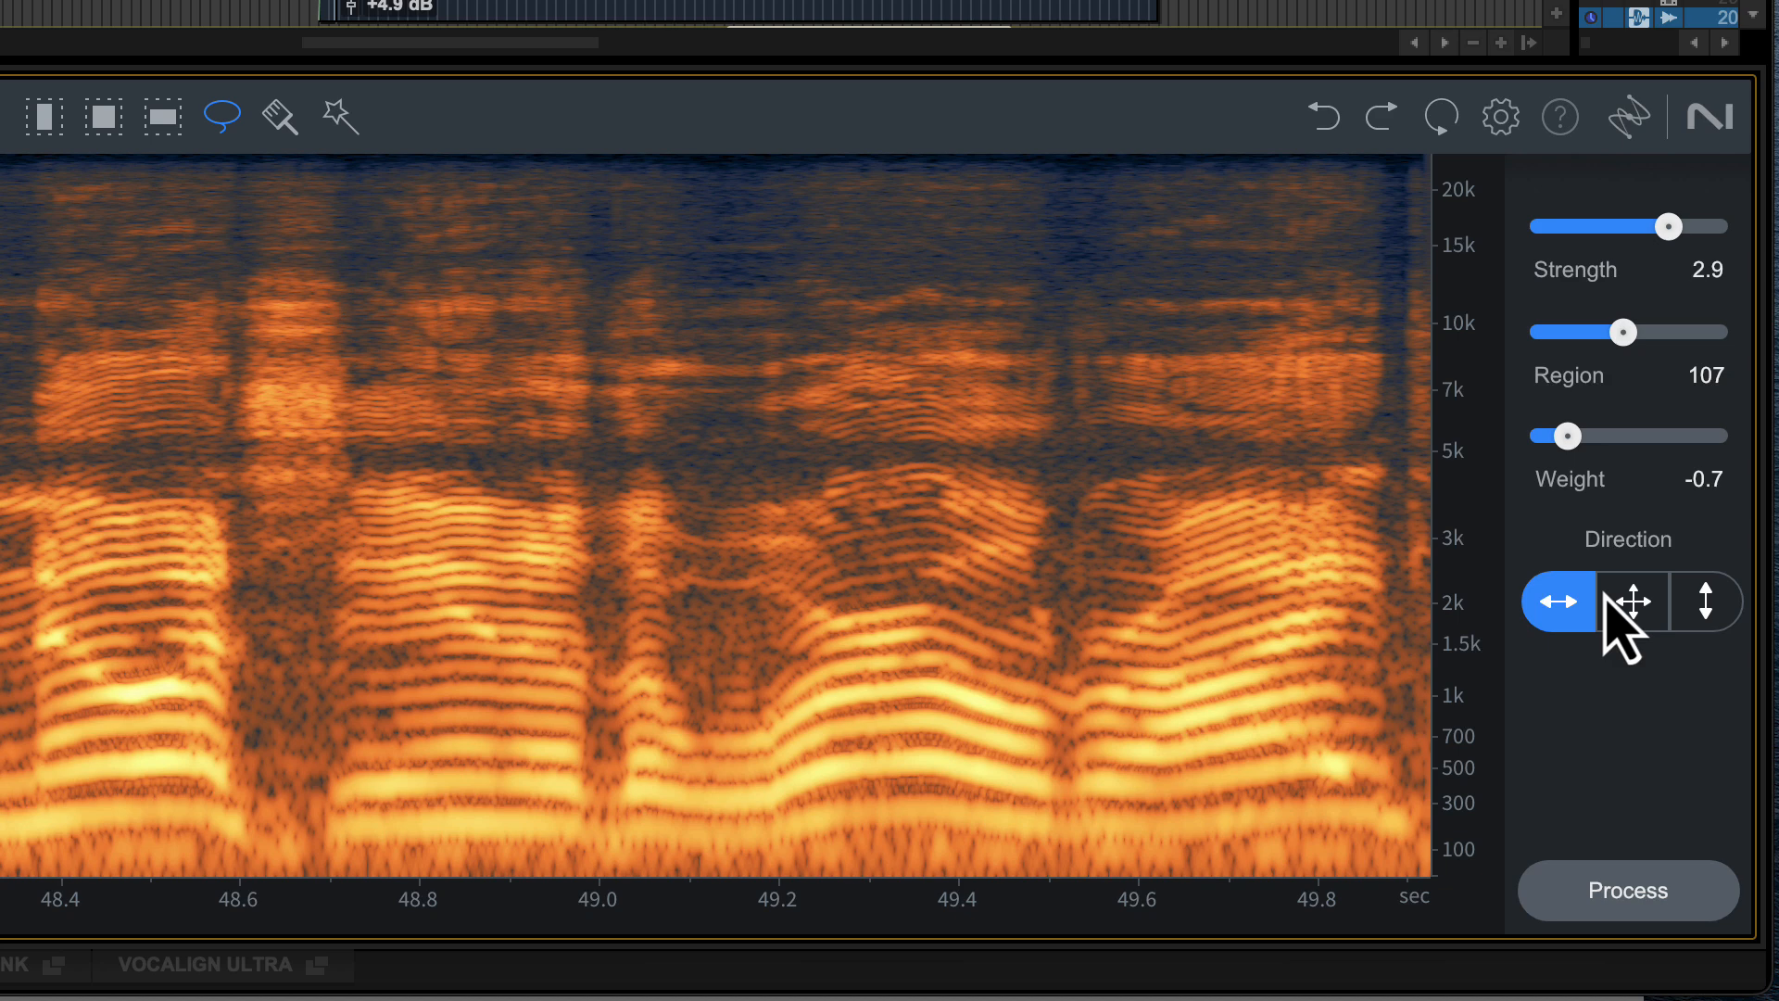
mouse_move(1619, 652)
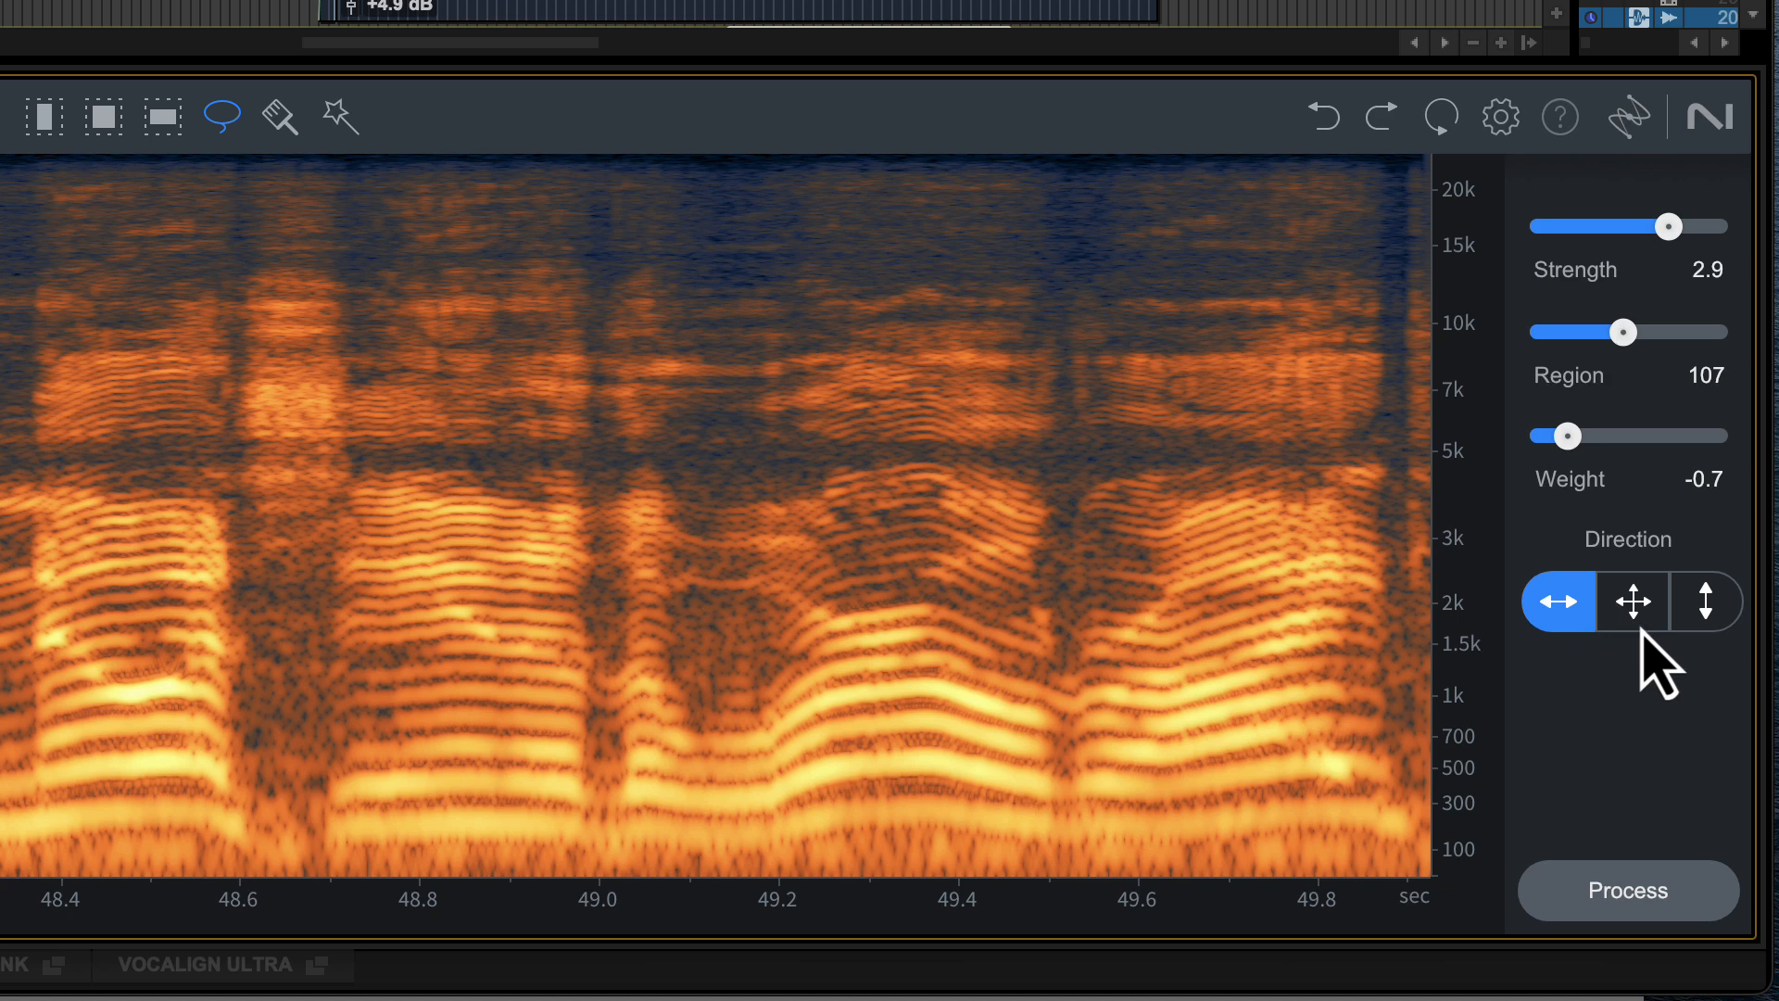
click(1631, 601)
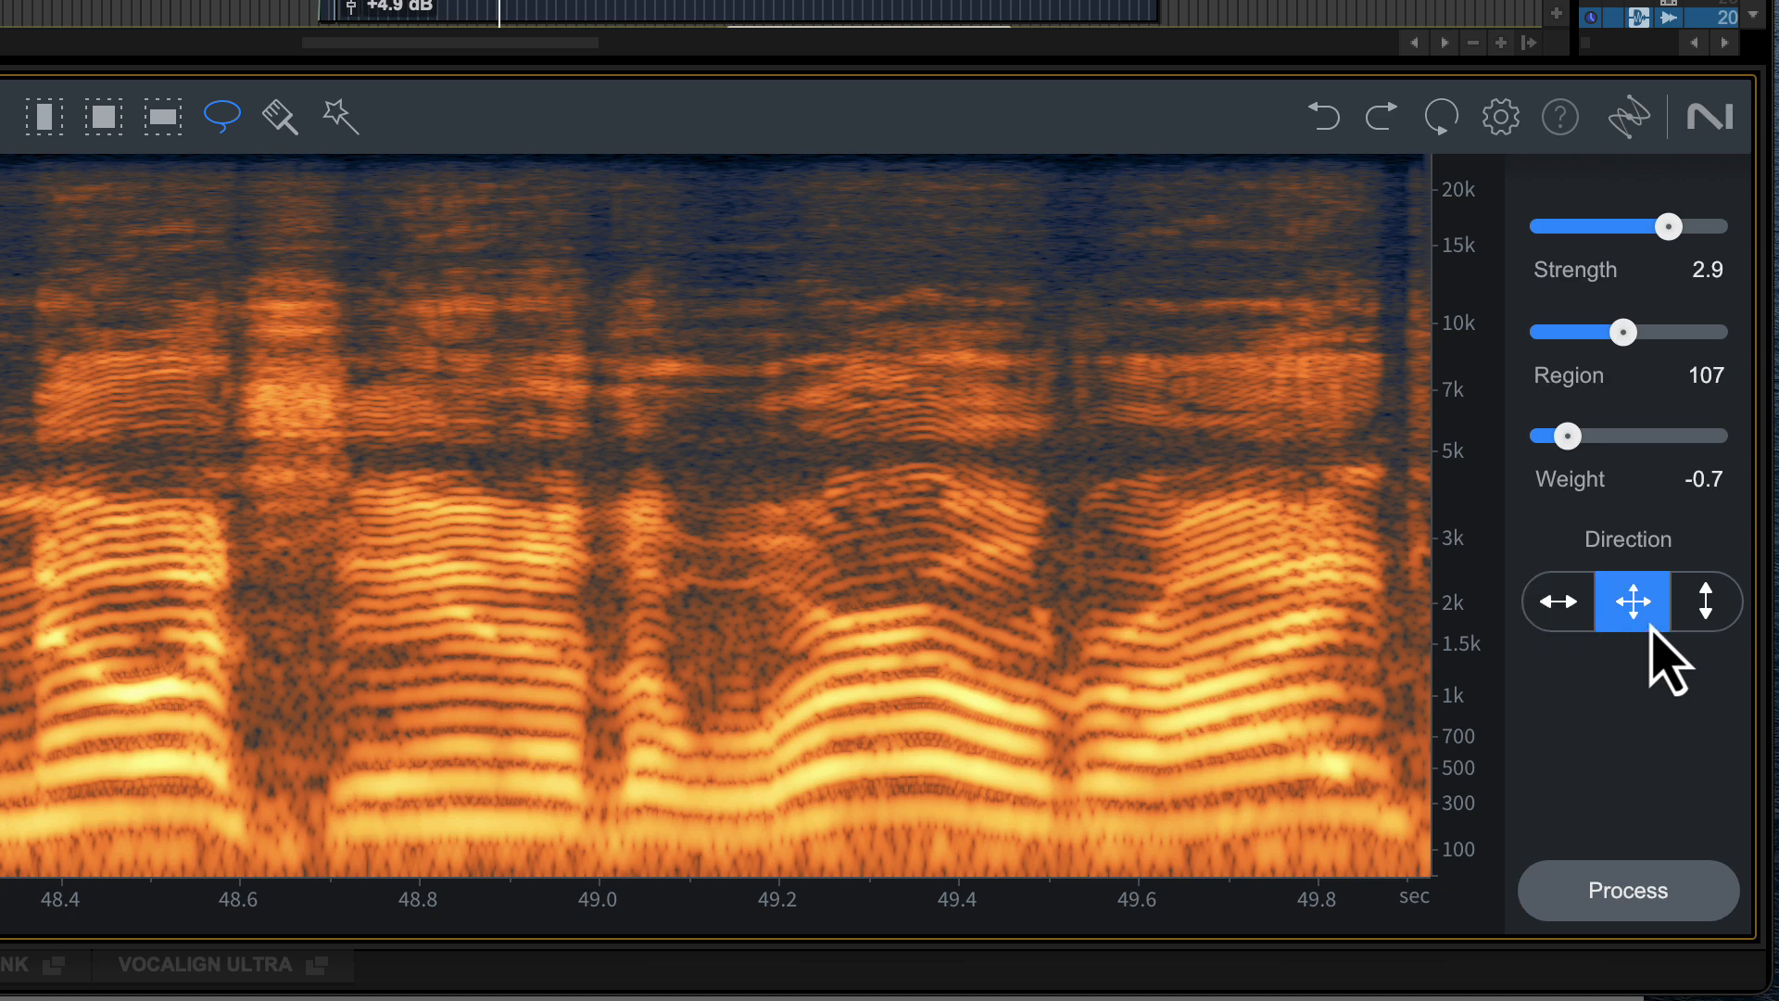
click(1557, 601)
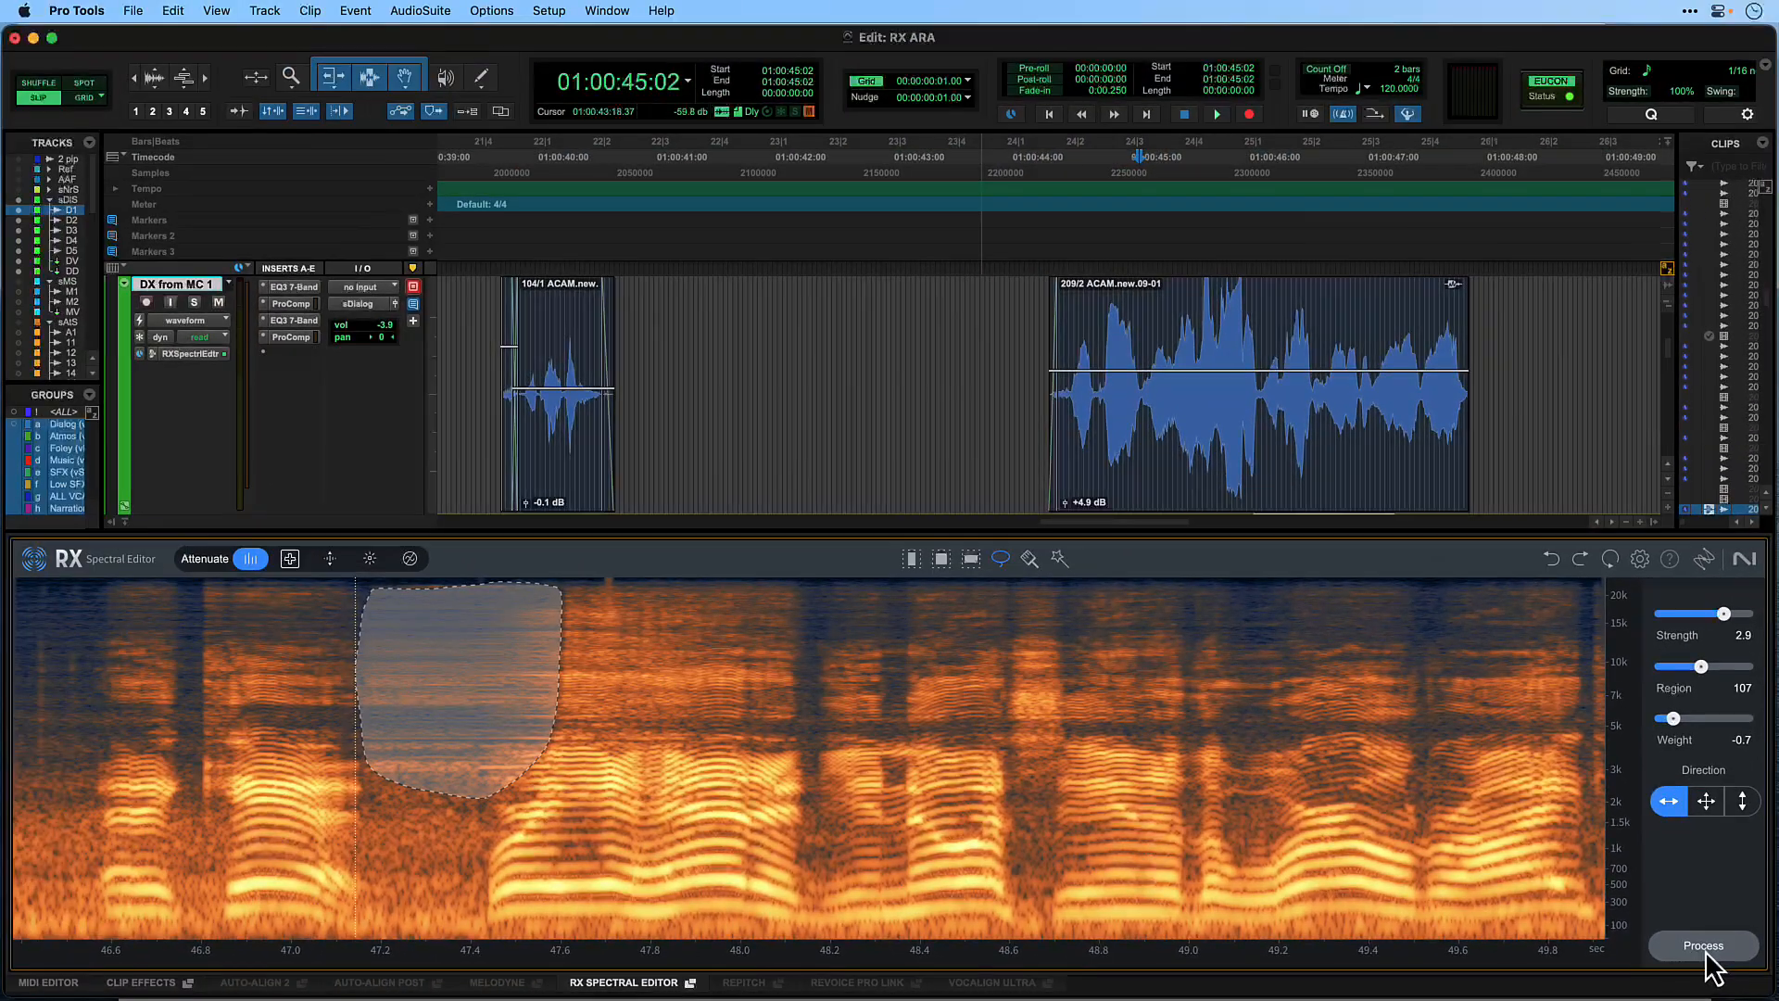
Step: Process the screech attenuation, then bypass the clip's RX spectral edits to compare with the original
click(1217, 113)
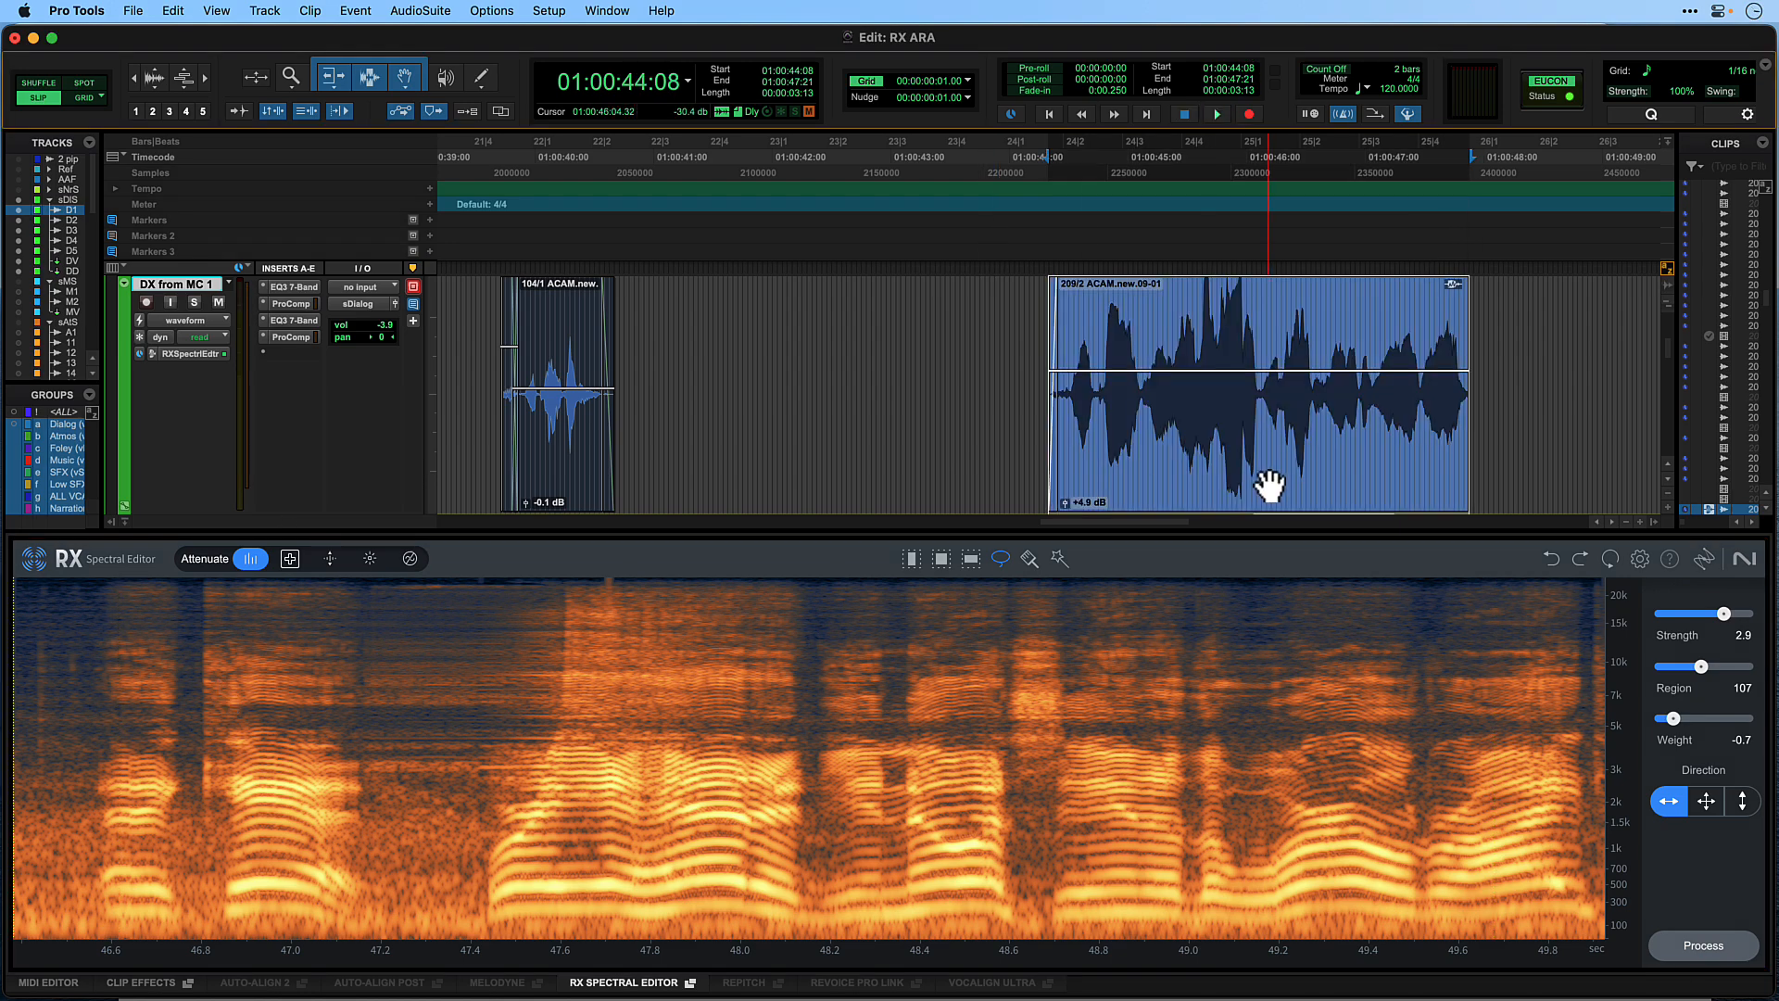
right_click(1260, 454)
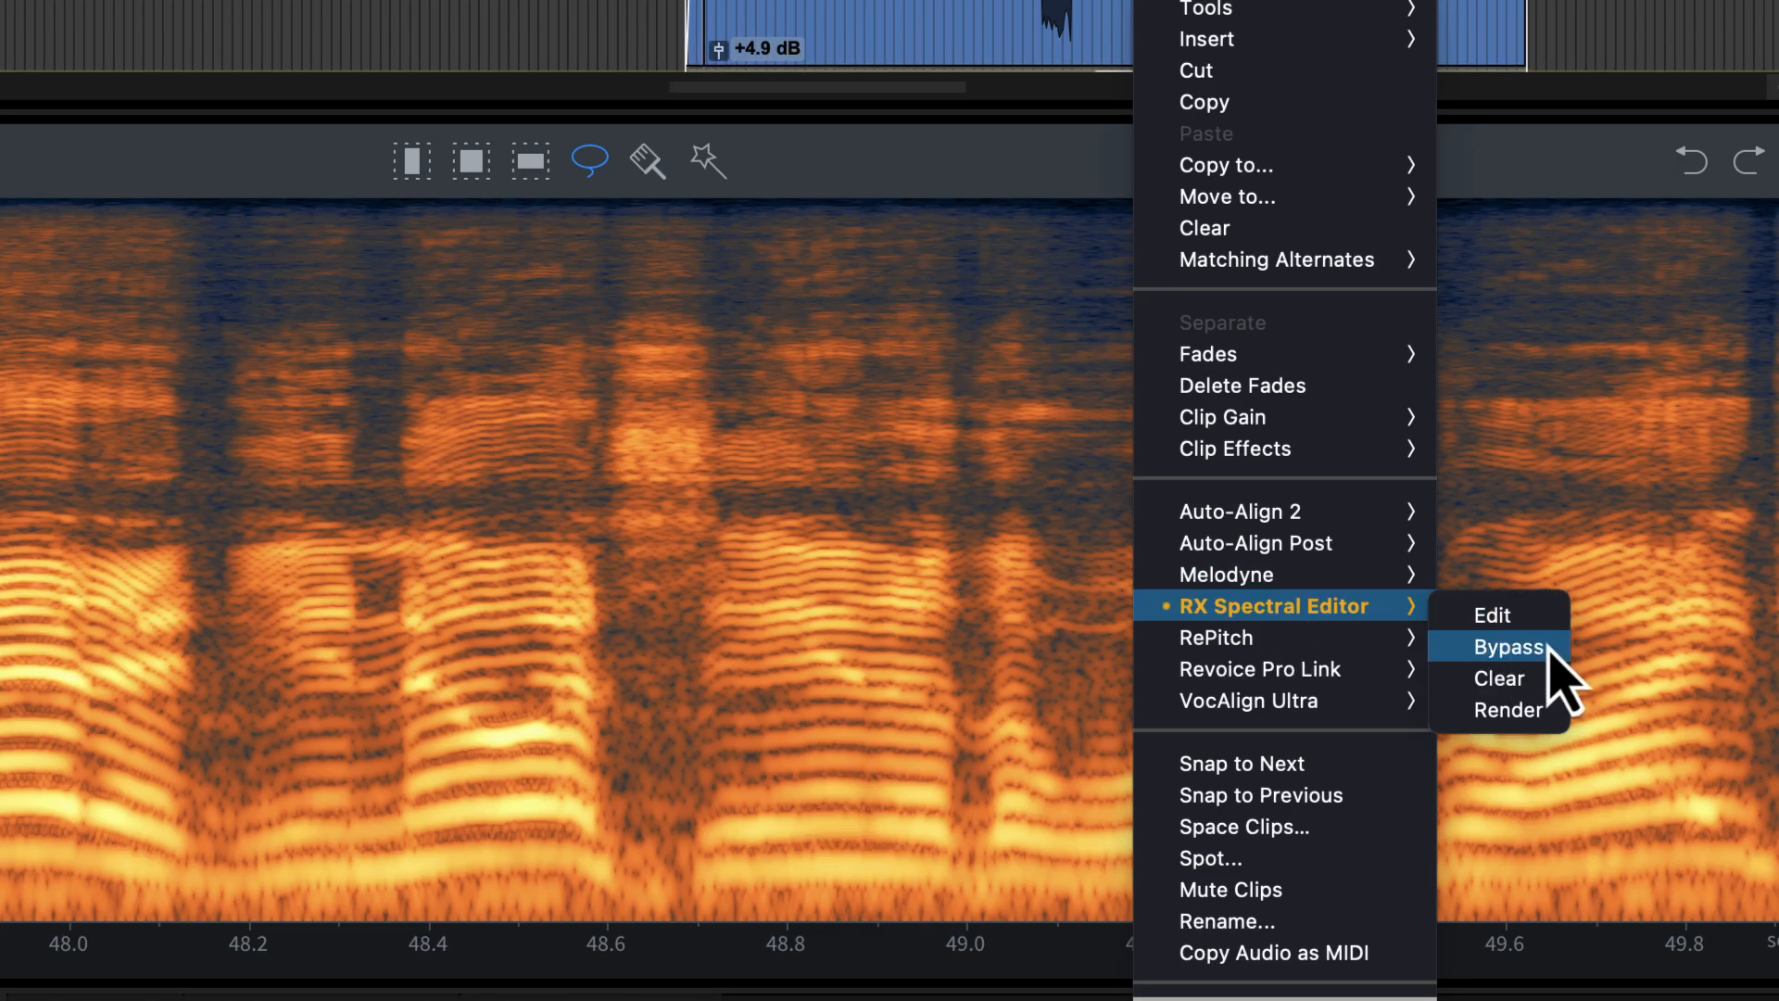
click(1507, 647)
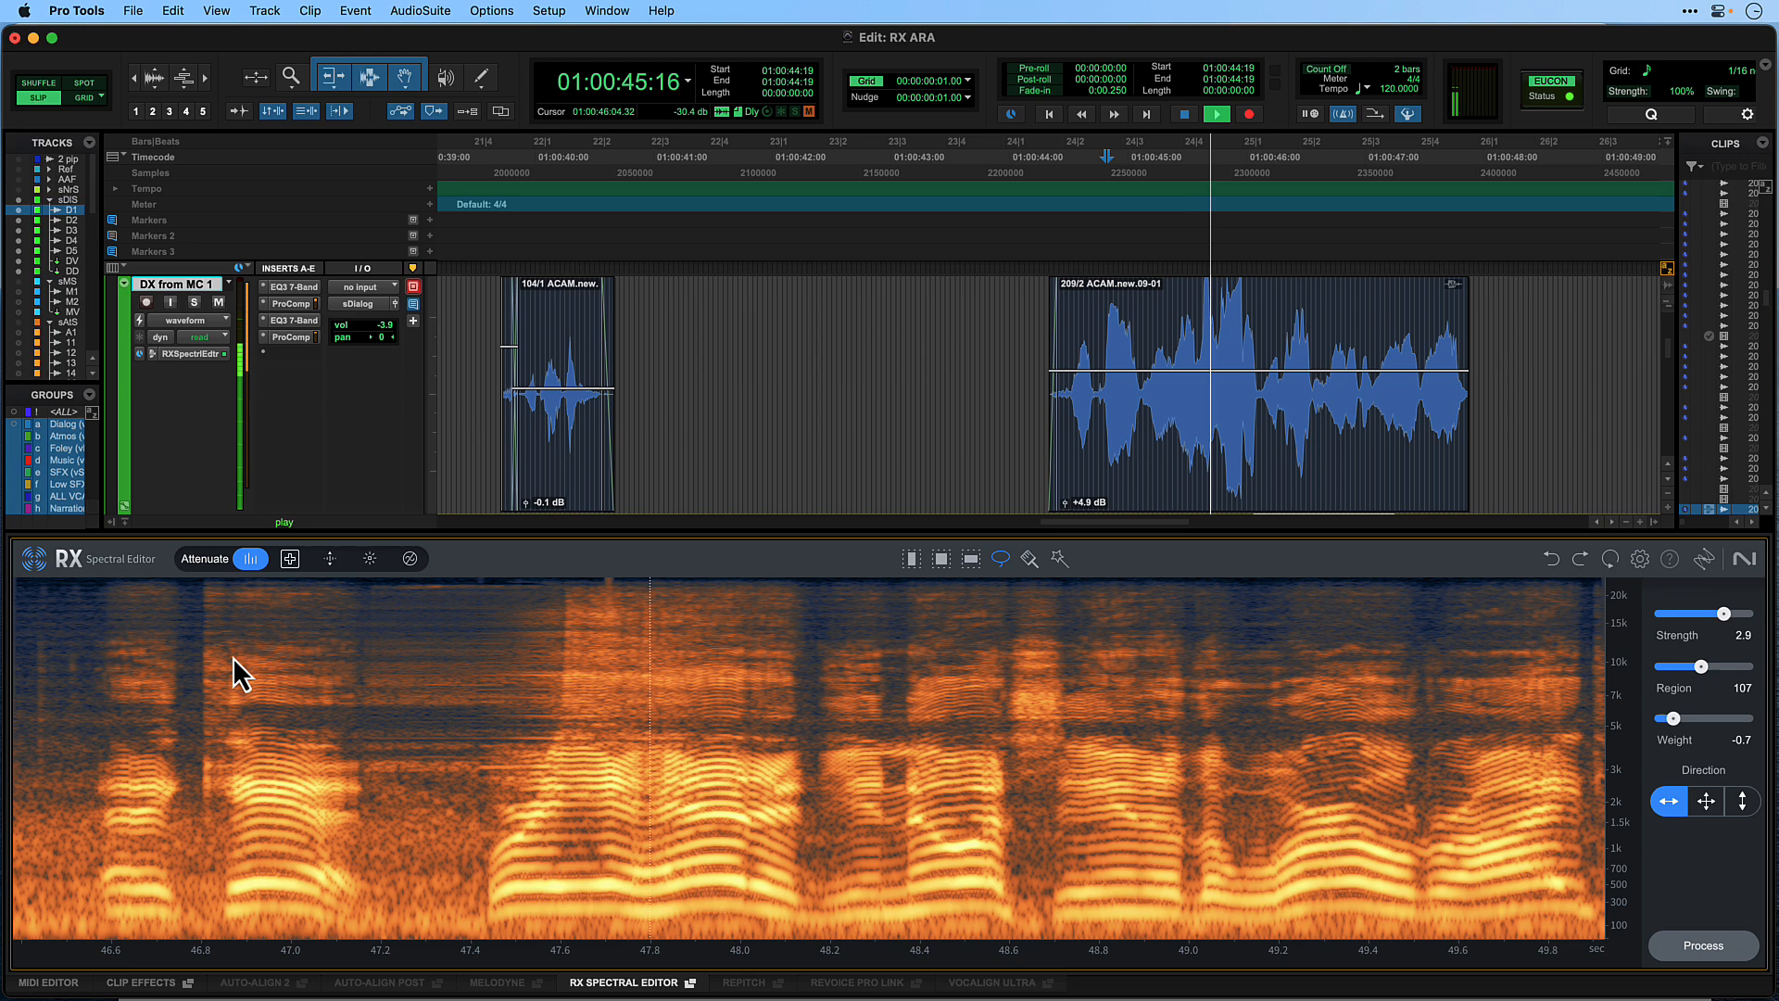
click(1216, 113)
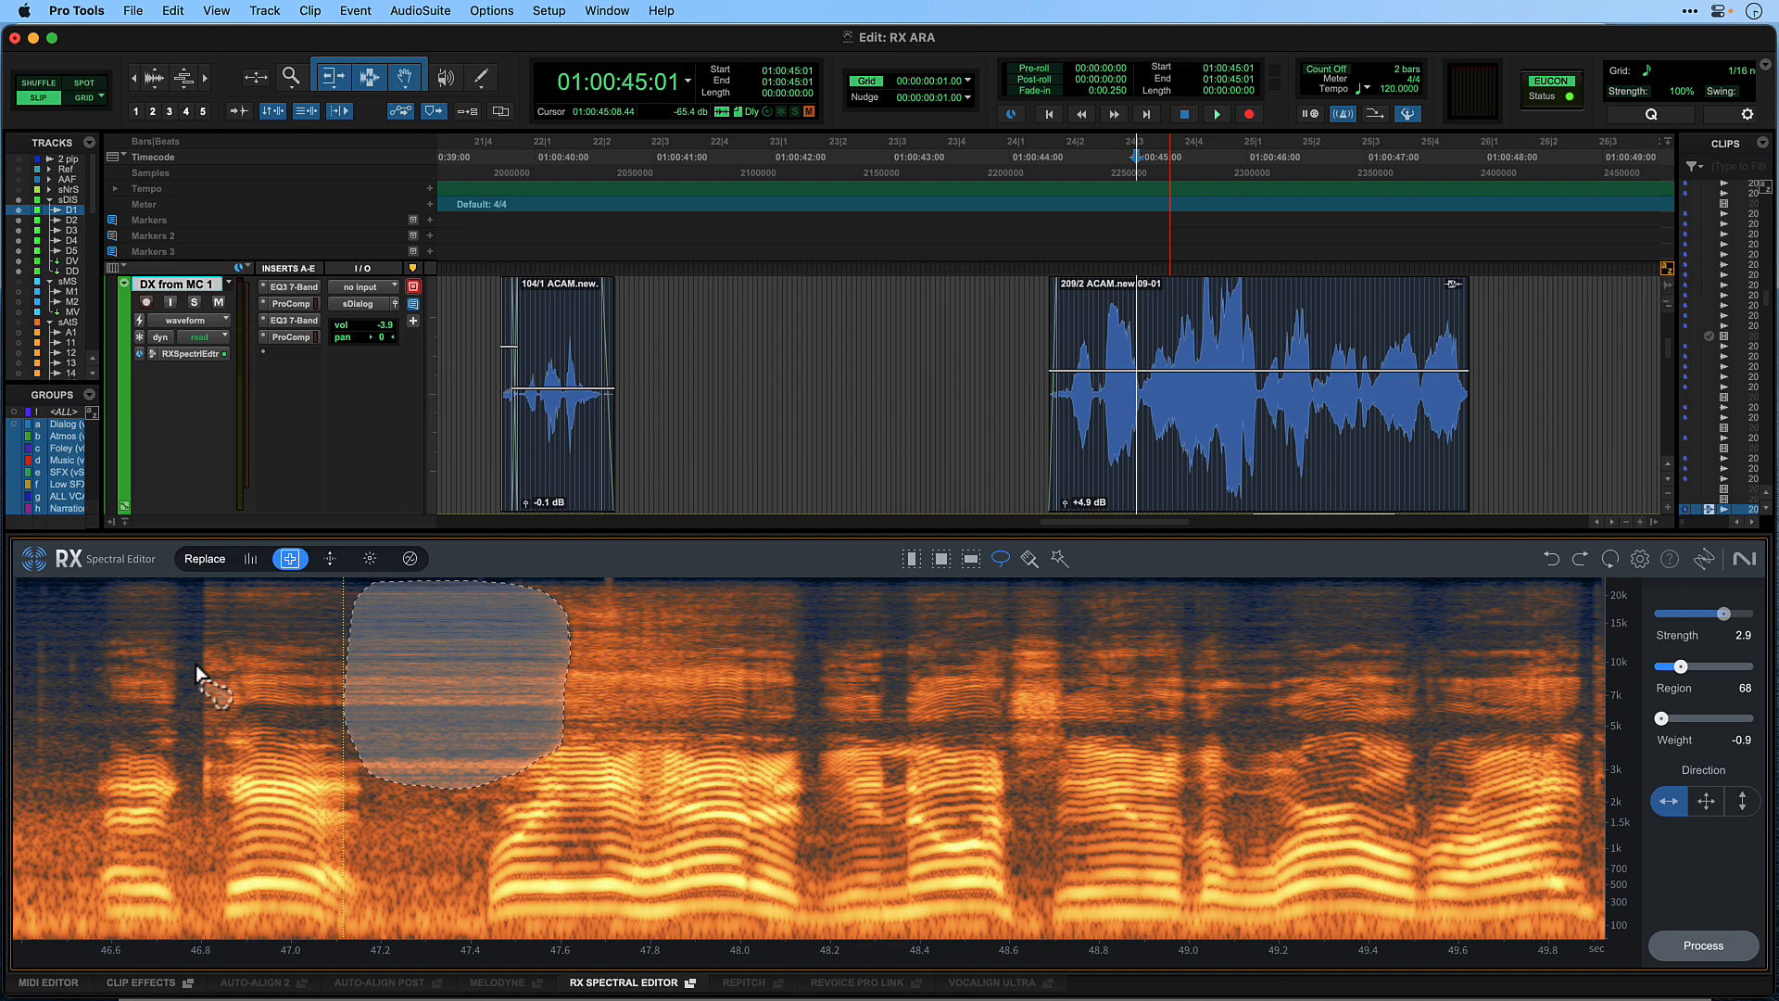
Step: Select a different module from RX Spectral Editor's module toolbar
click(1217, 113)
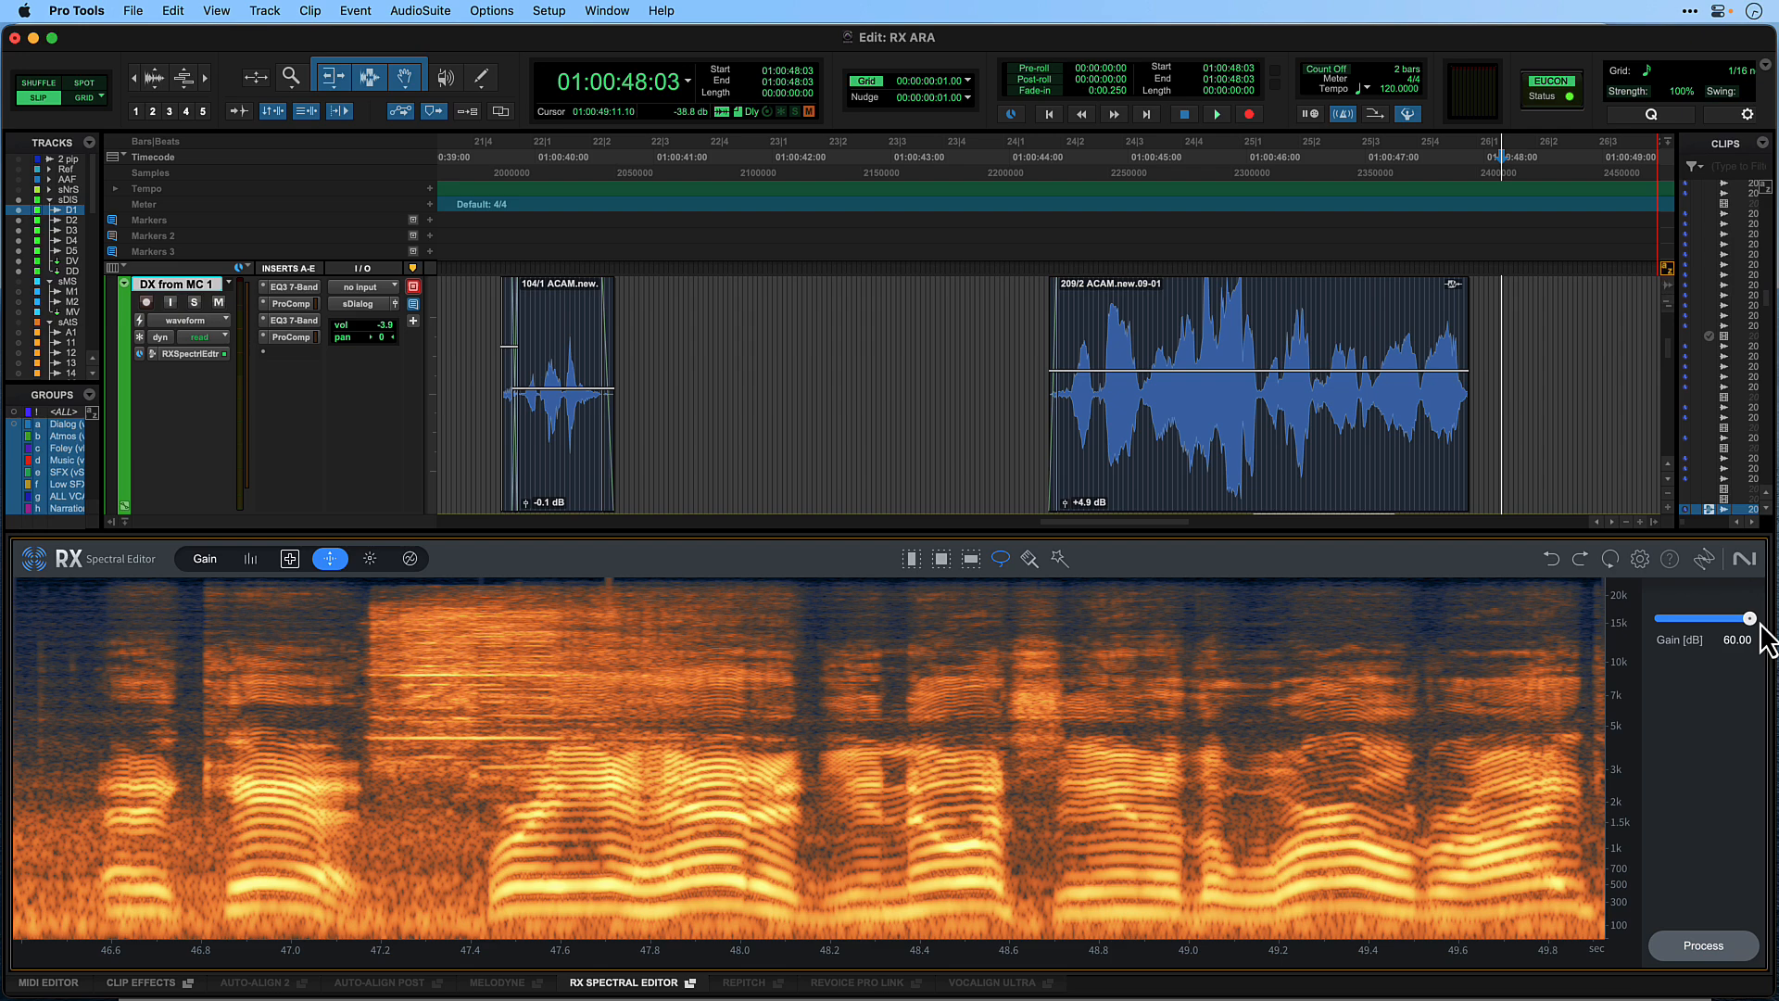
Step: Raise Gain to 60 dB, open the Algorithm dropdown, and set Sensitivity to about 6.6
drag(1744, 618, 1733, 618)
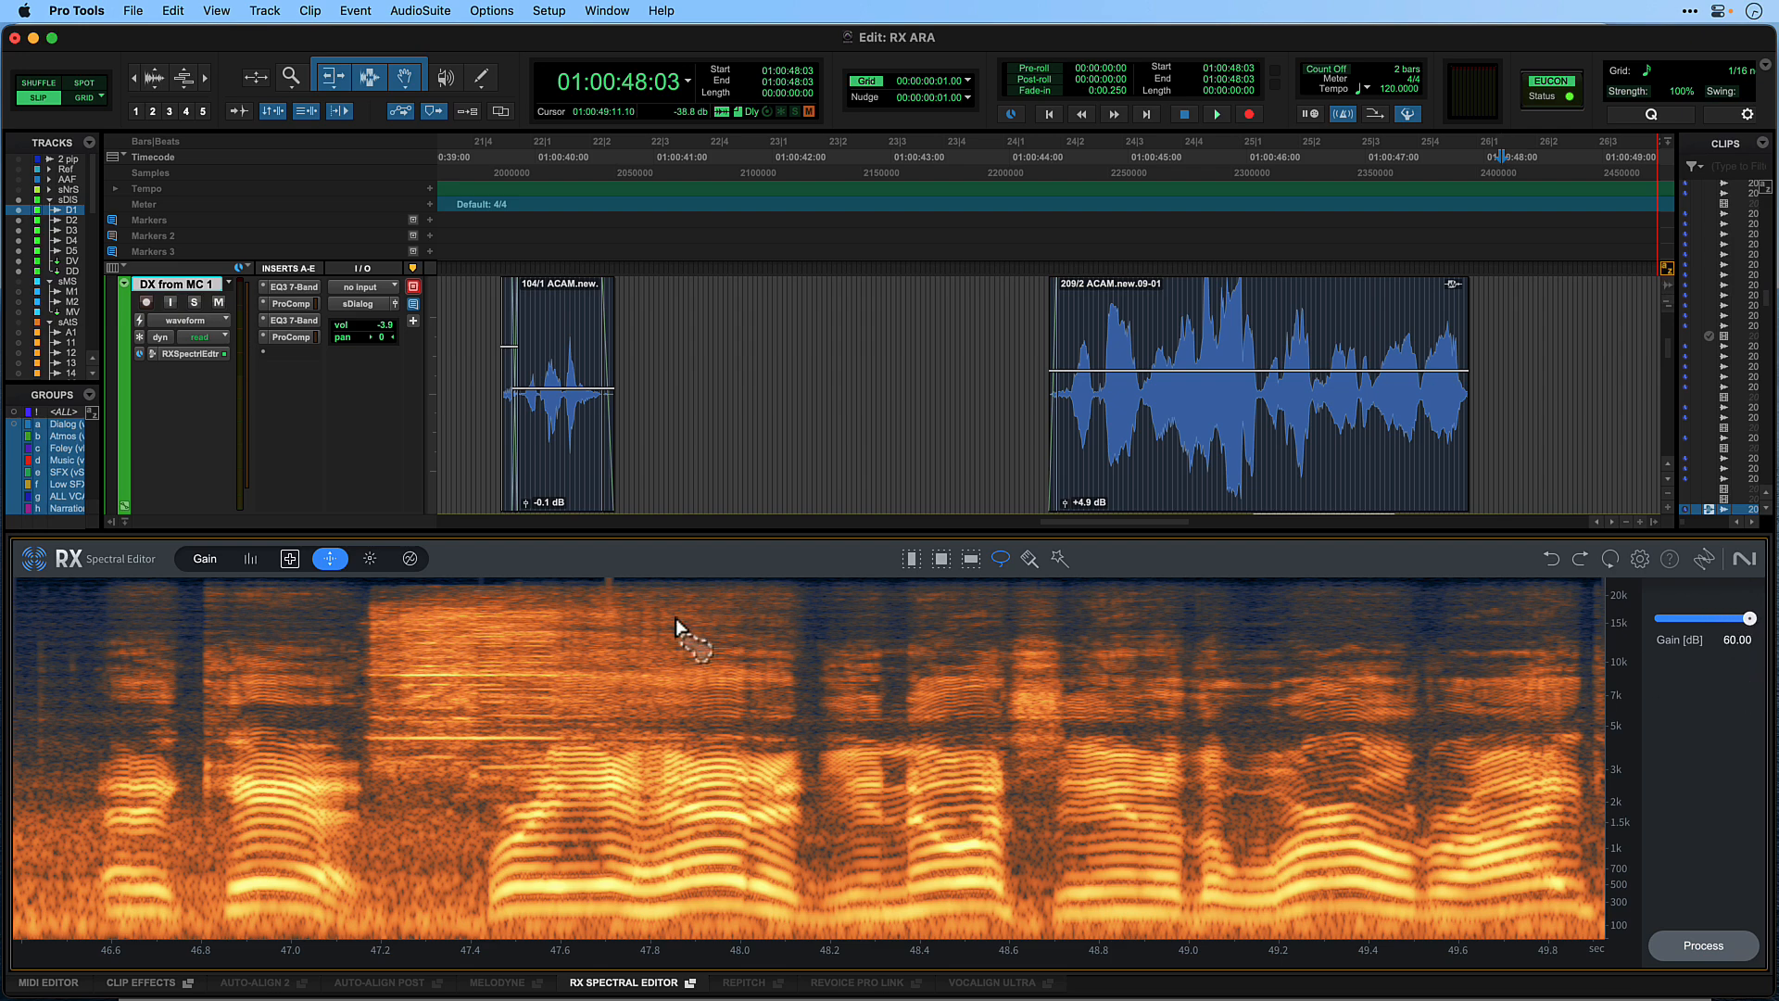
click(369, 557)
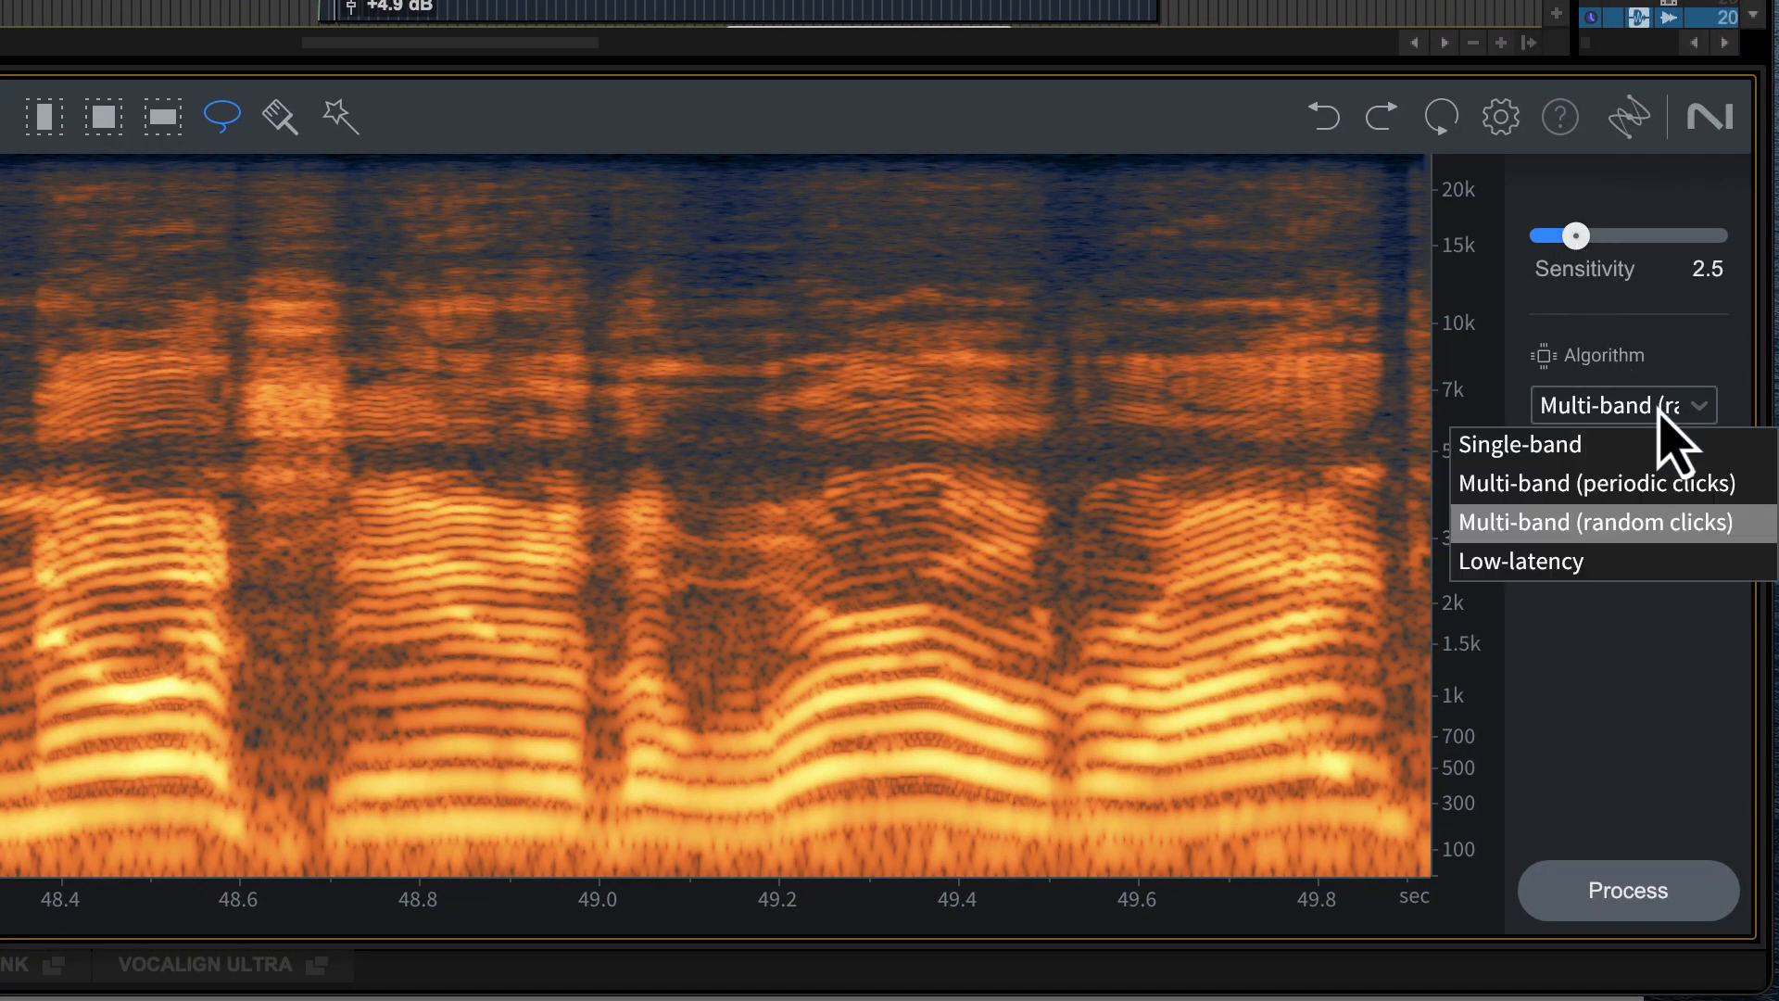
mouse_move(1673, 607)
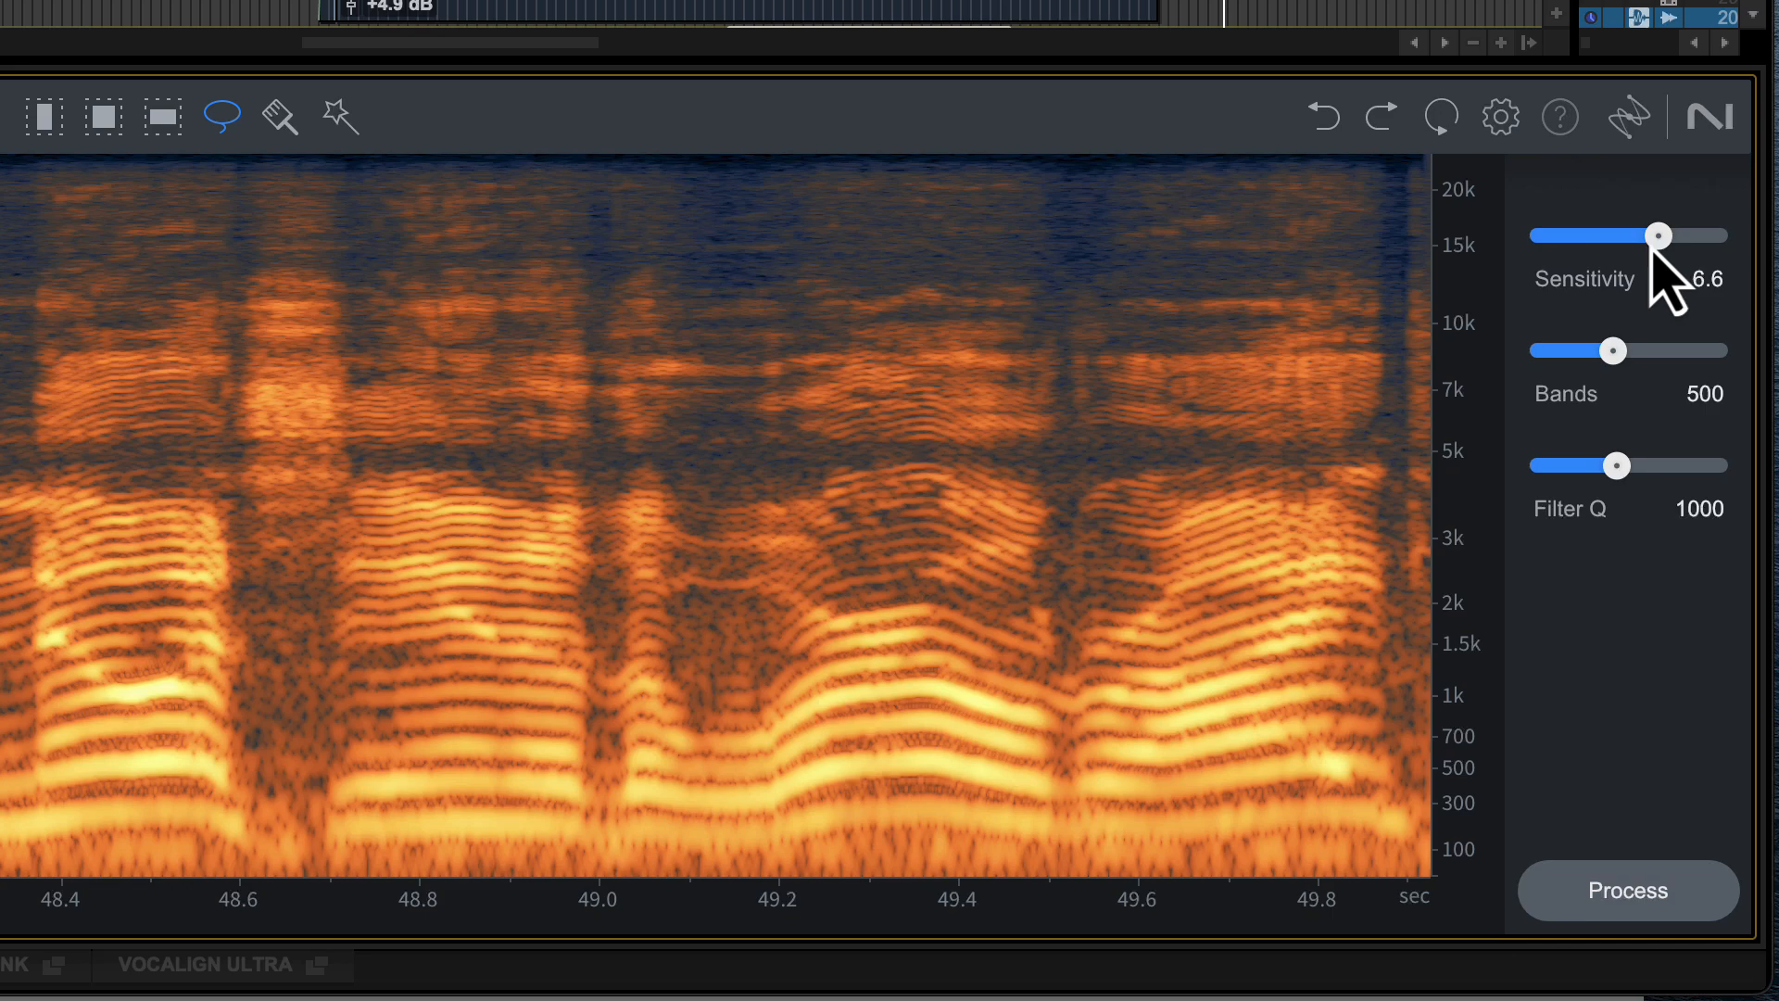
drag(1657, 234, 1631, 235)
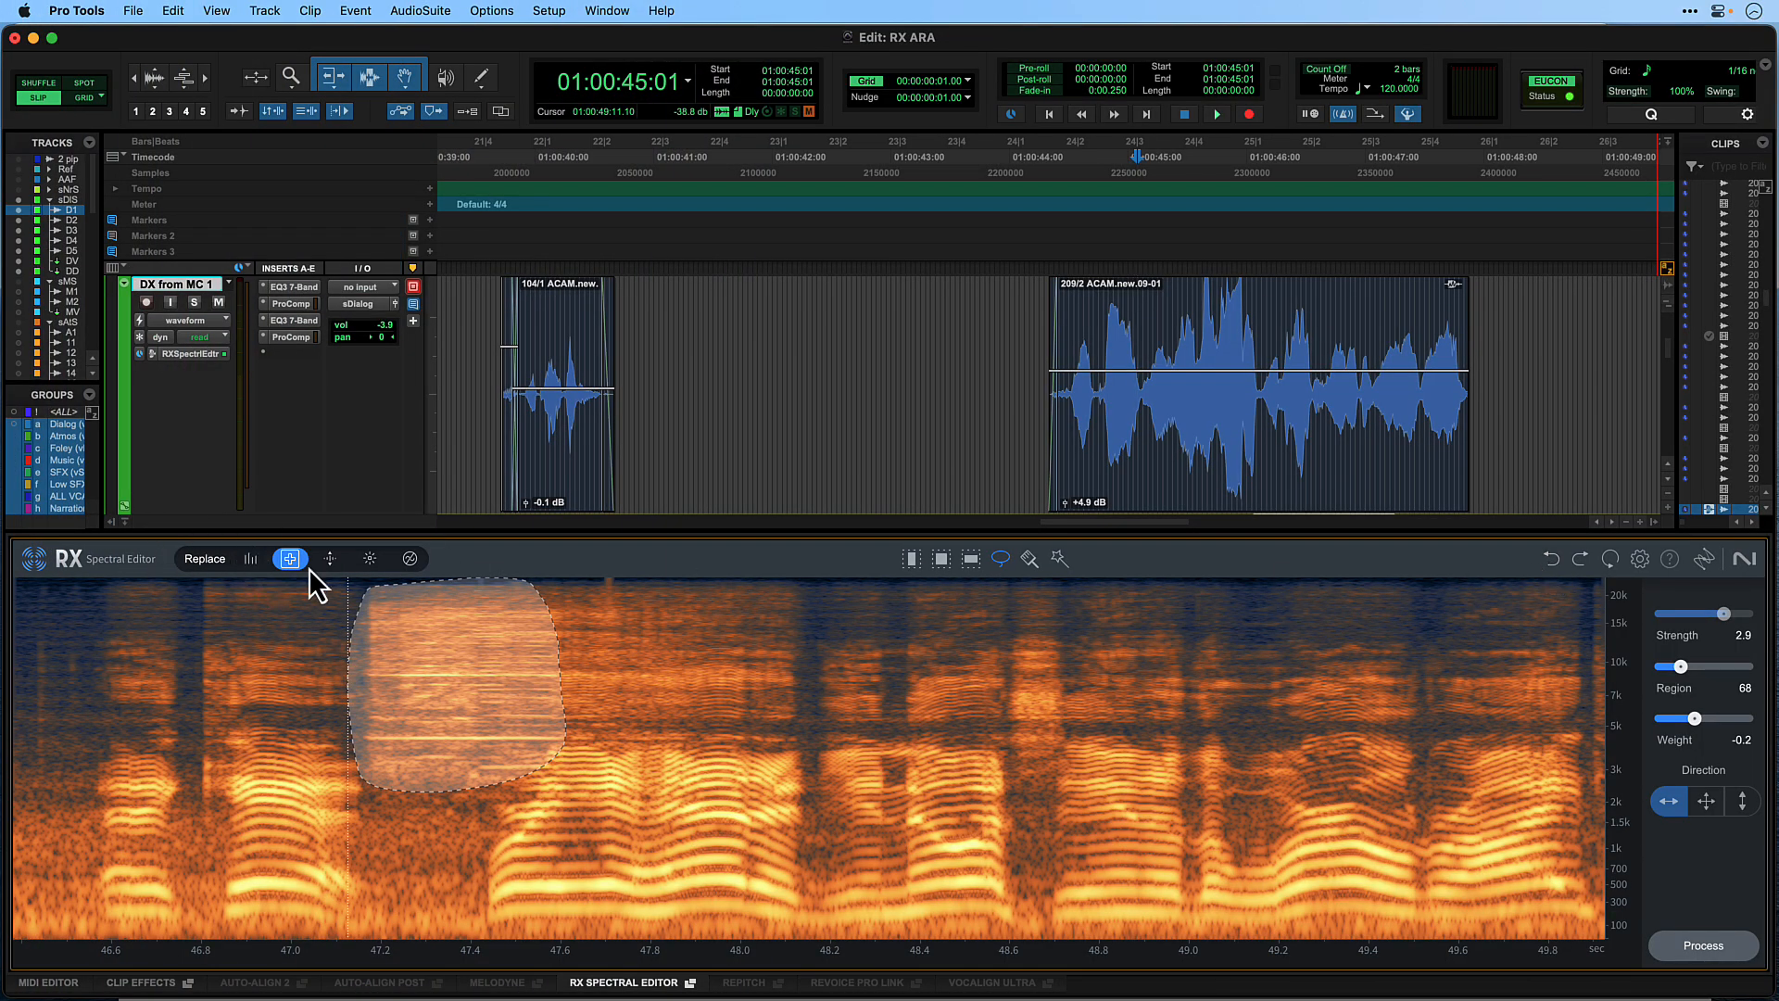
Step: Reselect the Replace module for the marked area, then switch to another repair module
click(330, 557)
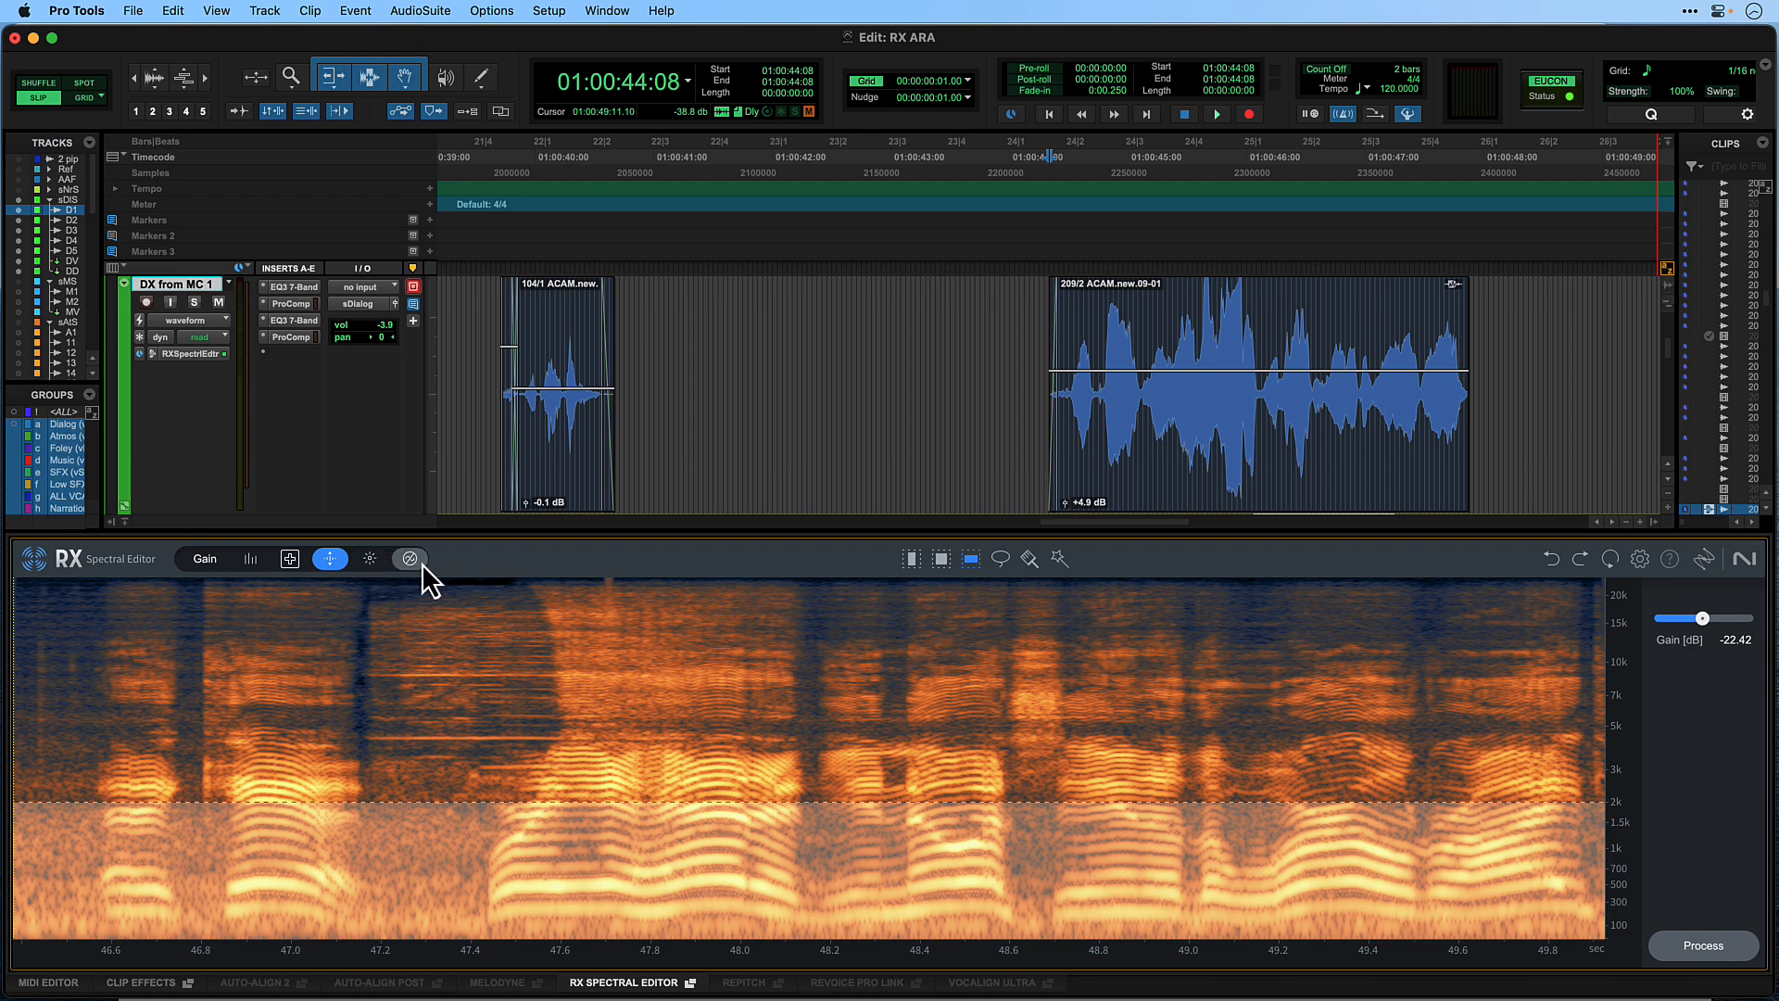
click(409, 556)
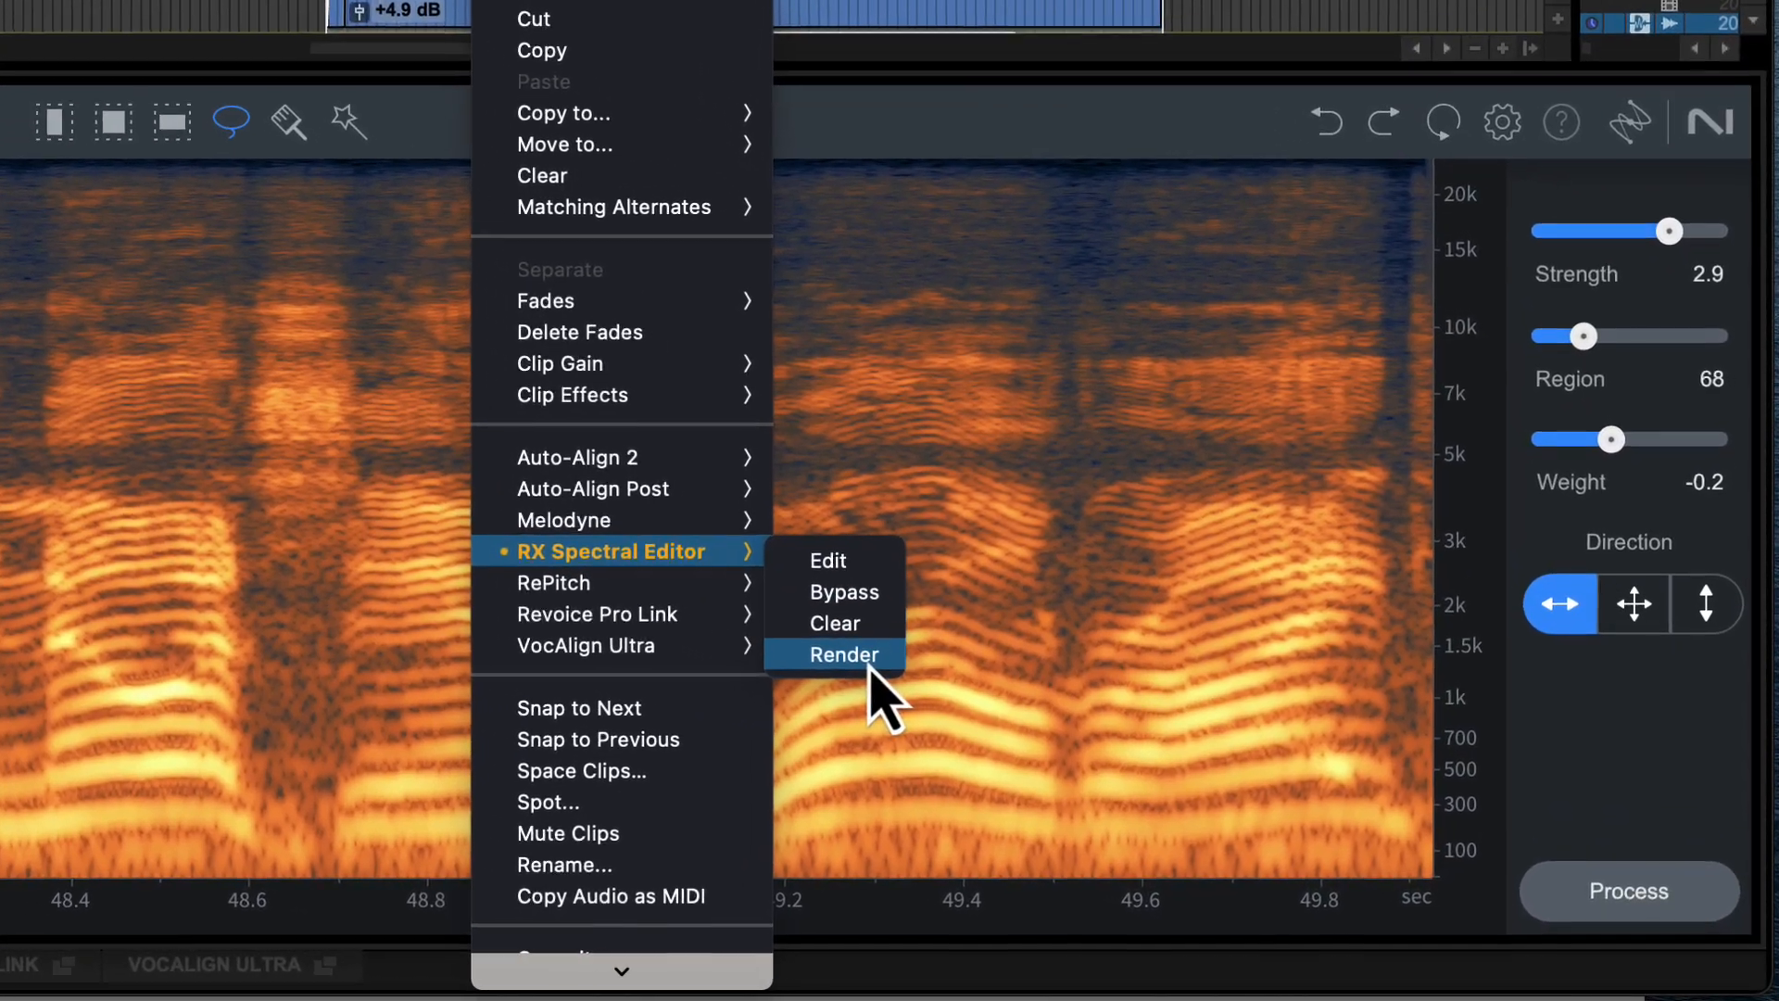
Step: Render the clip's RX Spectral Editor repairs from its right-click menu
click(842, 655)
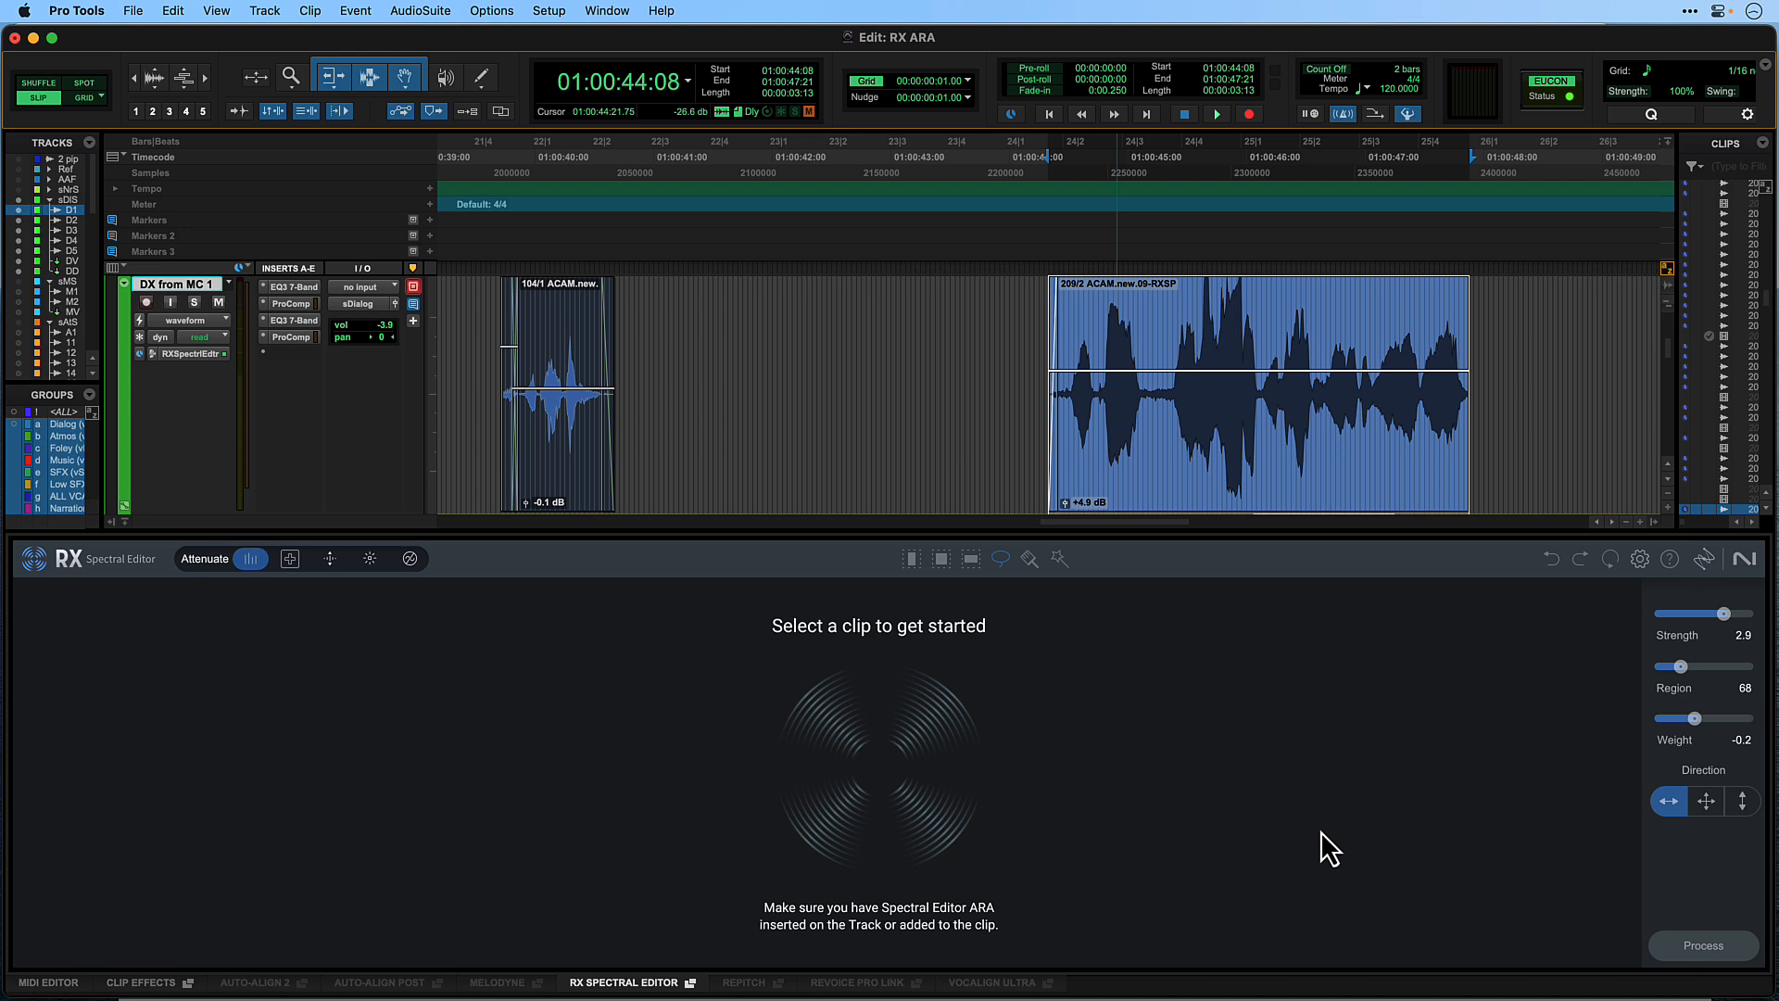
mouse_move(187, 374)
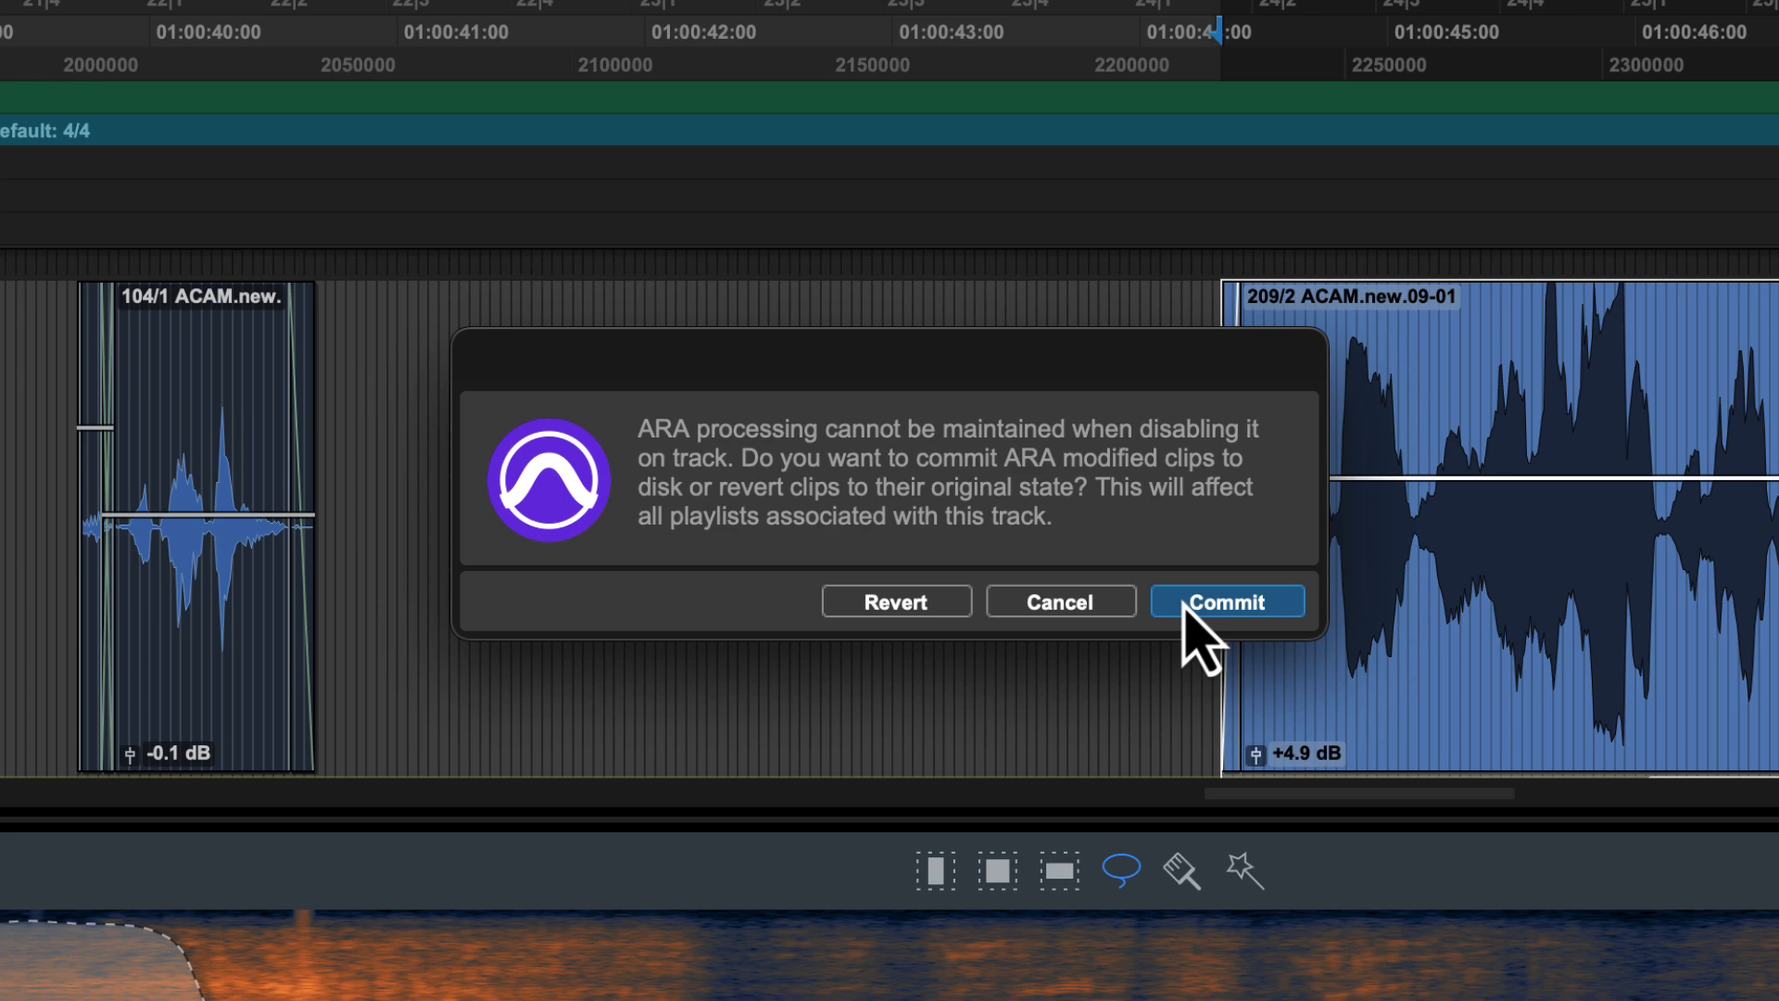
mouse_move(1007, 664)
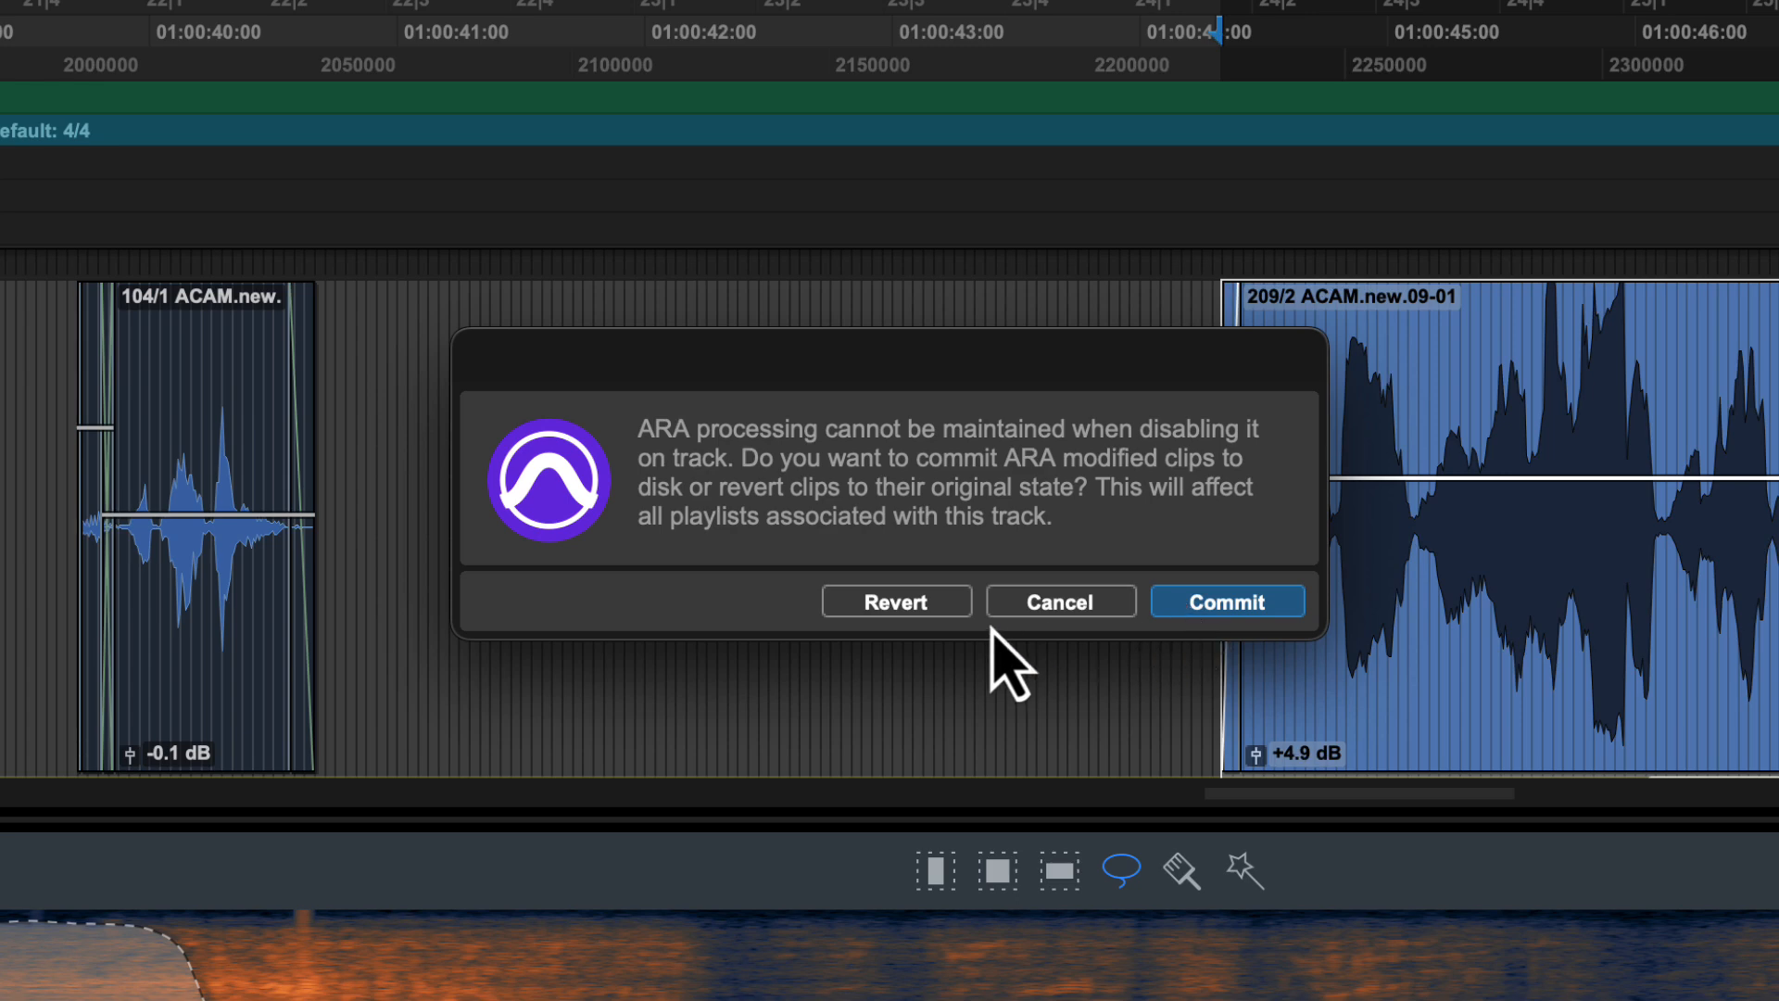
mouse_move(1083, 743)
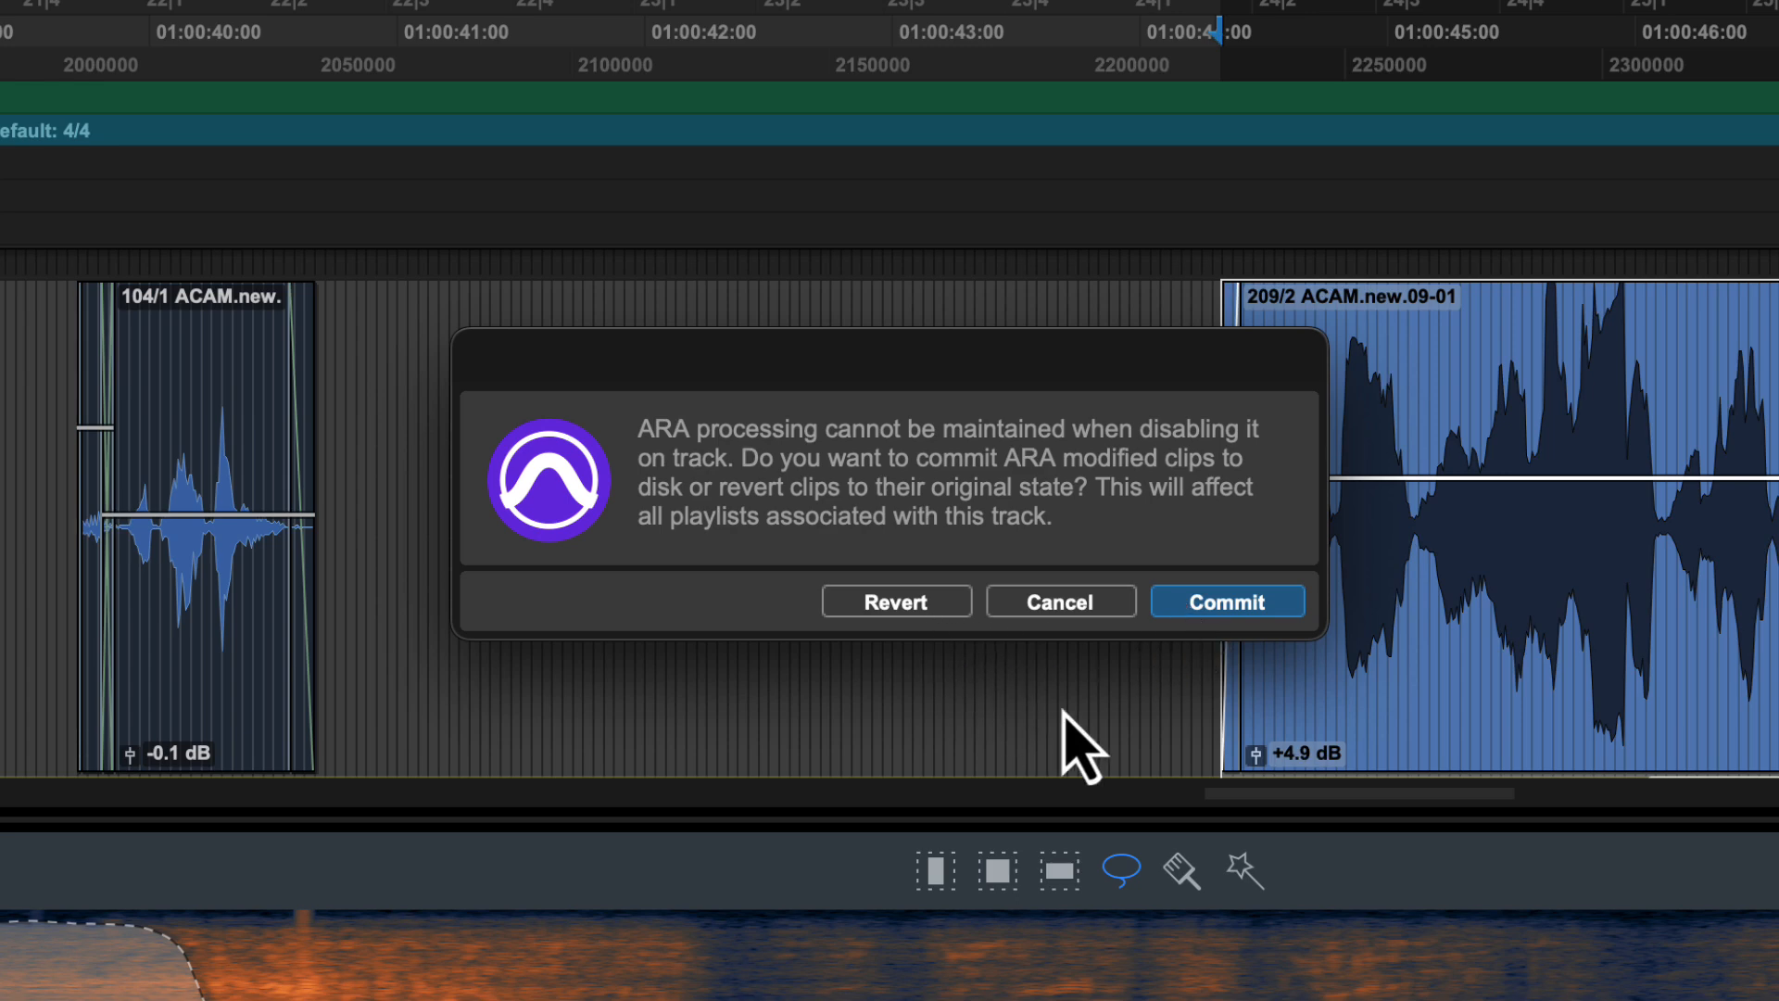
Step: Confirm Commit to write the ARA-processed clips to disk while disabling ARA
click(1227, 601)
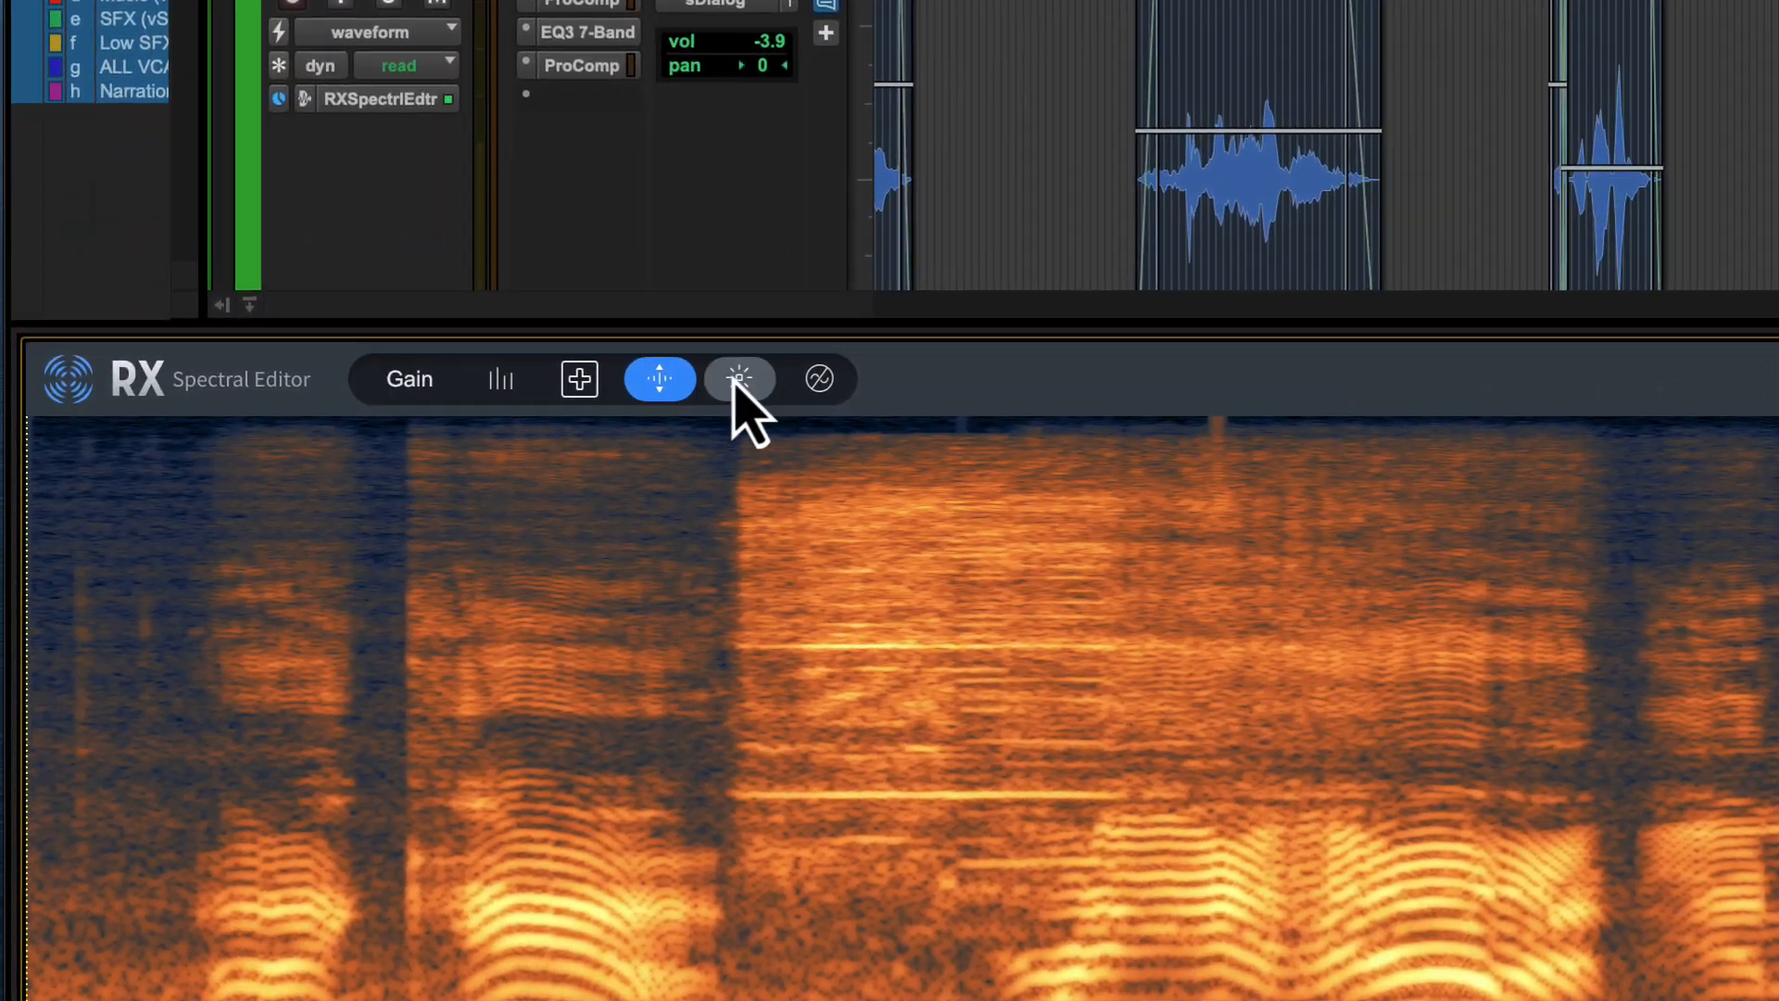
Step: Activate the Dehum module from the RX module bar
click(819, 379)
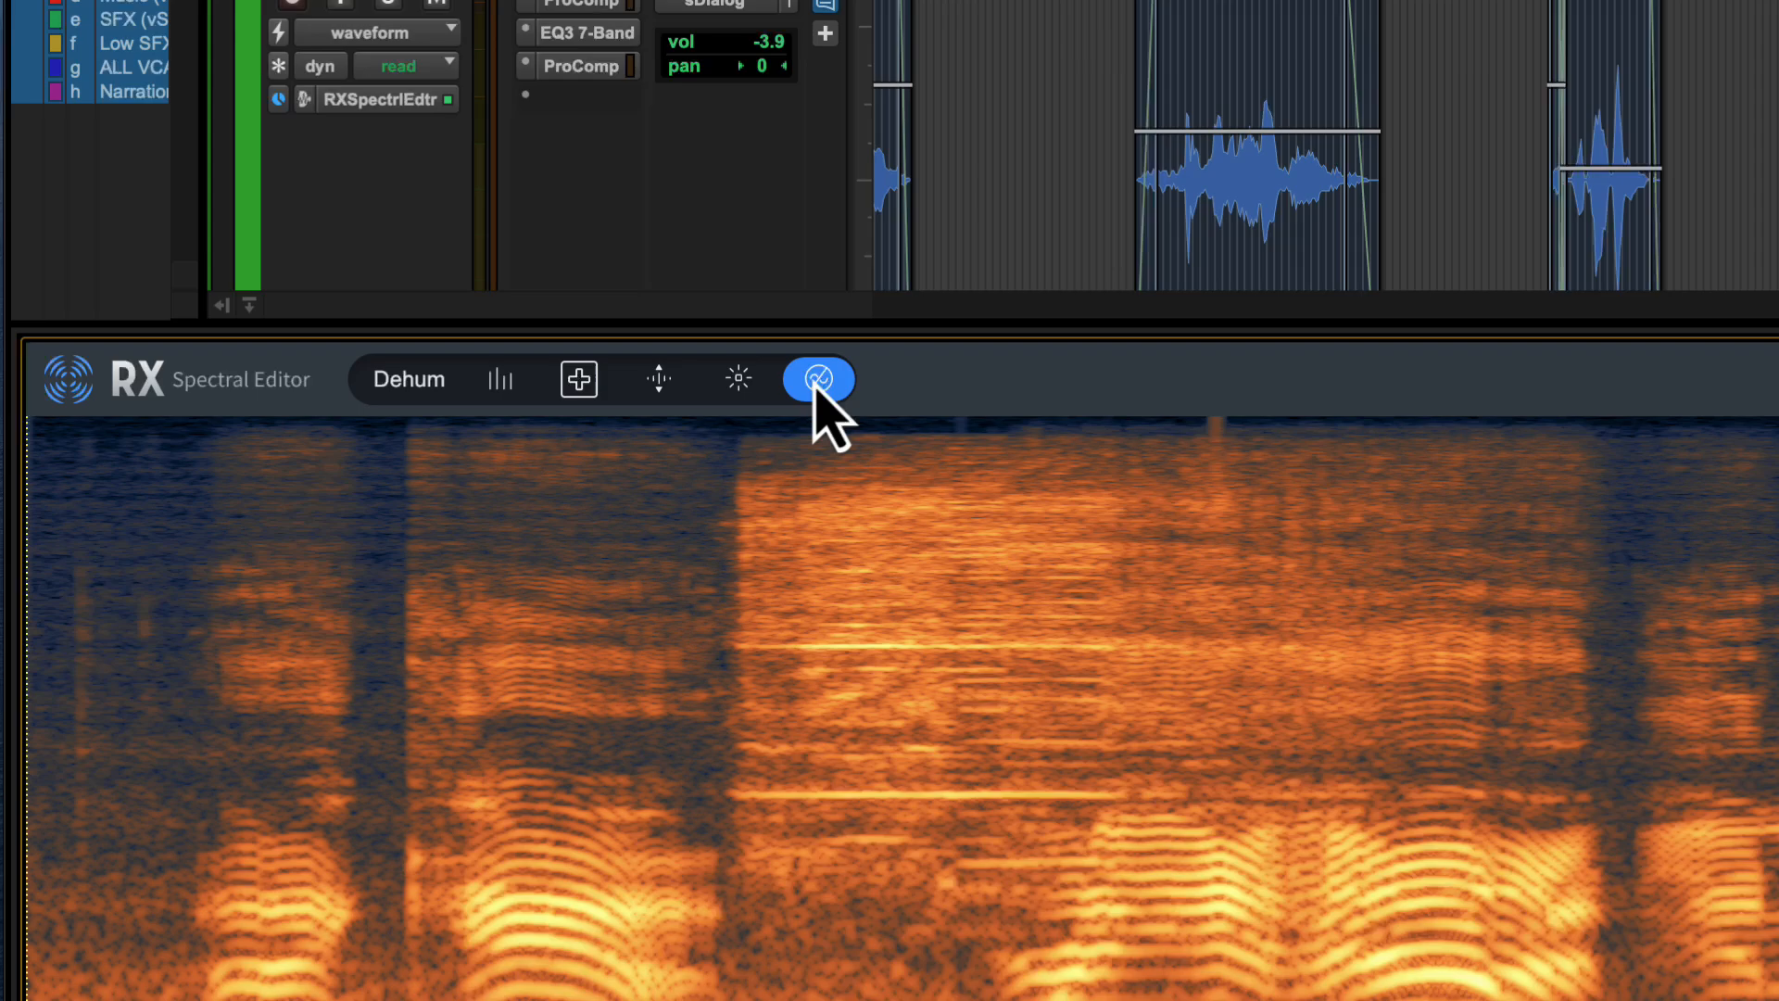